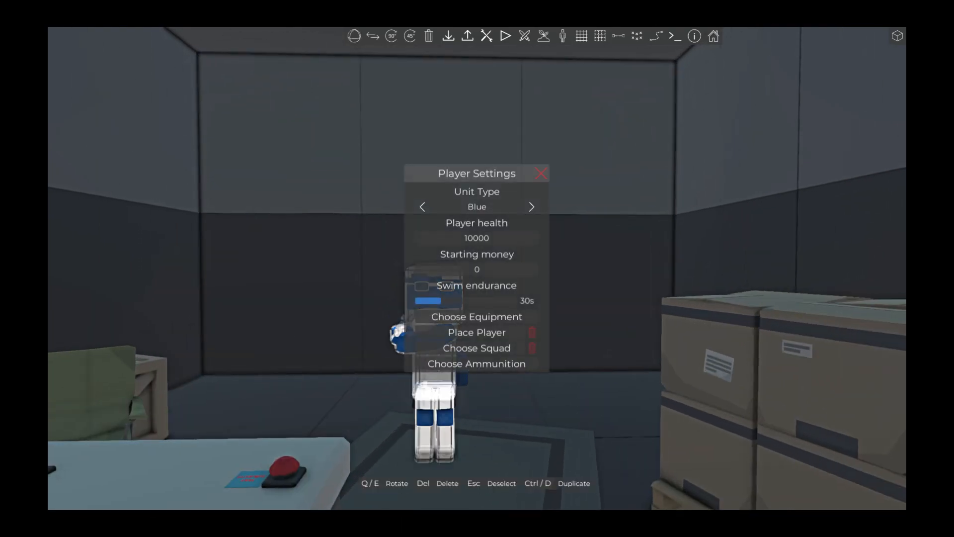
- Close Player Settings and add a new global script named 'Regeneration'
click(540, 174)
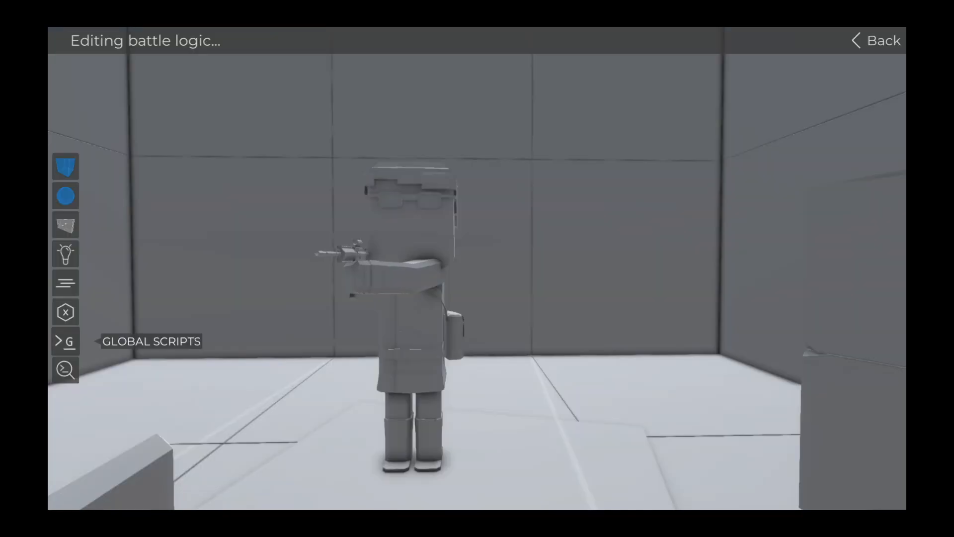
click(65, 341)
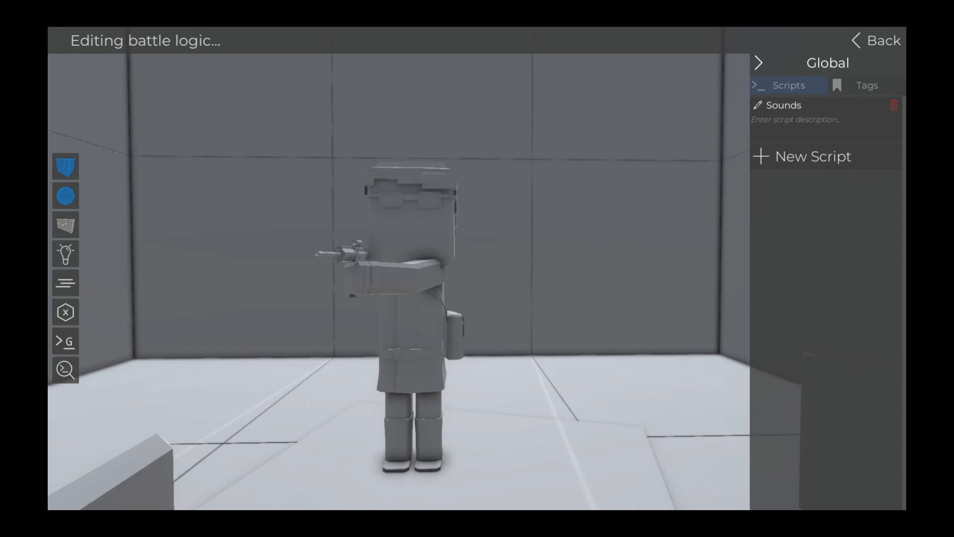
click(811, 156)
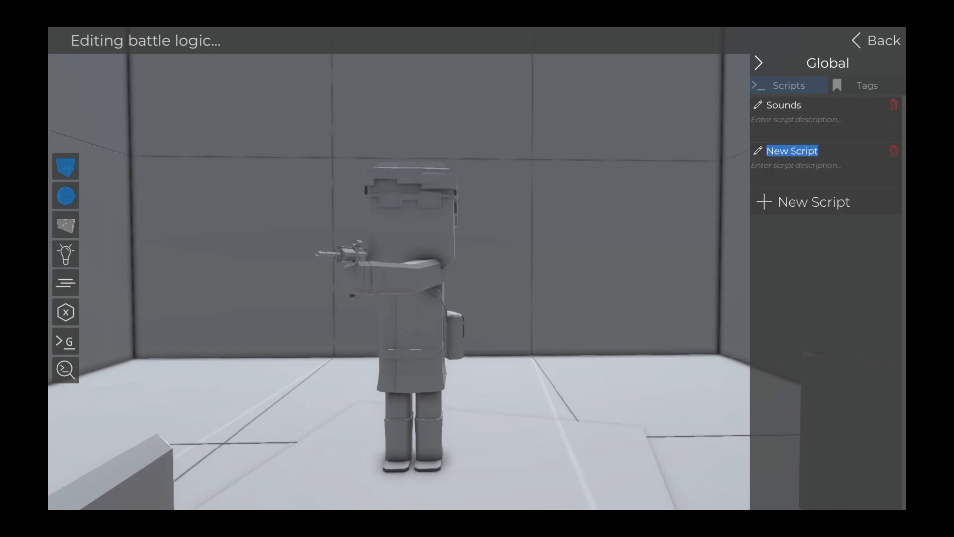
text(Regeneration)
text(st)
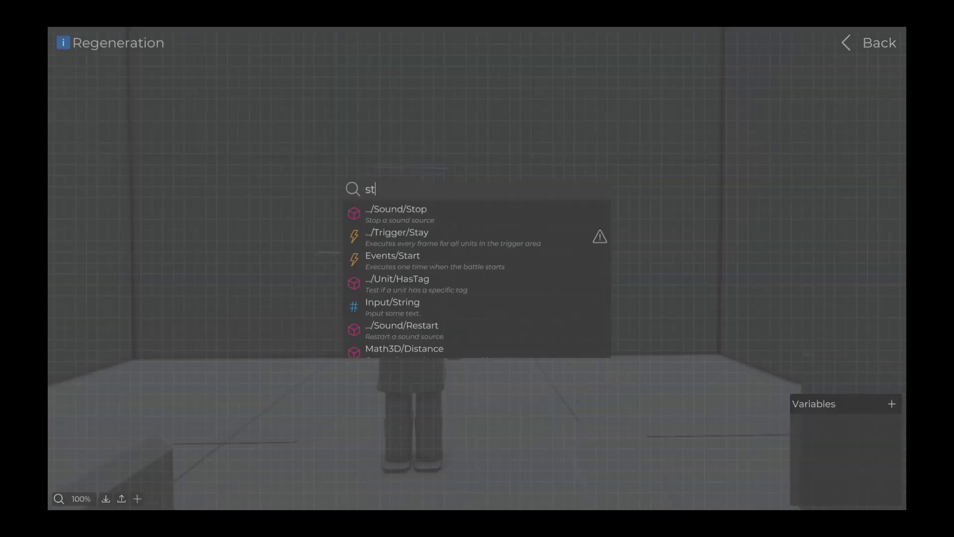
- Wire a Start event into an EndlessLoop with a 1.5 float delay
click(394, 255)
text(endle)
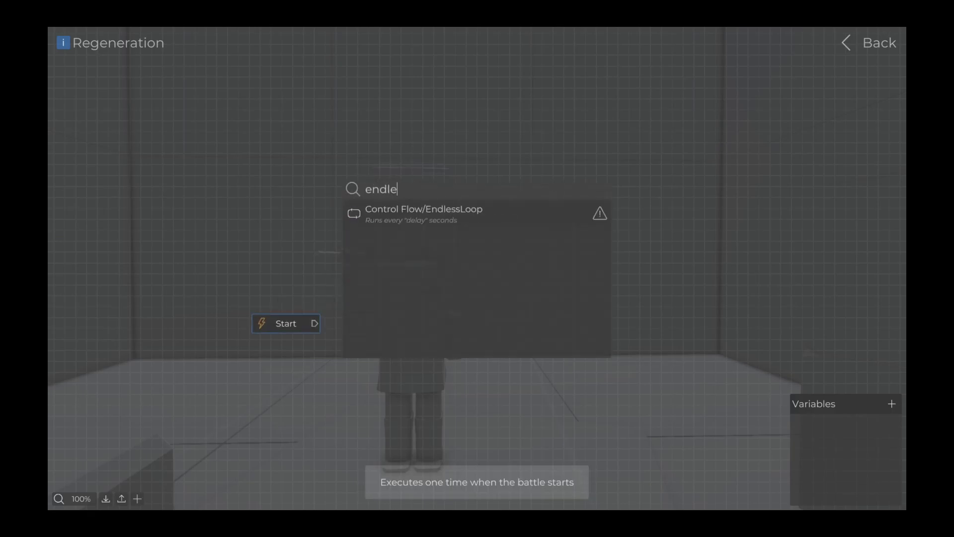
click(422, 213)
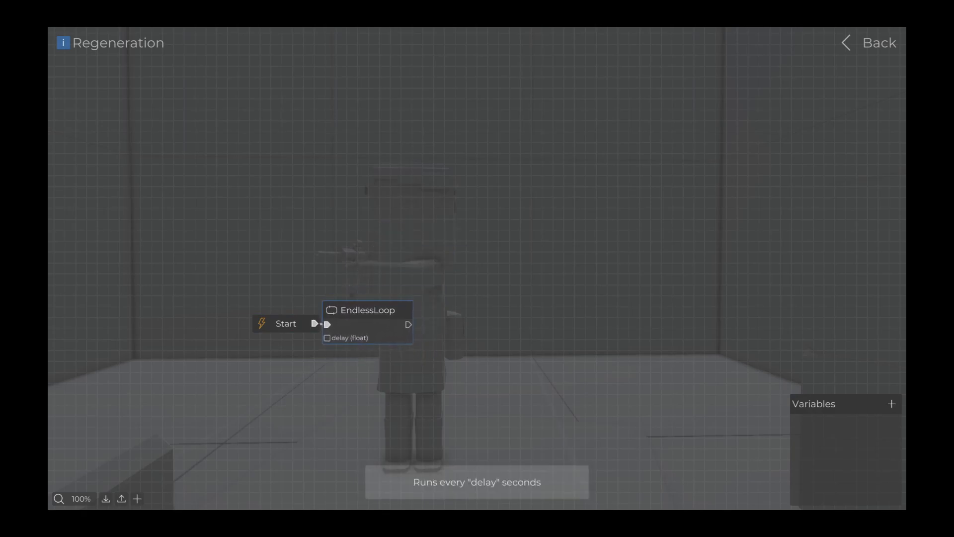
text(flo)
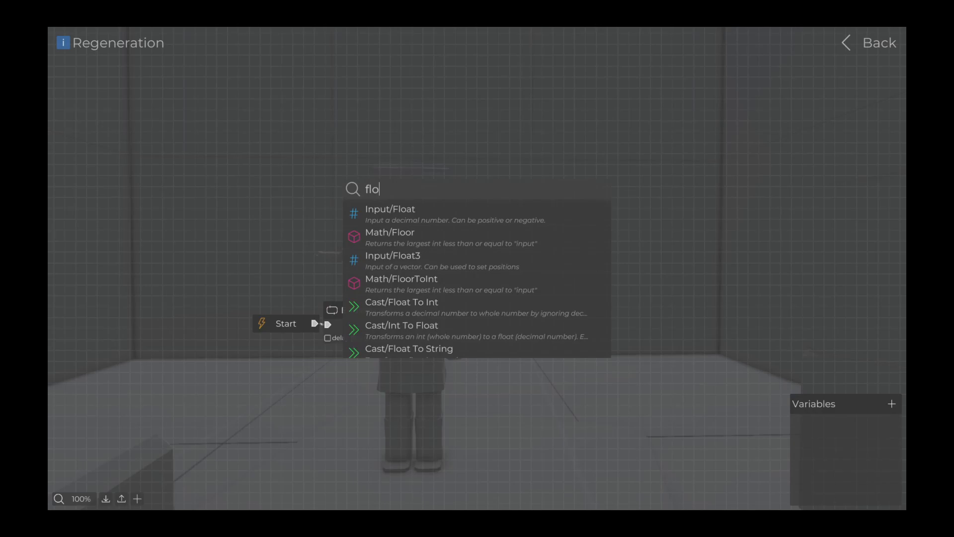
click(390, 209)
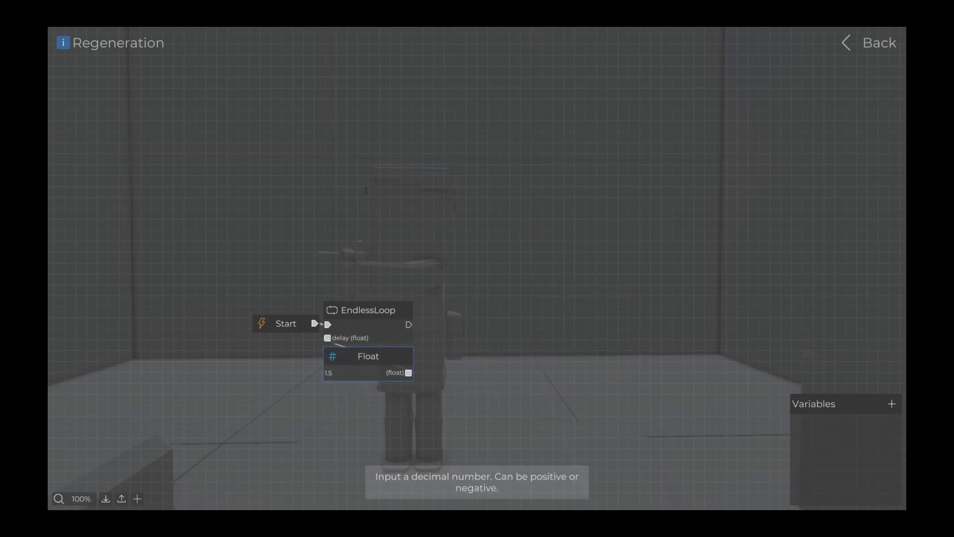
text(heal)
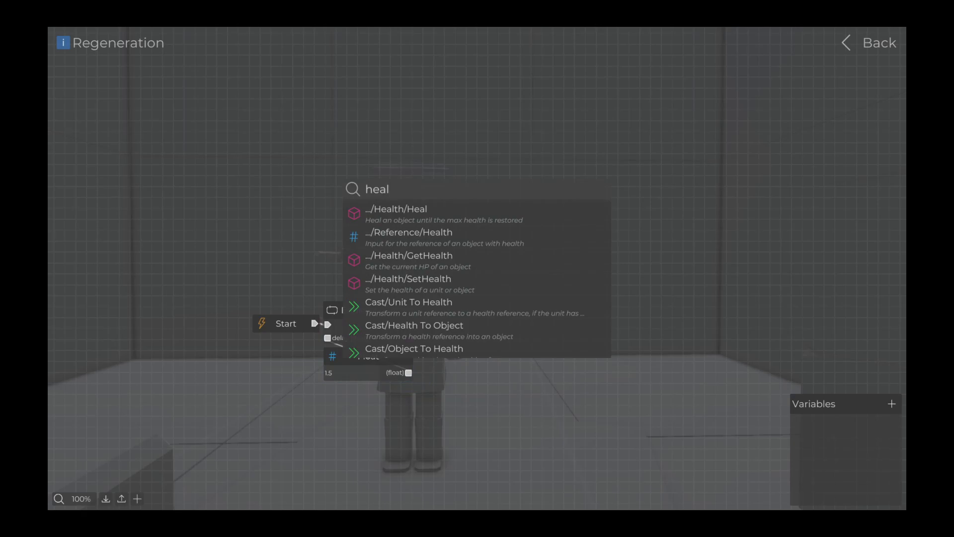
- Add a Heal node after the loop, fed a Player health reference and amount 5
click(402, 213)
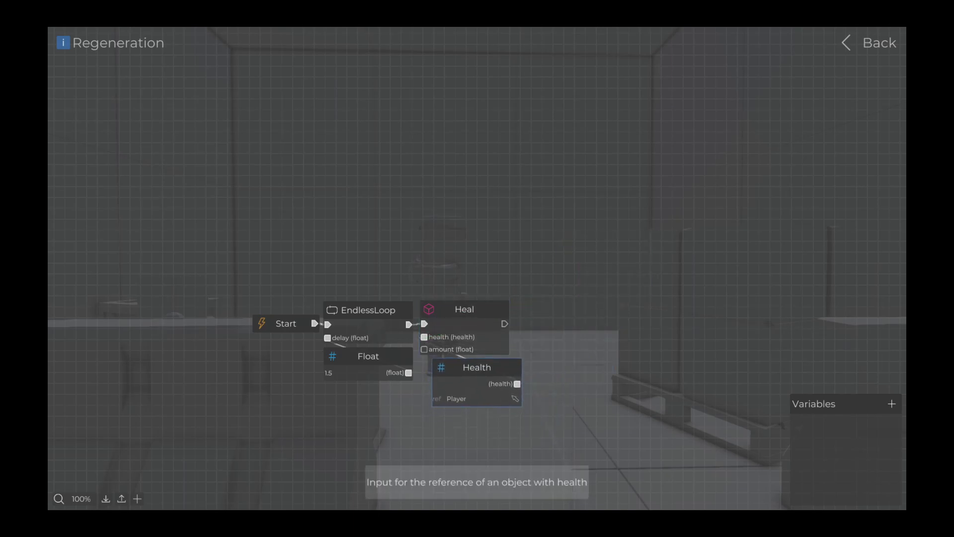
text(f)
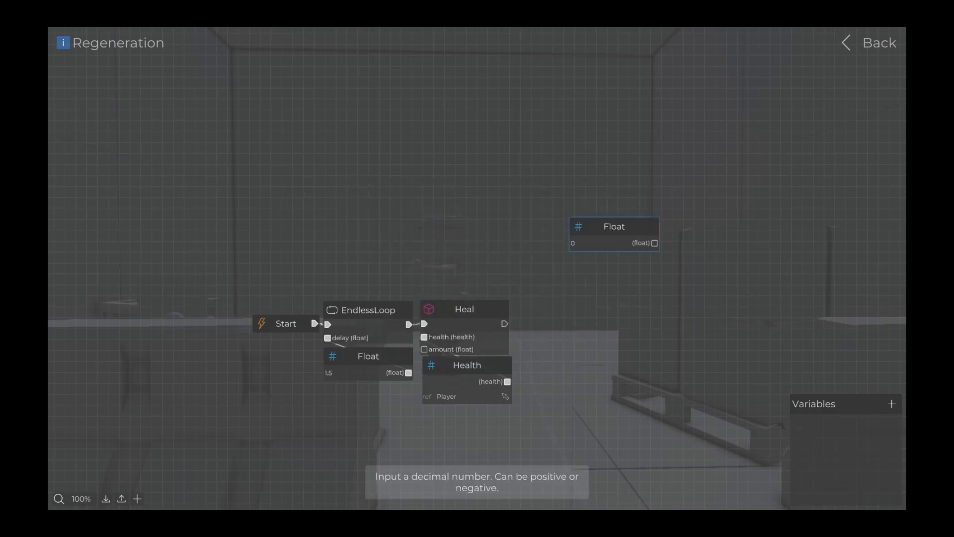
text(5)
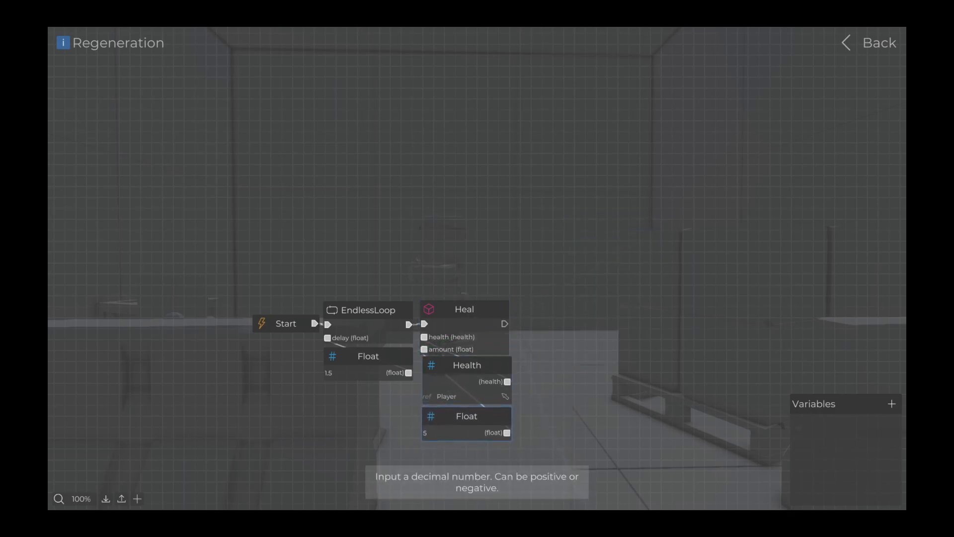
- Save the battle and playtest it, pausing and resuming to check health regeneration
click(877, 42)
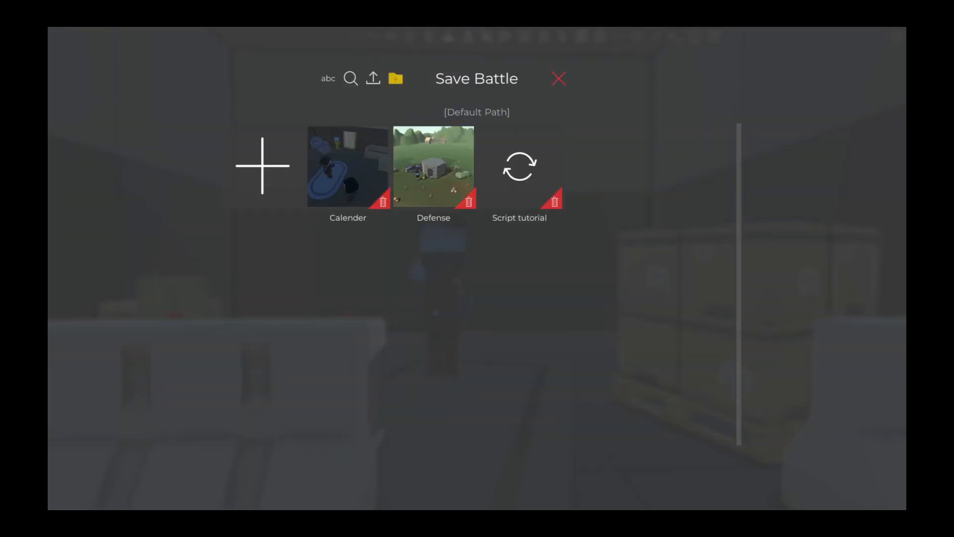
click(519, 166)
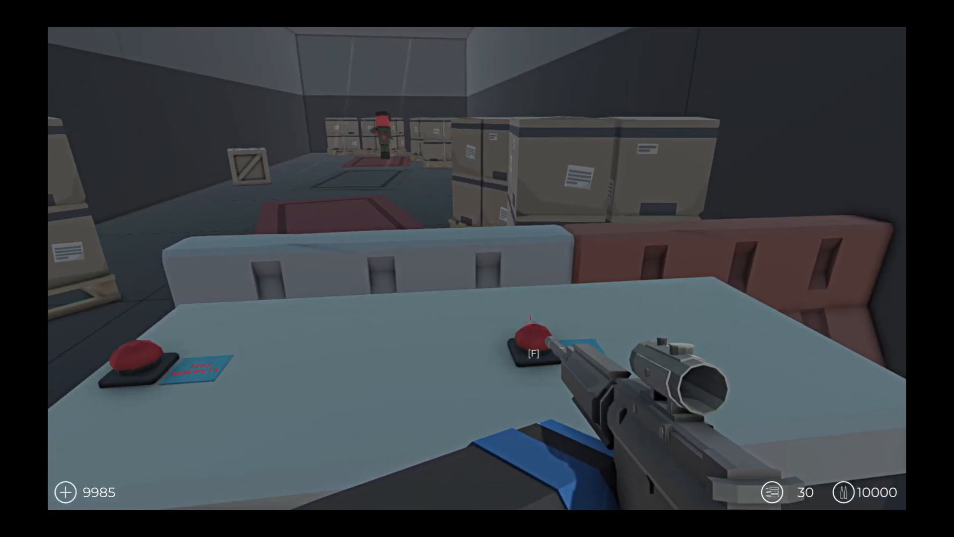
key(Escape)
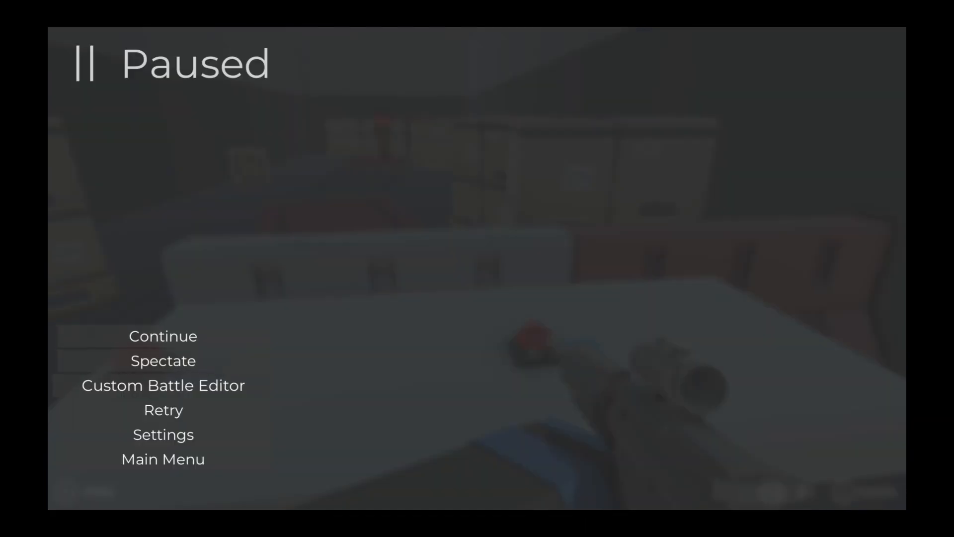
click(162, 335)
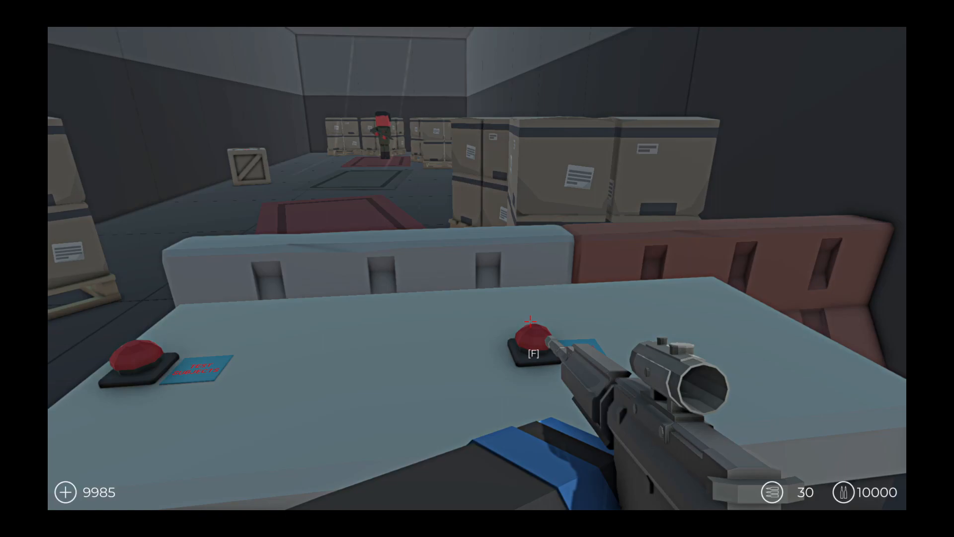
key(f)
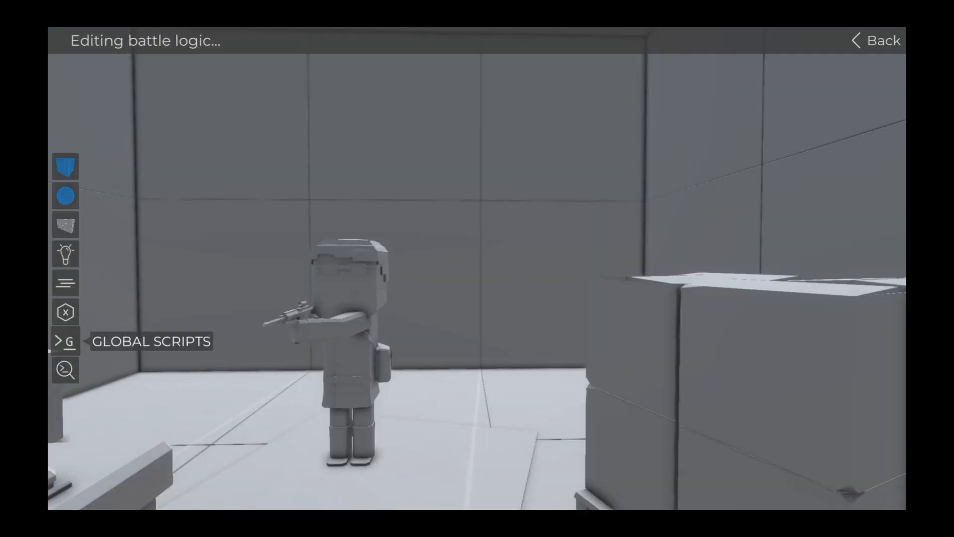
- Add a third global script named 'Return fire' and open it in the node editor
click(65, 341)
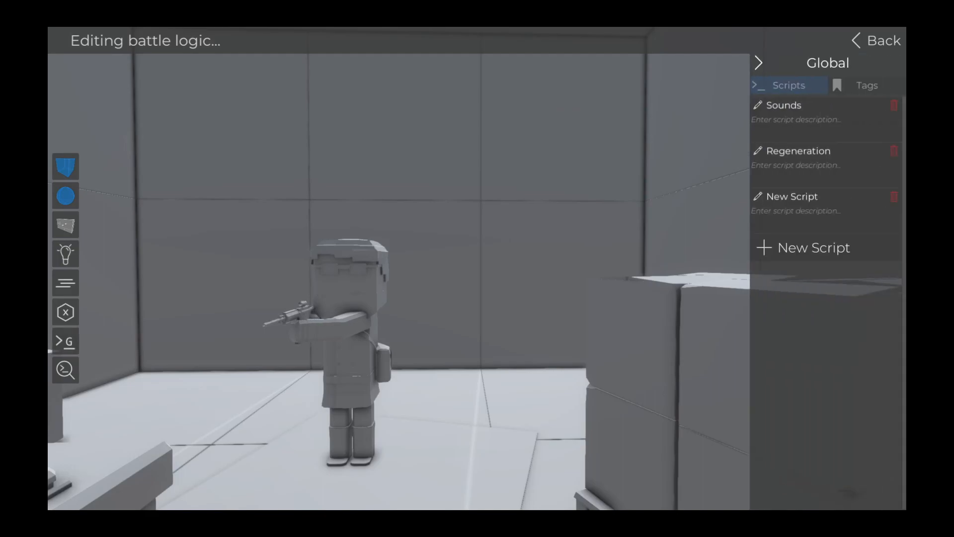
text(Retu)
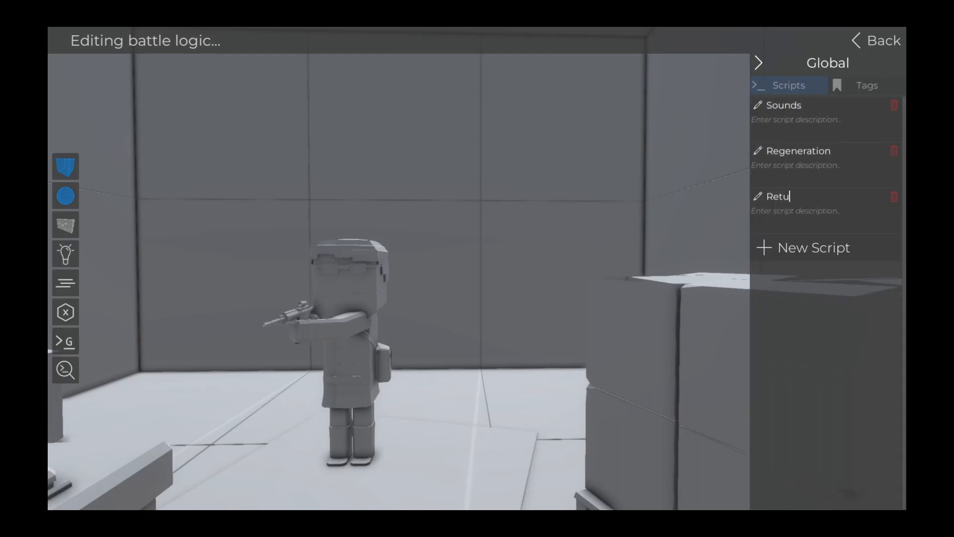
text(rn)
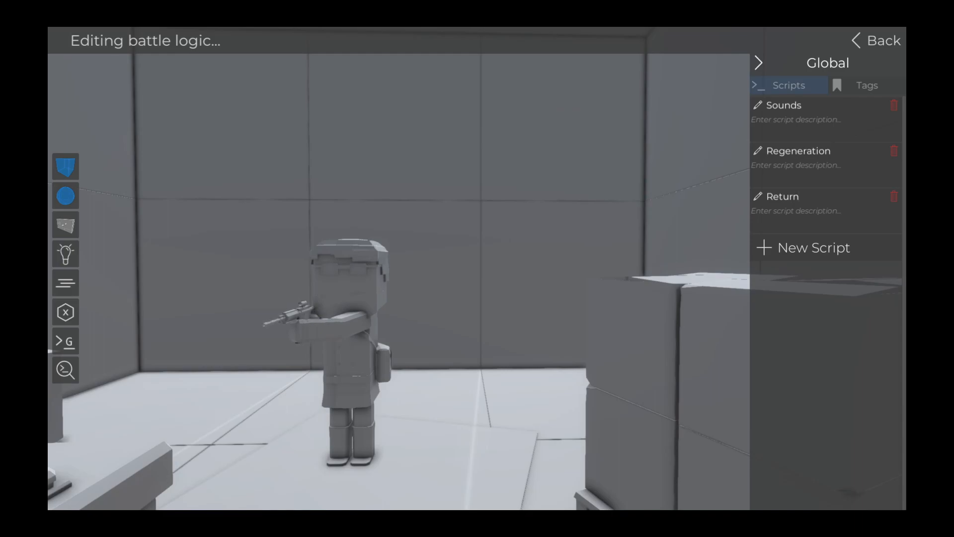
click(784, 197)
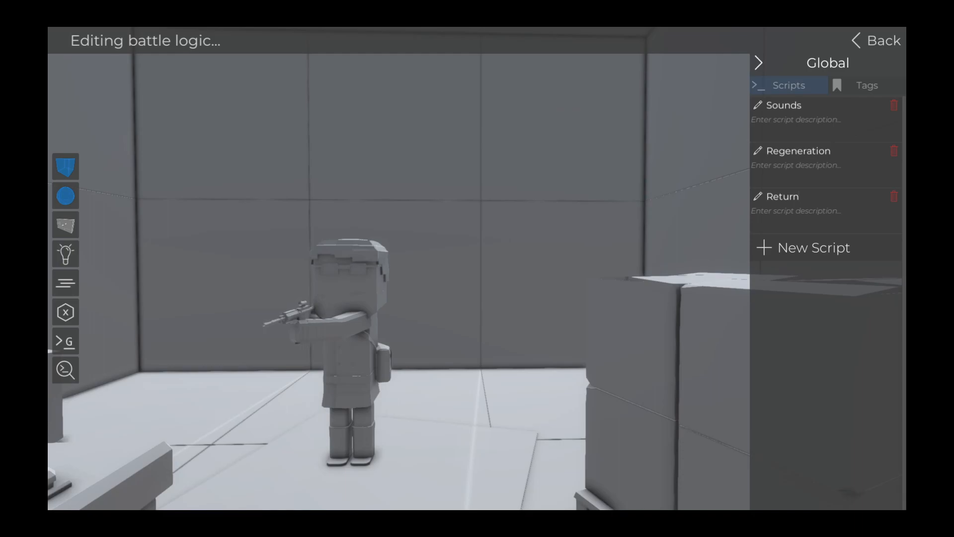
text(fi)
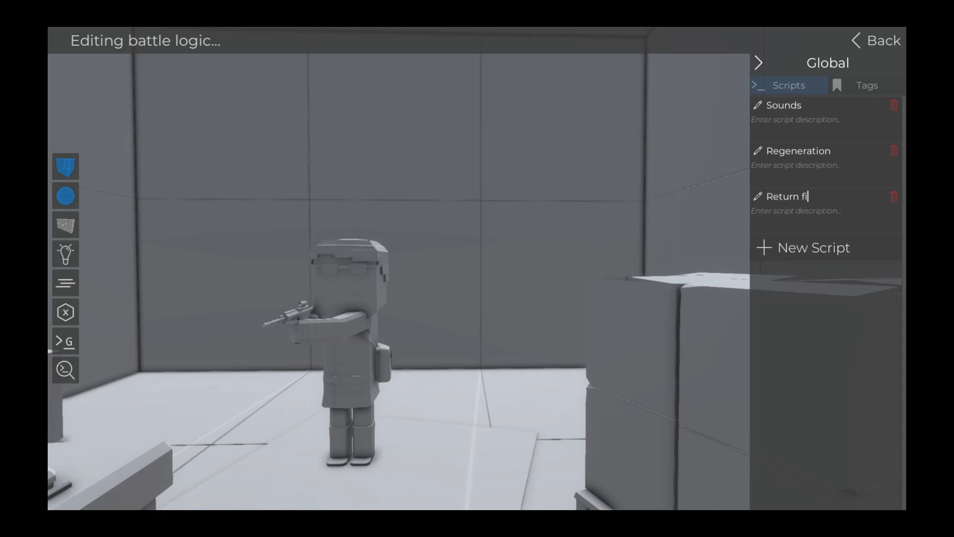
click(789, 195)
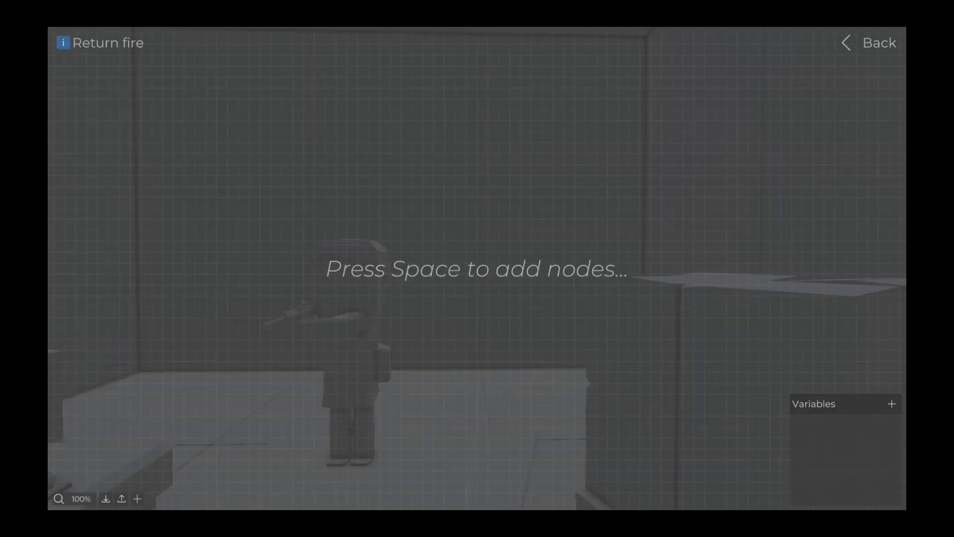
- Feed OnDamageGlobal's unit and attacker into two GetType nodes compared with NotEquals
key(space)
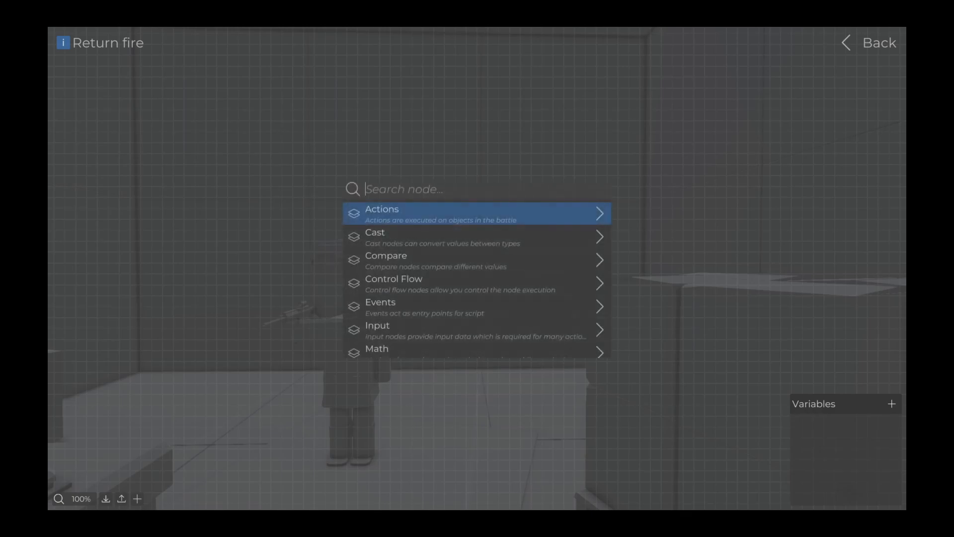
text(ondama)
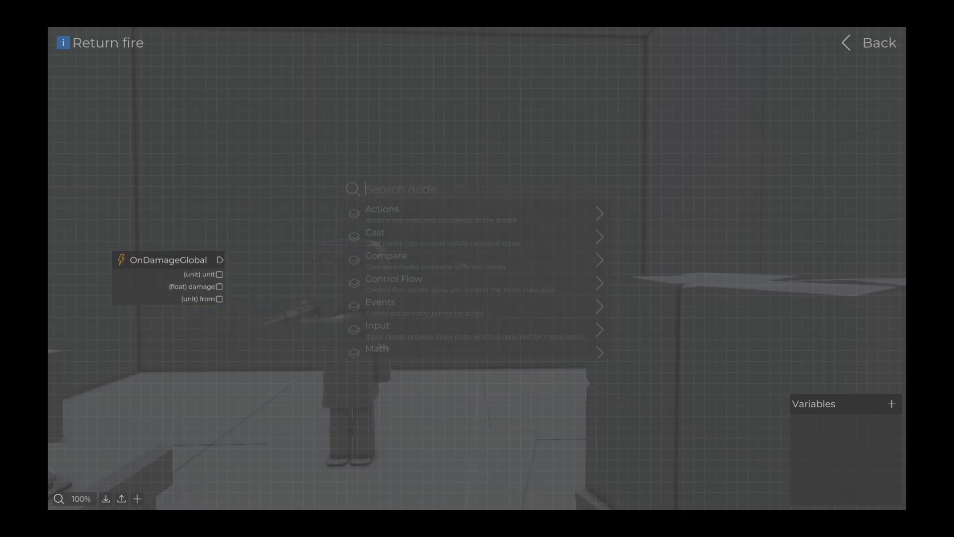
text(getty)
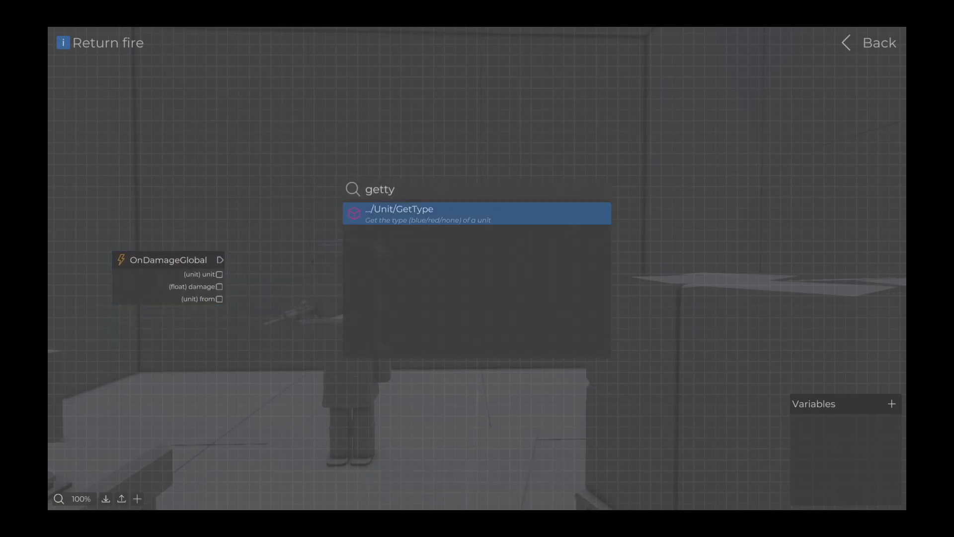
click(477, 213)
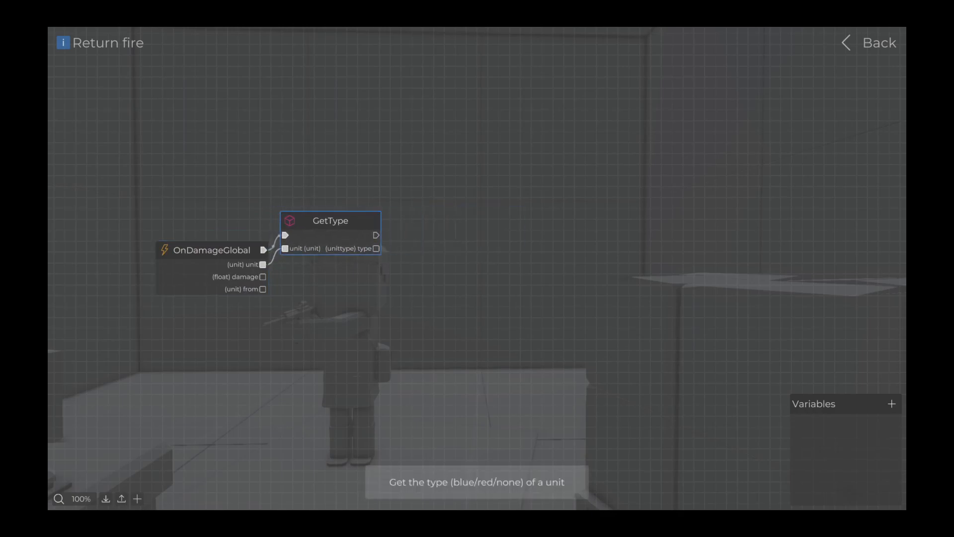
key(ctrl+v)
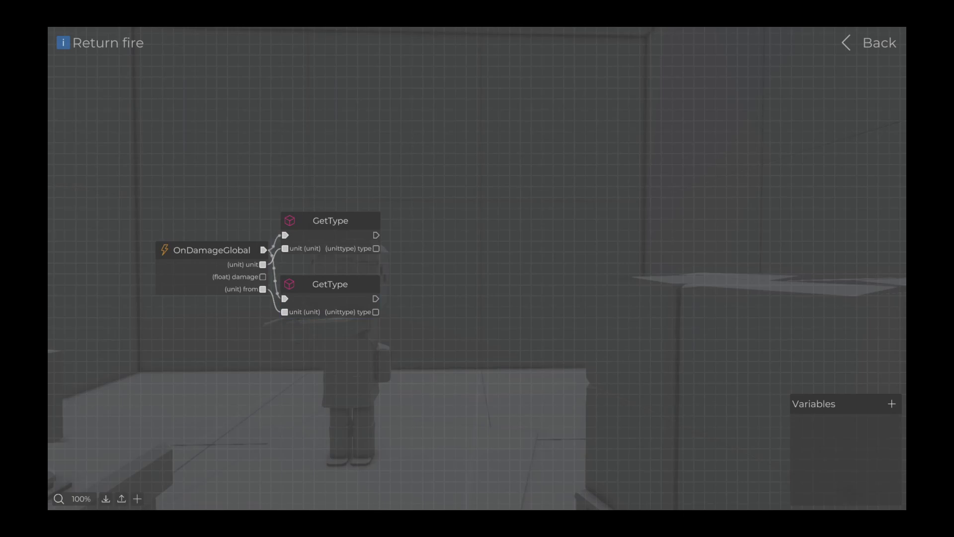
text(note)
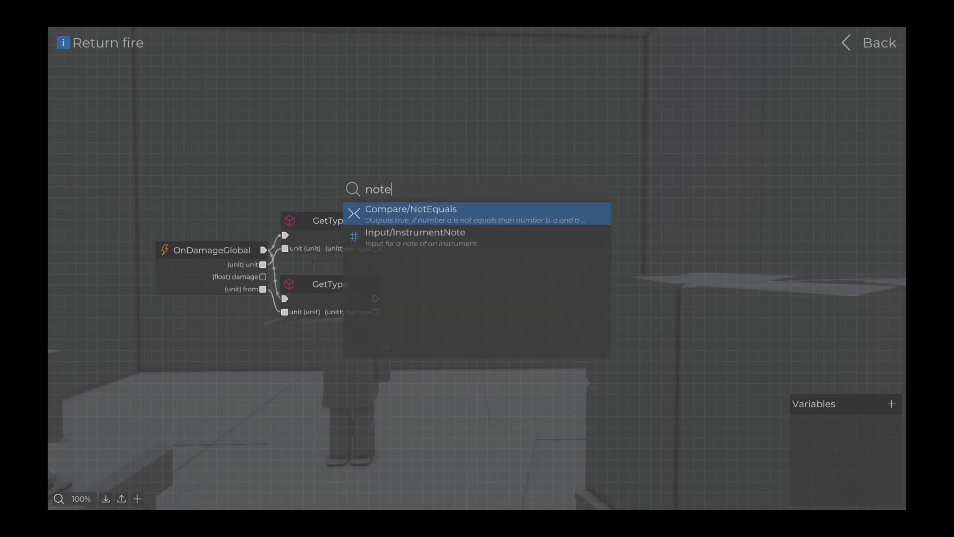
click(411, 209)
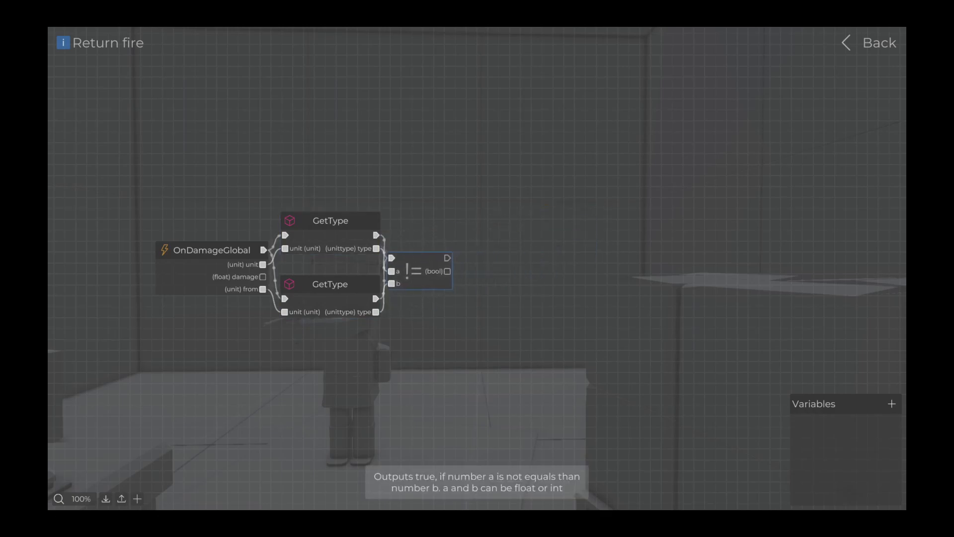
- Add an If node driven by the NotEquals comparison
text(if)
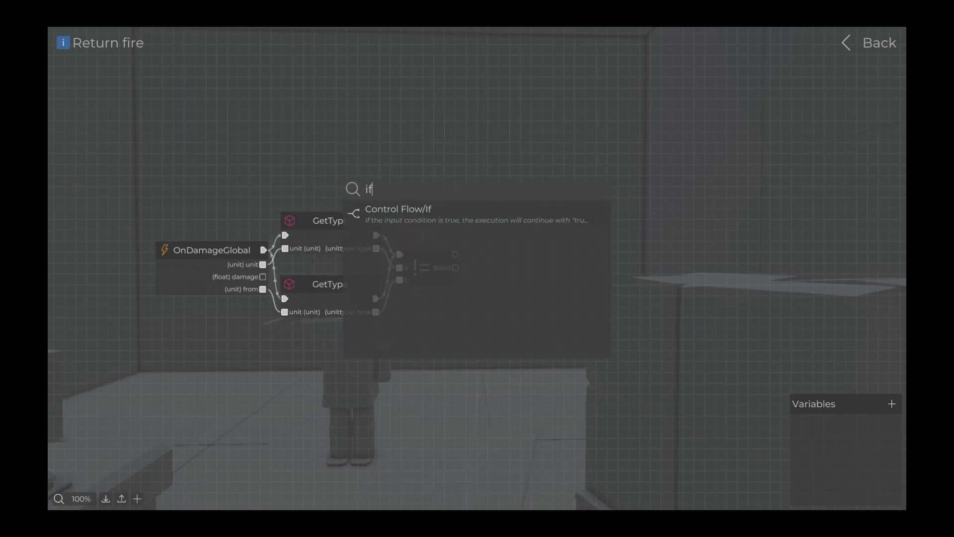
click(399, 209)
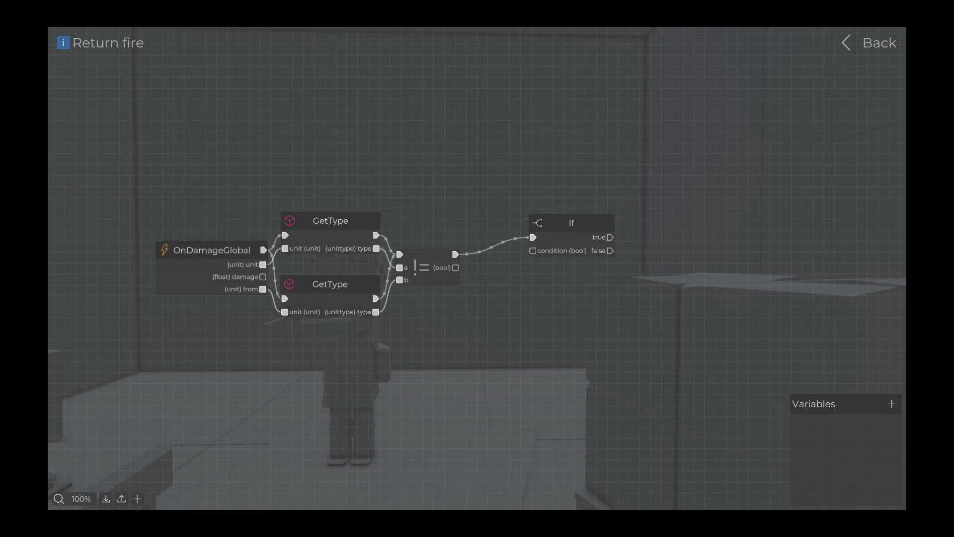
mouse_move(570, 222)
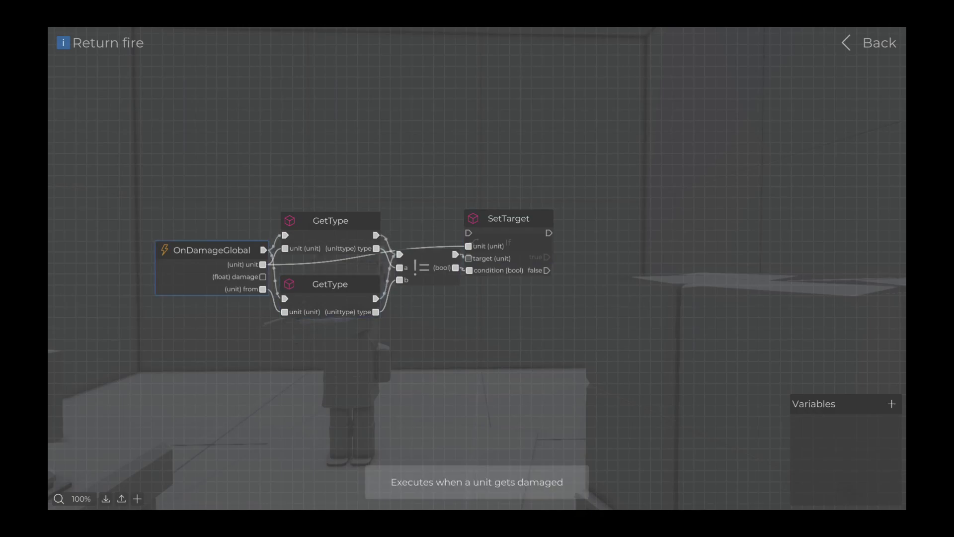
mouse_move(485, 258)
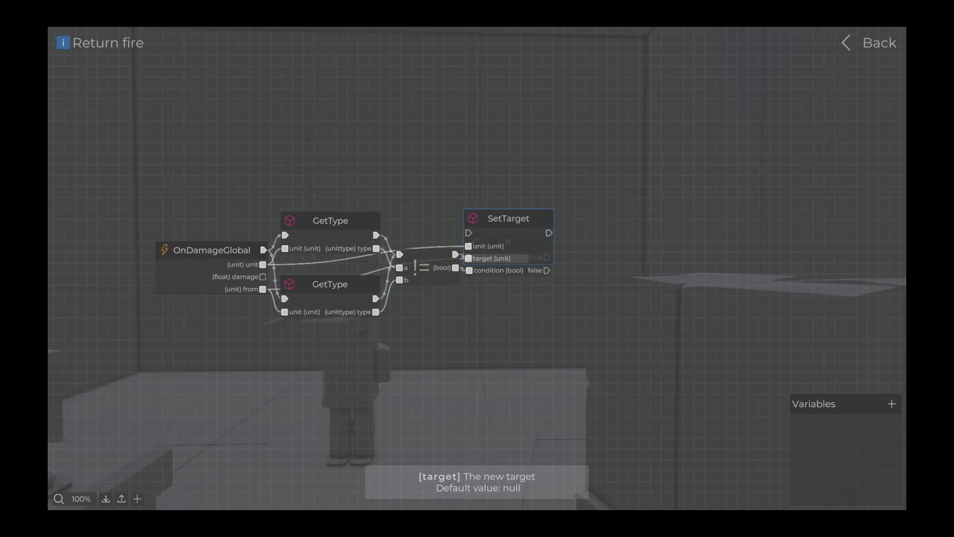
mouse_move(507, 217)
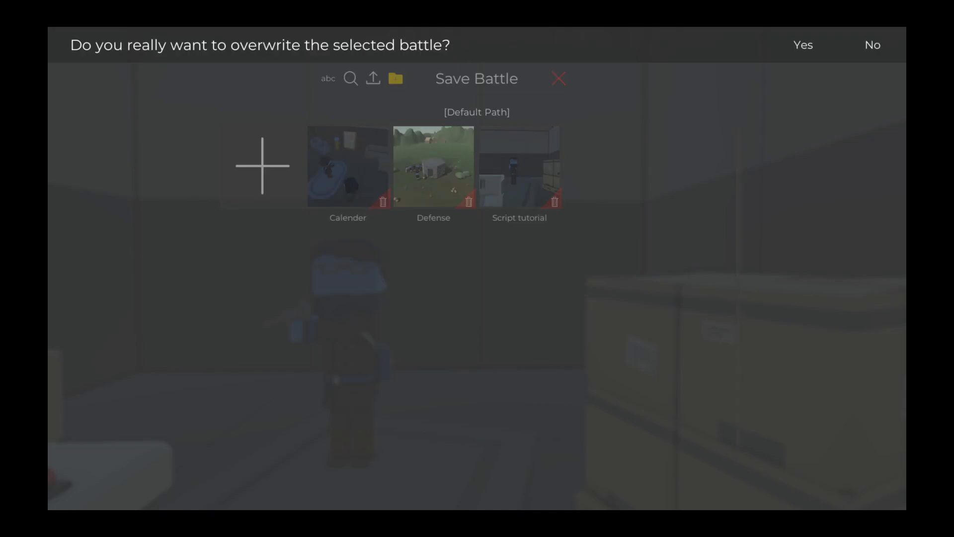
- Overwrite the battle save, playtest by shooting the enemy, and return to the editor
click(803, 44)
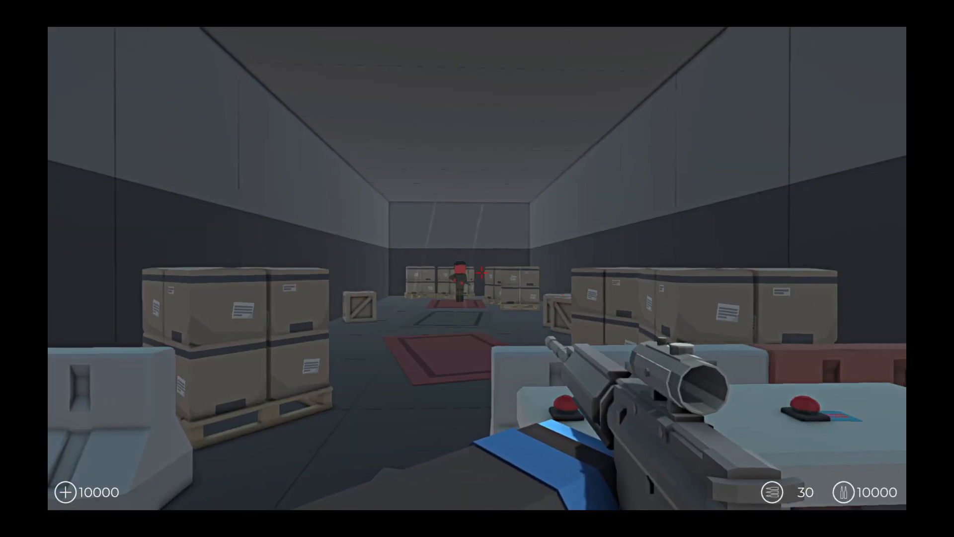
click(477, 268)
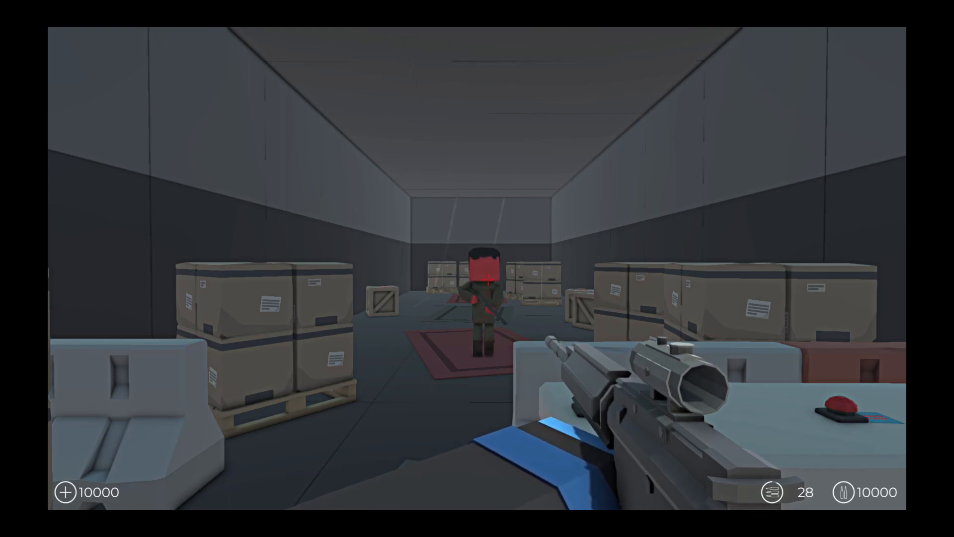
click(477, 269)
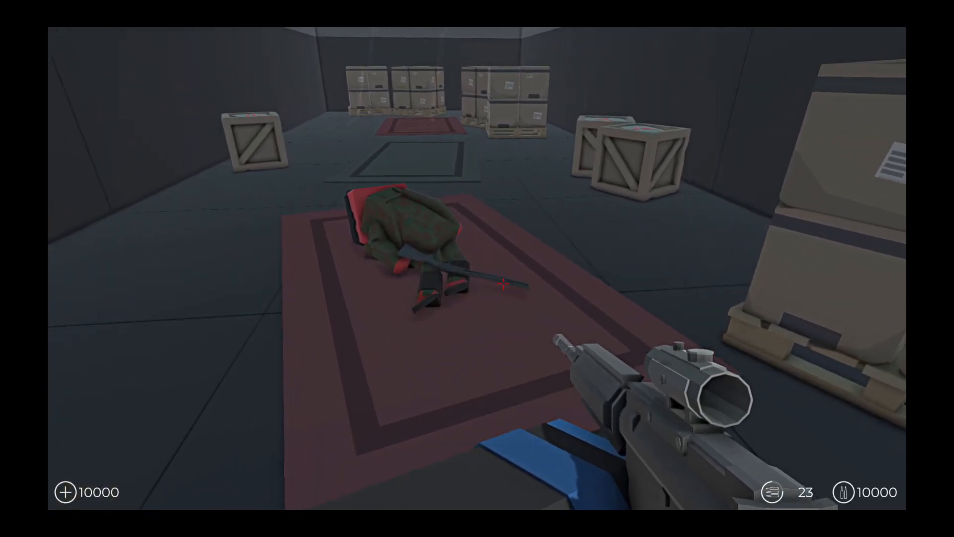
key(Escape)
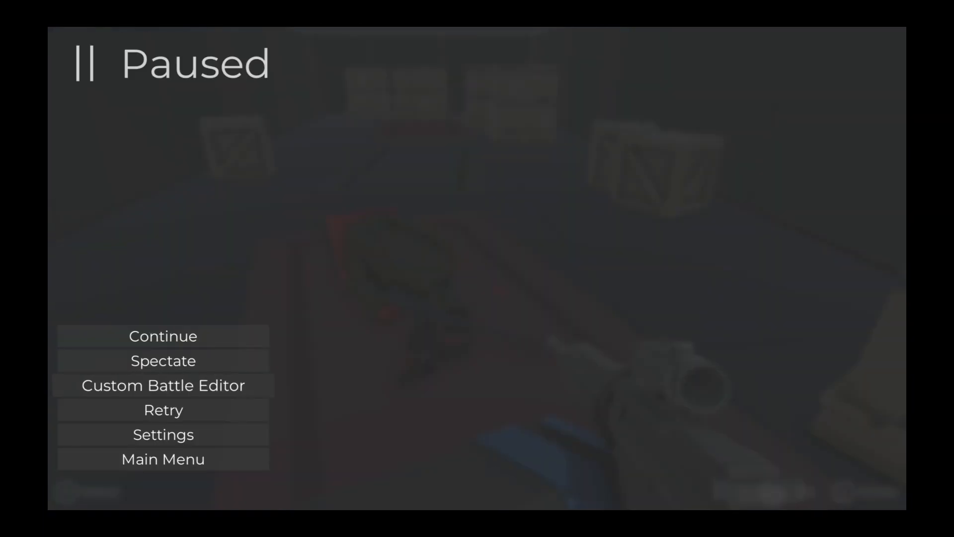
click(163, 336)
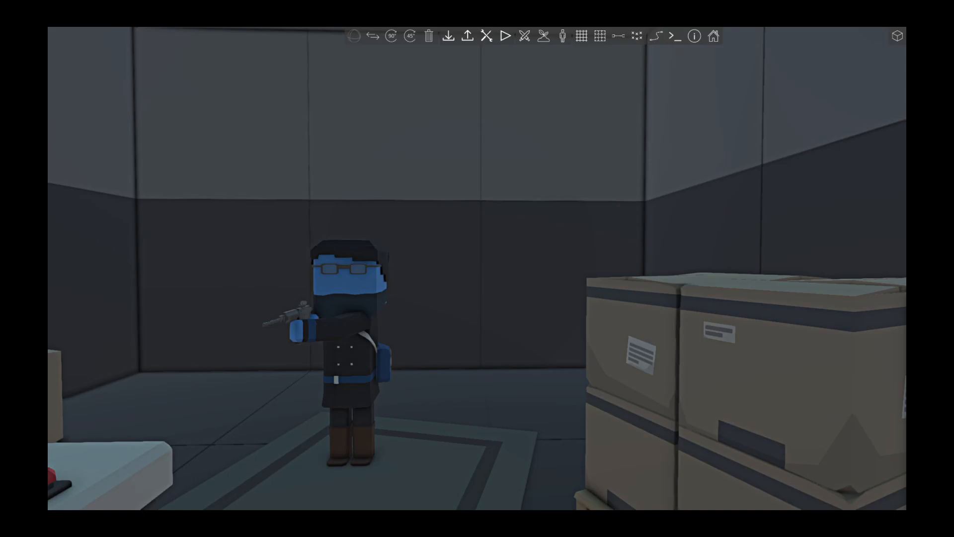
mouse_move(675, 36)
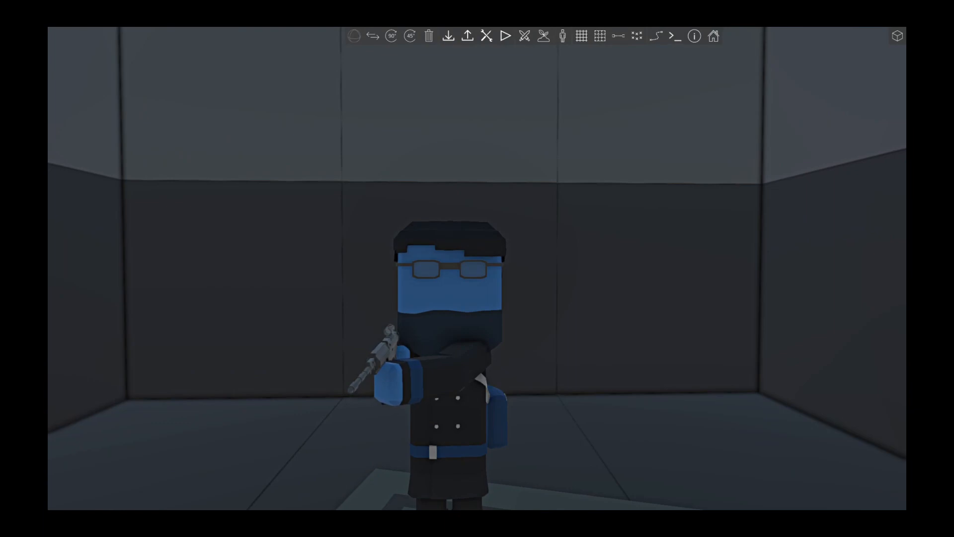
mouse_move(674, 36)
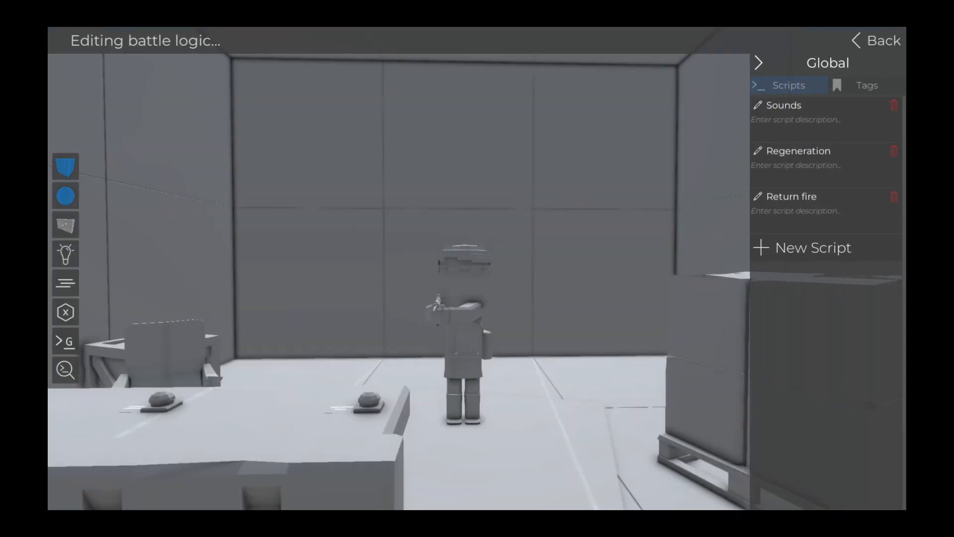
- Create a global script named 'Damage indicator' and open it
click(811, 247)
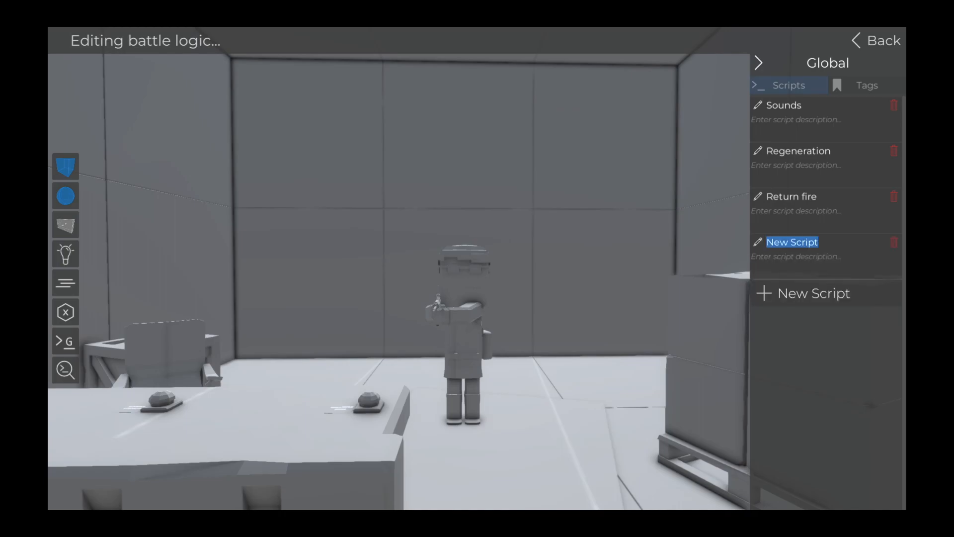
text(Damage)
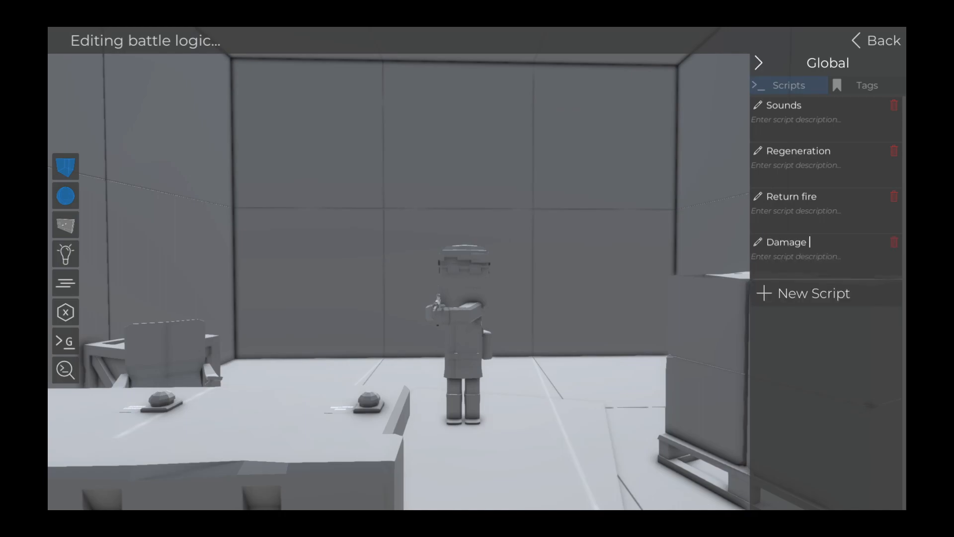
text(indicator)
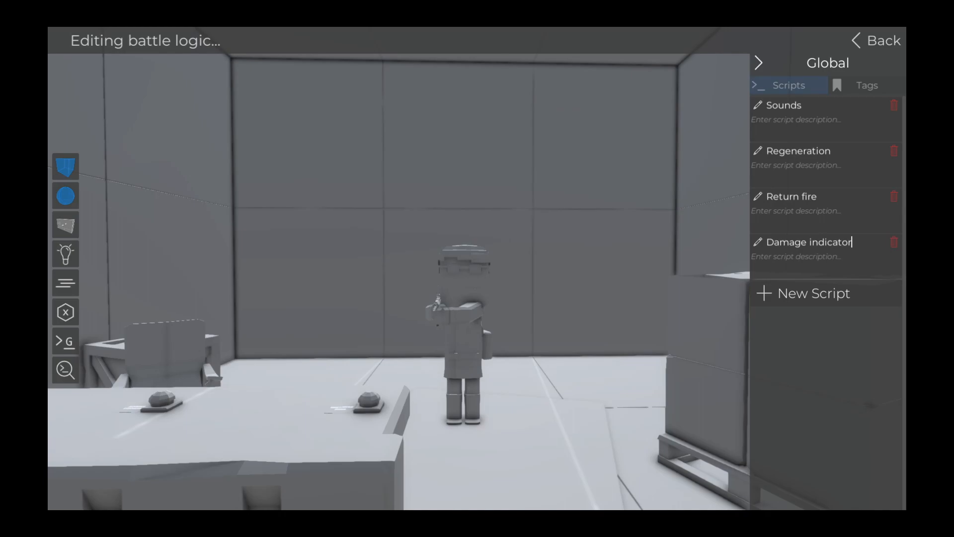
click(802, 242)
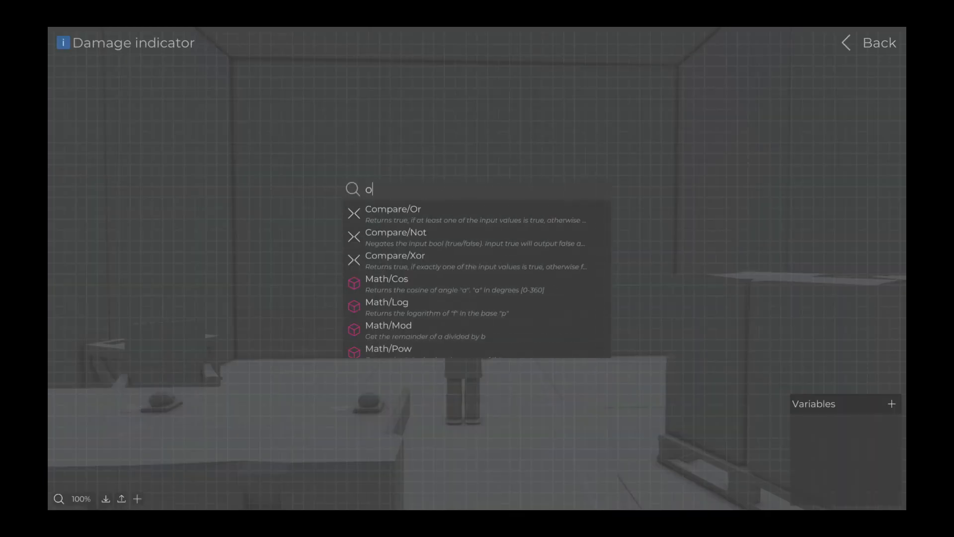
- Add a Health OnDamage event triggering a Screen Vignette with red color and 0.5 intensity
text(ndama)
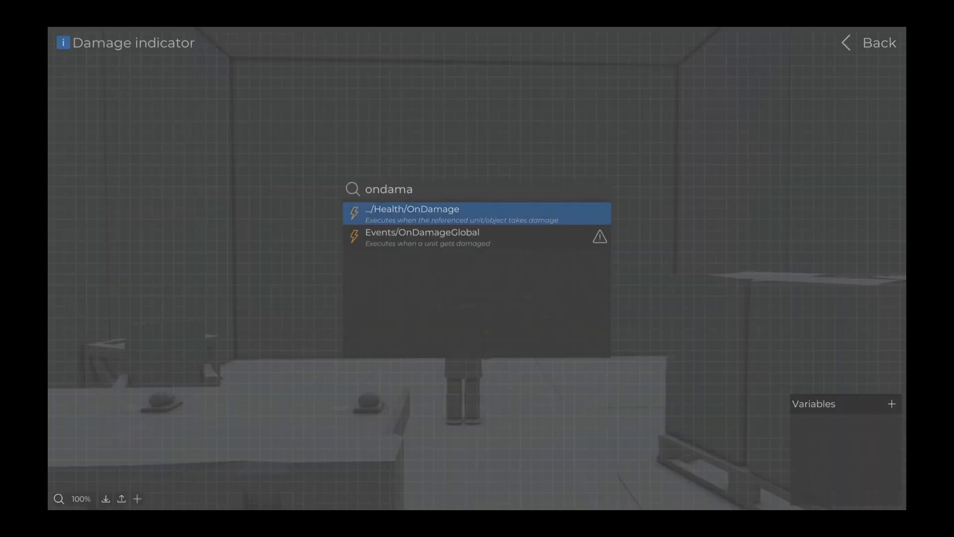
click(477, 214)
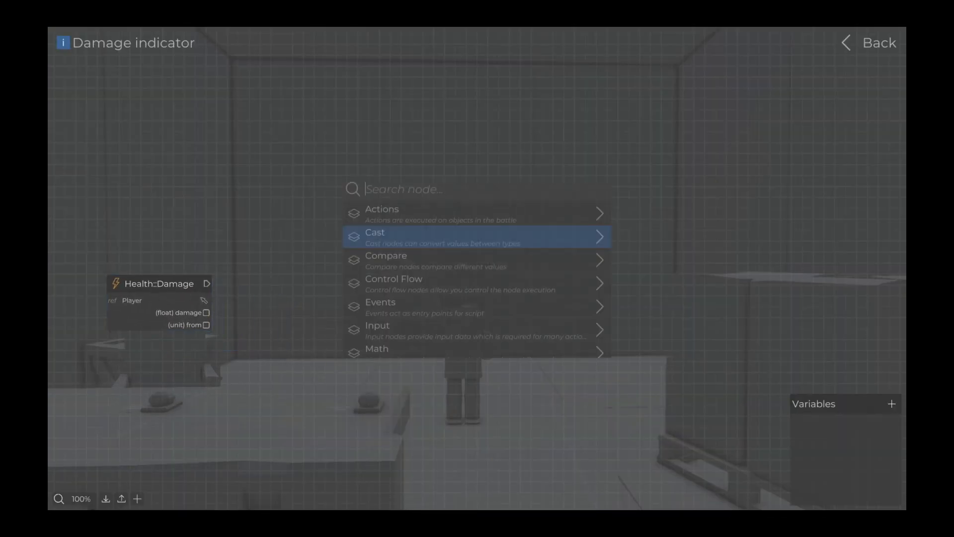
text(vign)
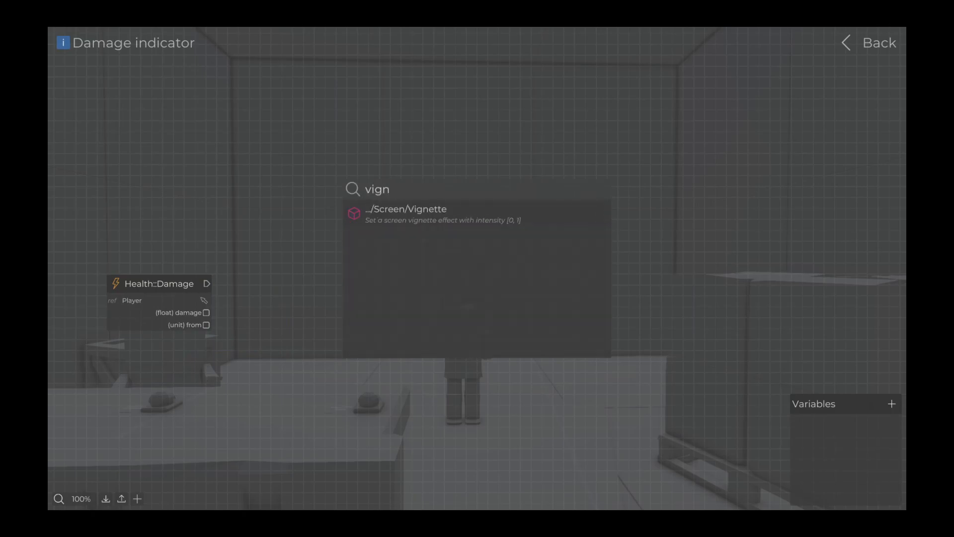
click(426, 214)
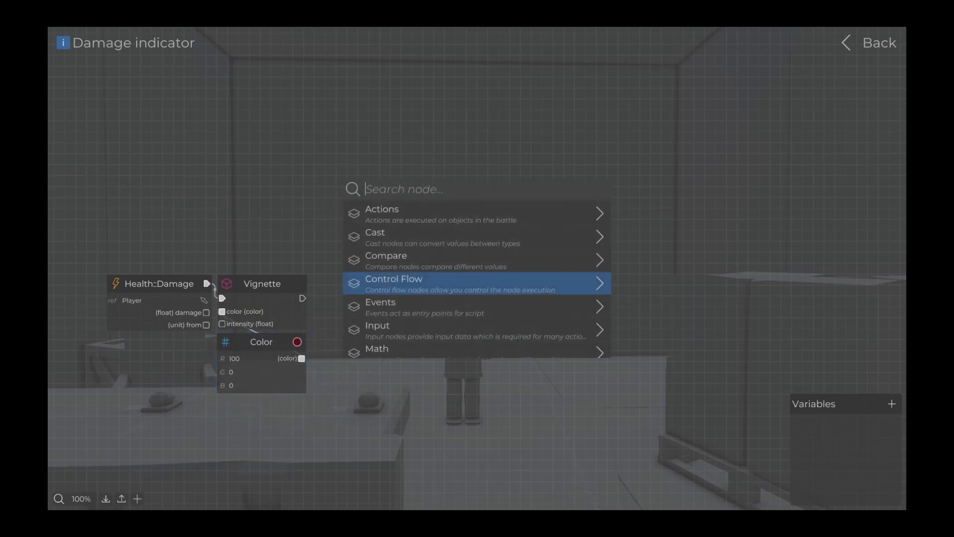
text(flo)
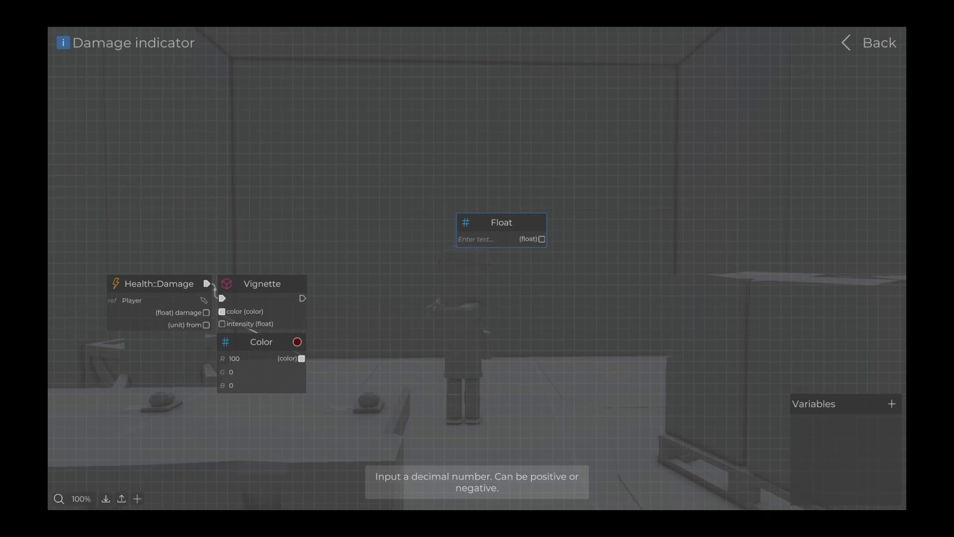
text(0.5)
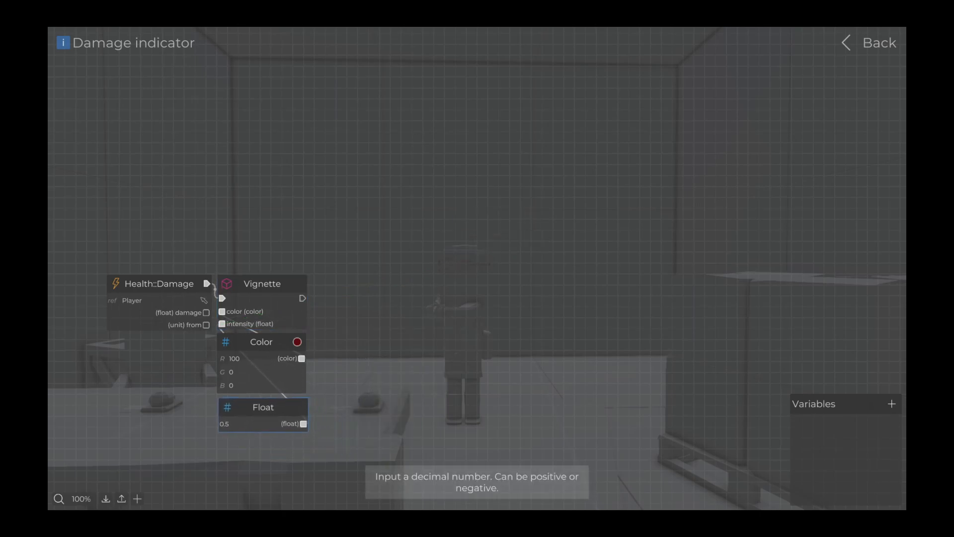
- Add a Delay node after the vignette with a 2-second float input
text(del)
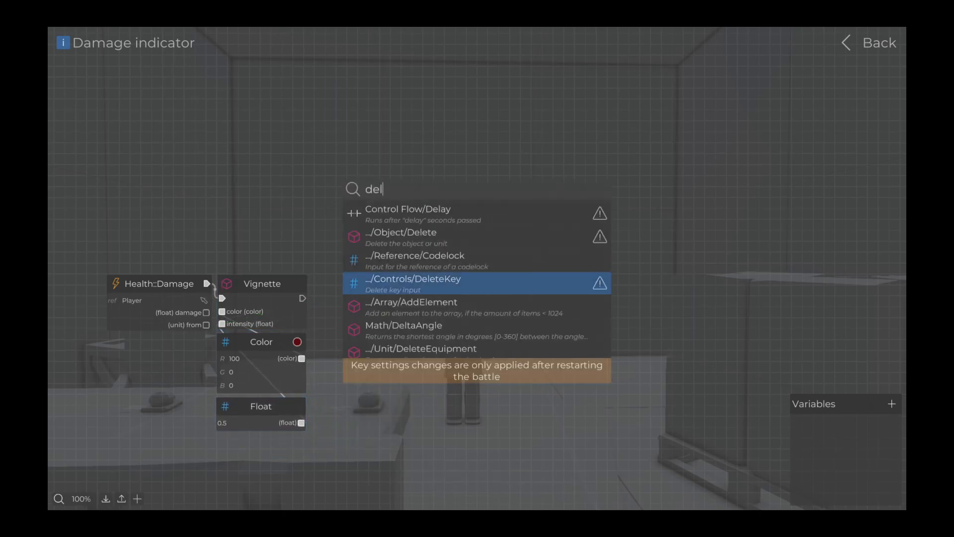
click(407, 209)
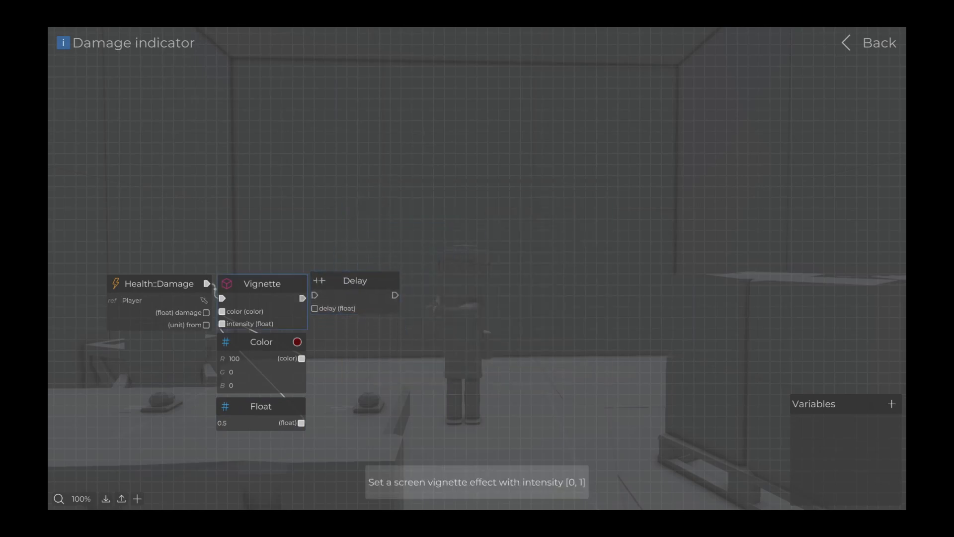
text(fl)
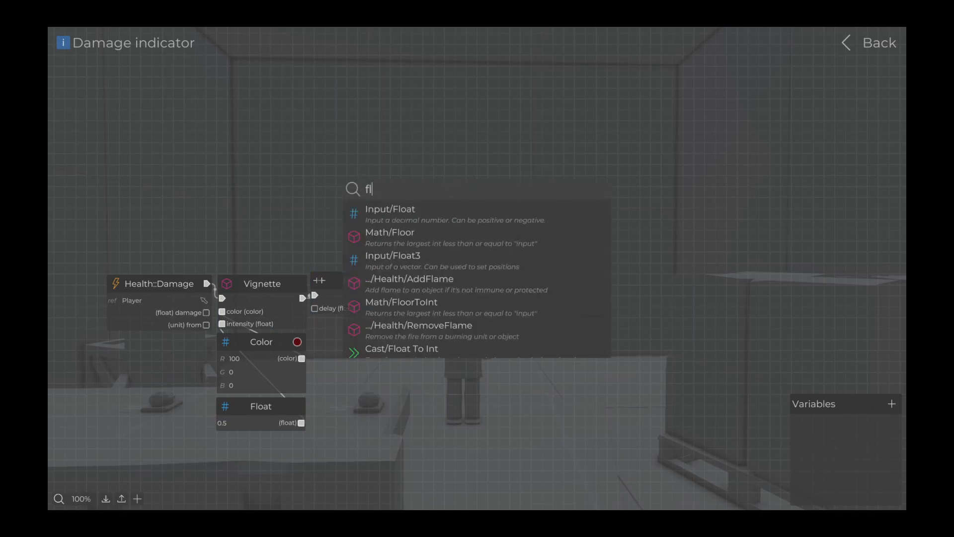
click(389, 209)
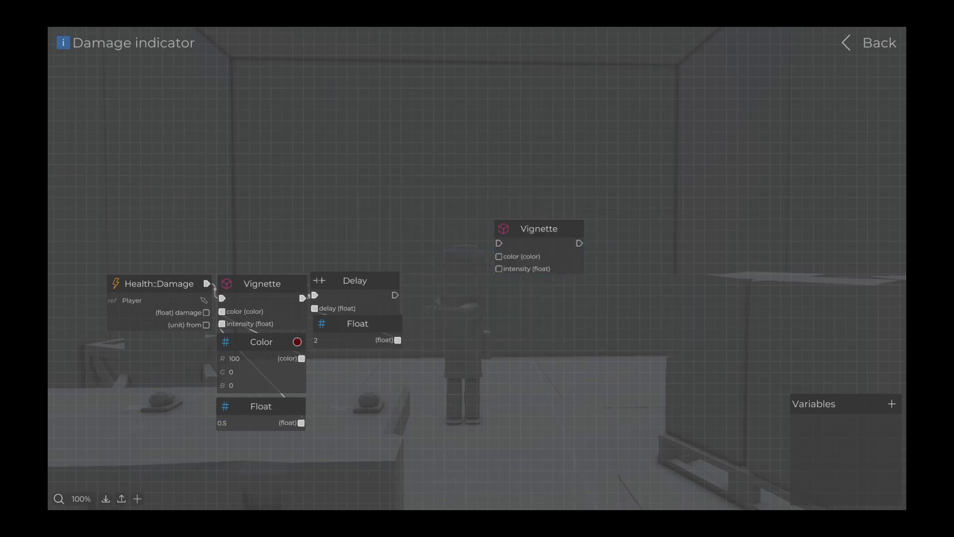
mouse_move(354, 292)
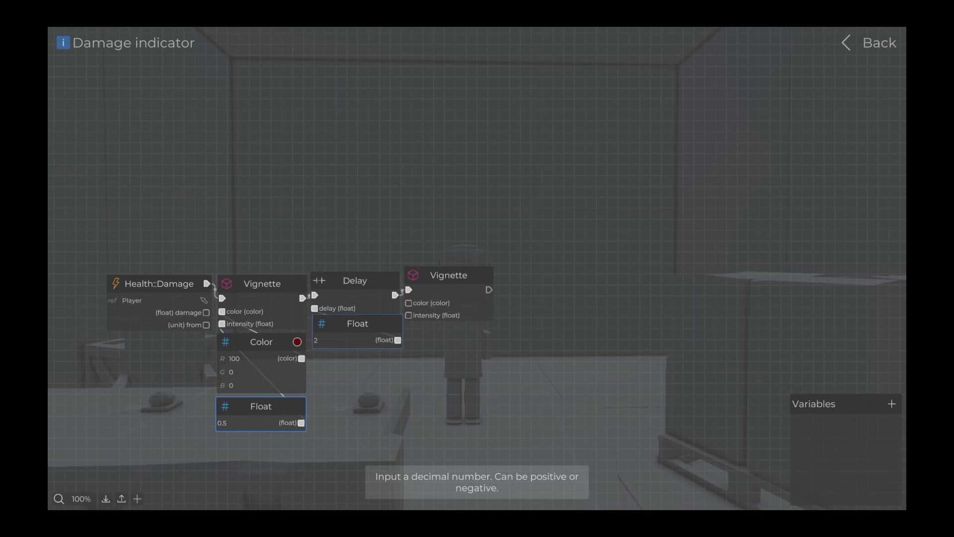
- Duplicate the float node as 0 intensity for a second vignette, then open Save Battle
key(ctrl+c)
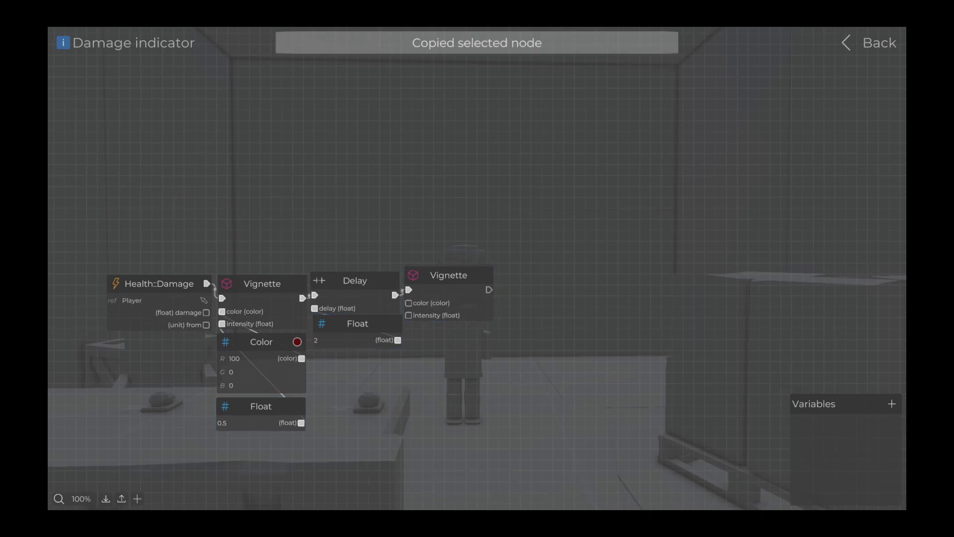
key(ctrl+v)
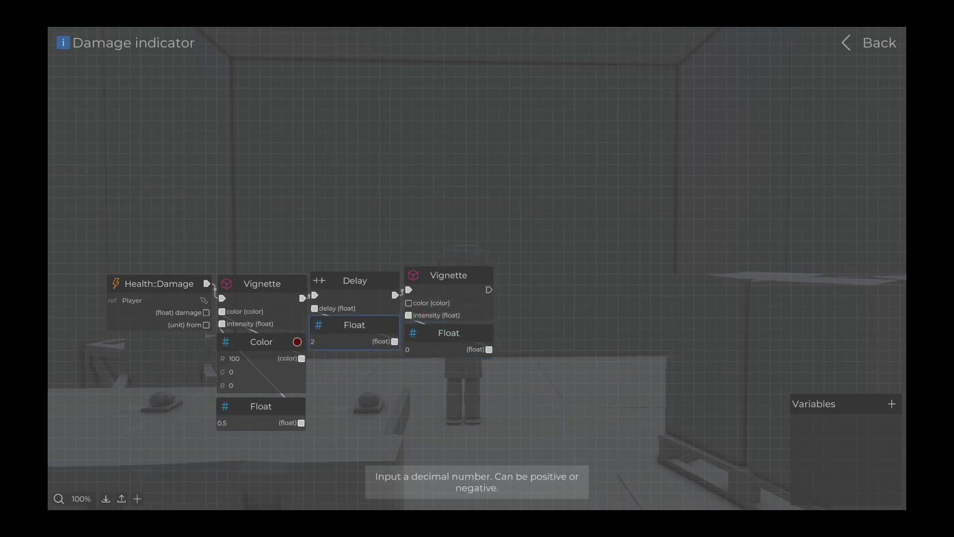
click(877, 40)
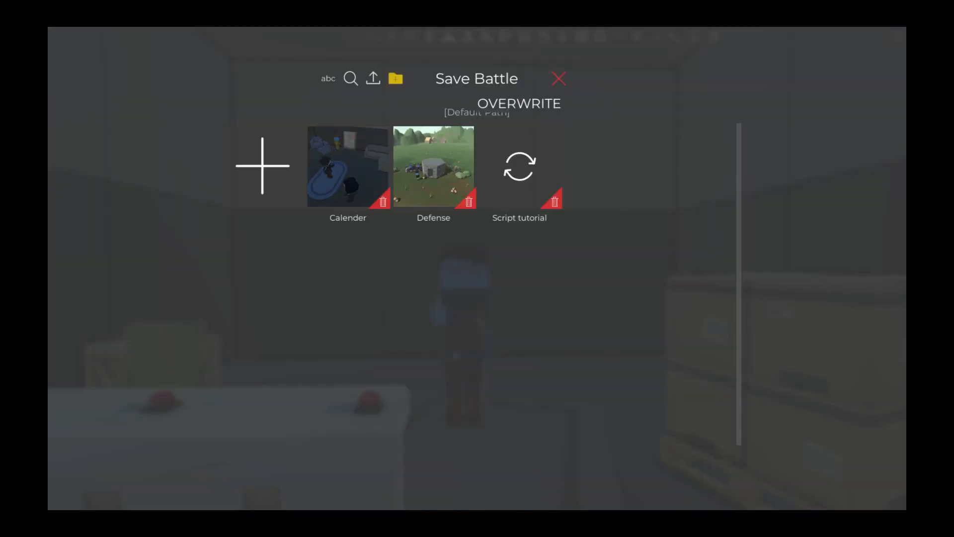
- Overwrite the Script tutorial save, then playtest it by pressing F at the red button
click(519, 167)
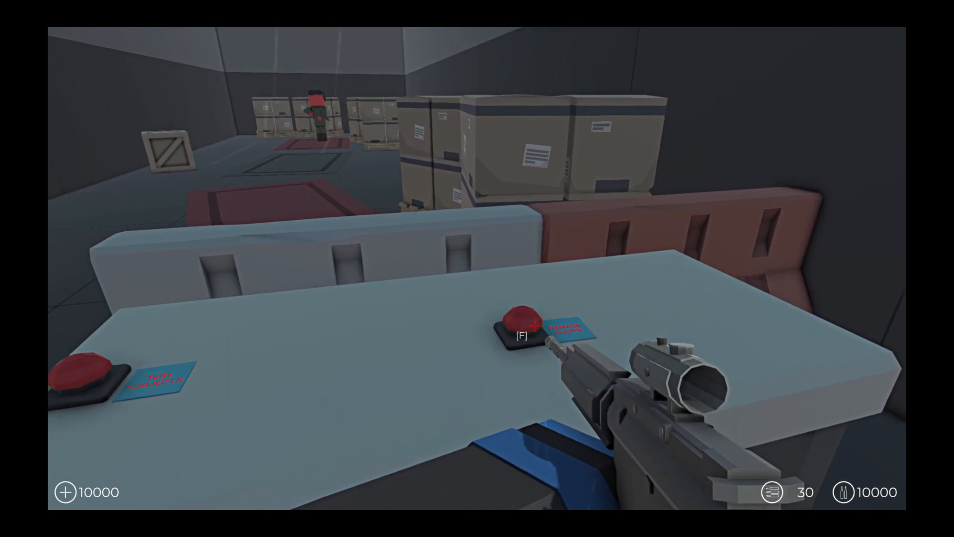
key(f)
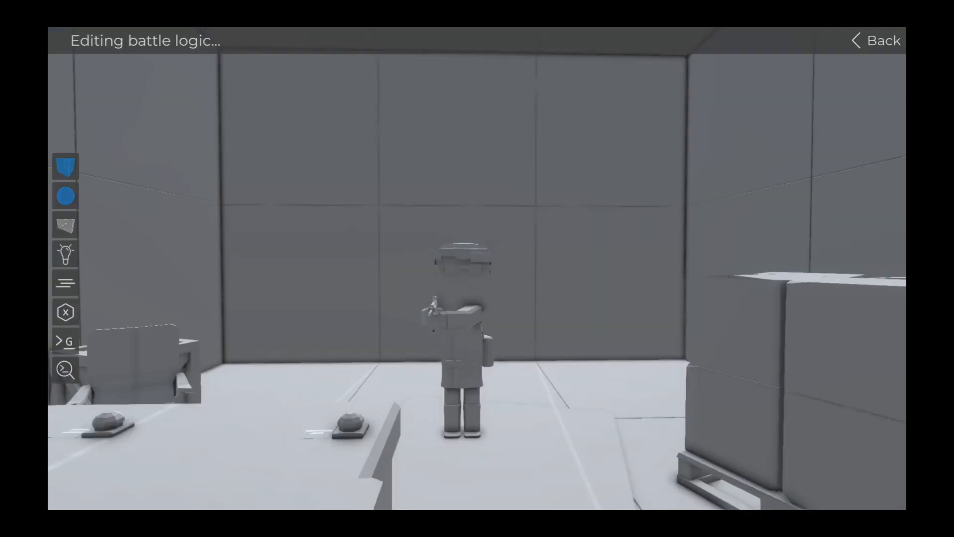
- Name the fifth global script 'Kill Notification' and open it in the node editor
click(65, 341)
text(Kill)
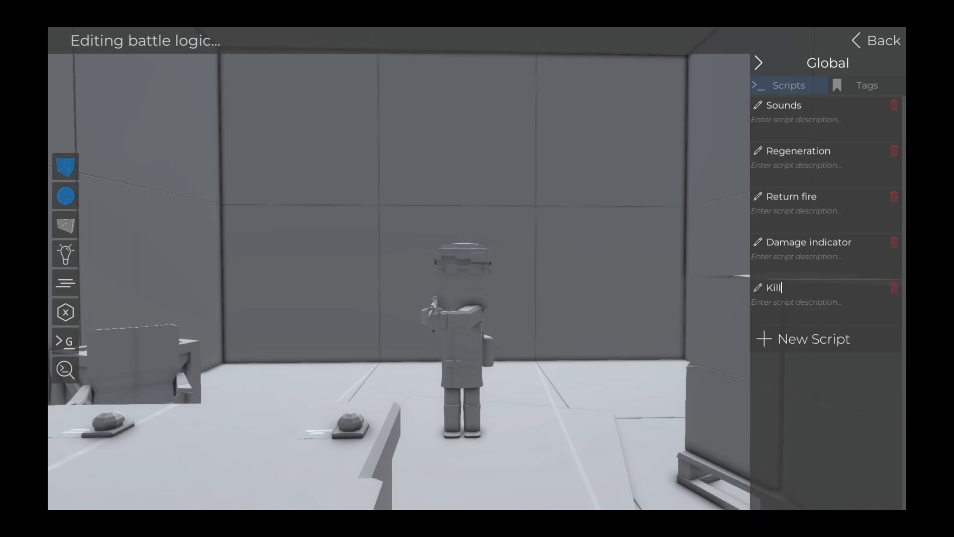
text(Notifica)
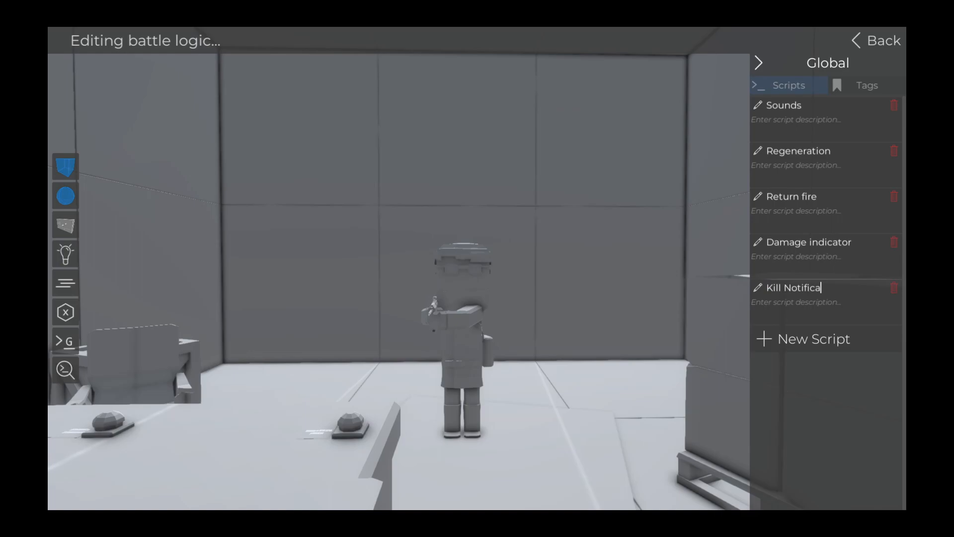
click(791, 287)
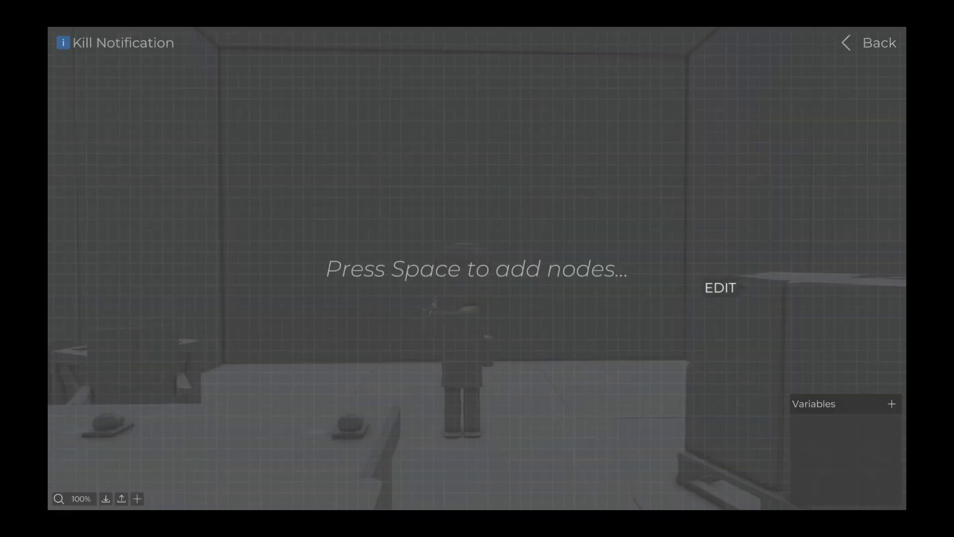
- Add an OnDeathGlobal event node and an IsPlayer check on the killer
text(onda)
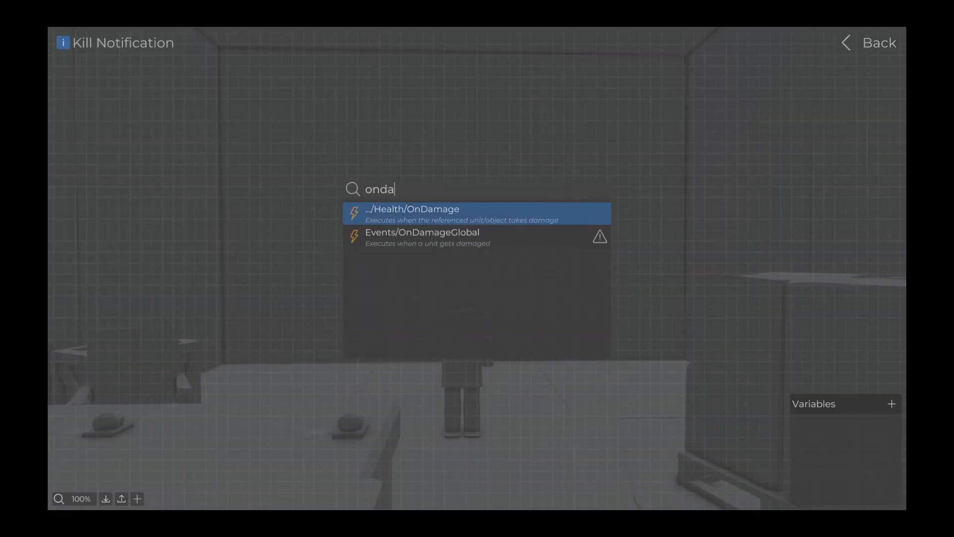
key(Backspace)
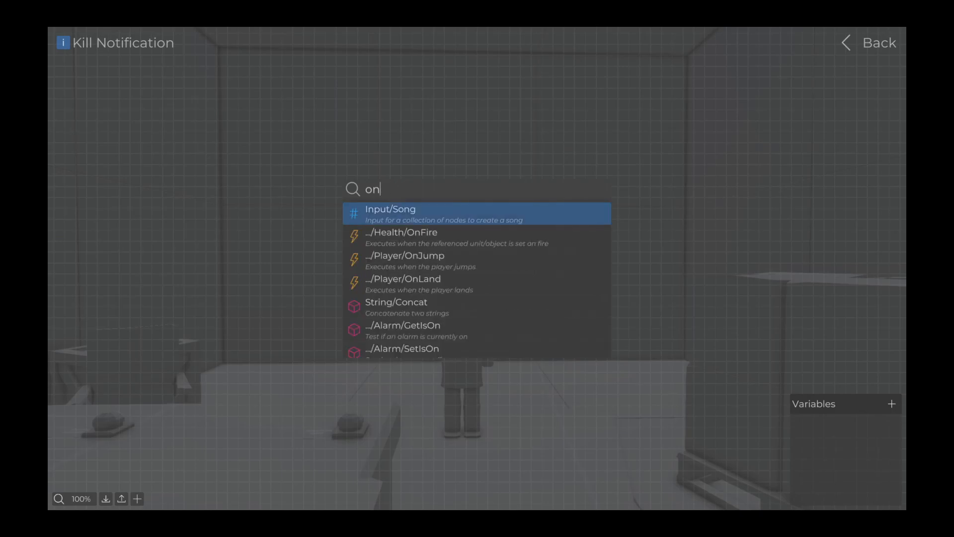
text(dea)
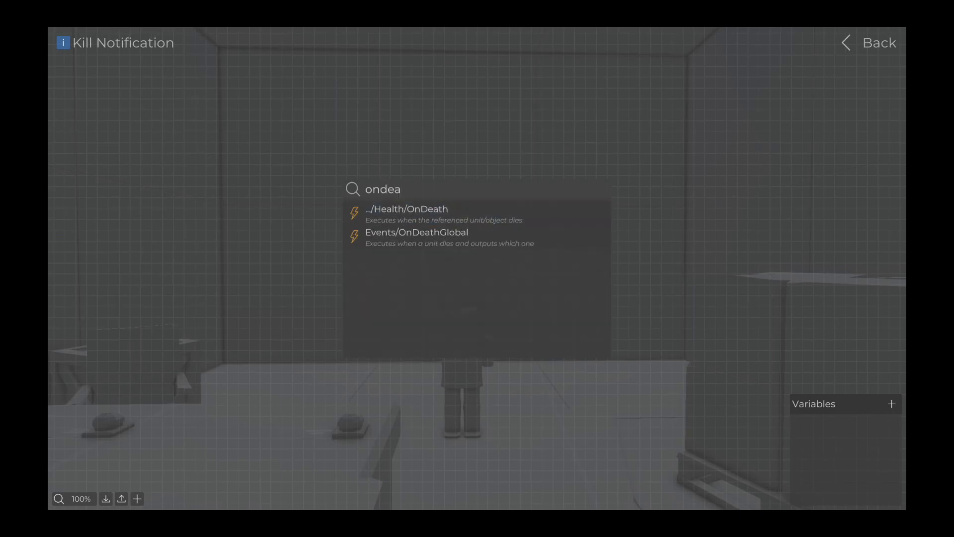
click(416, 232)
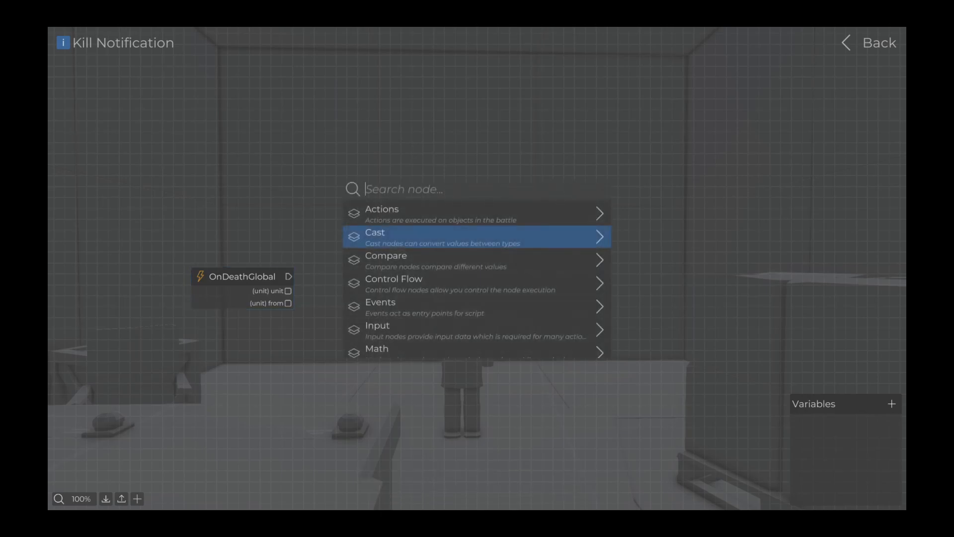
text(ispla)
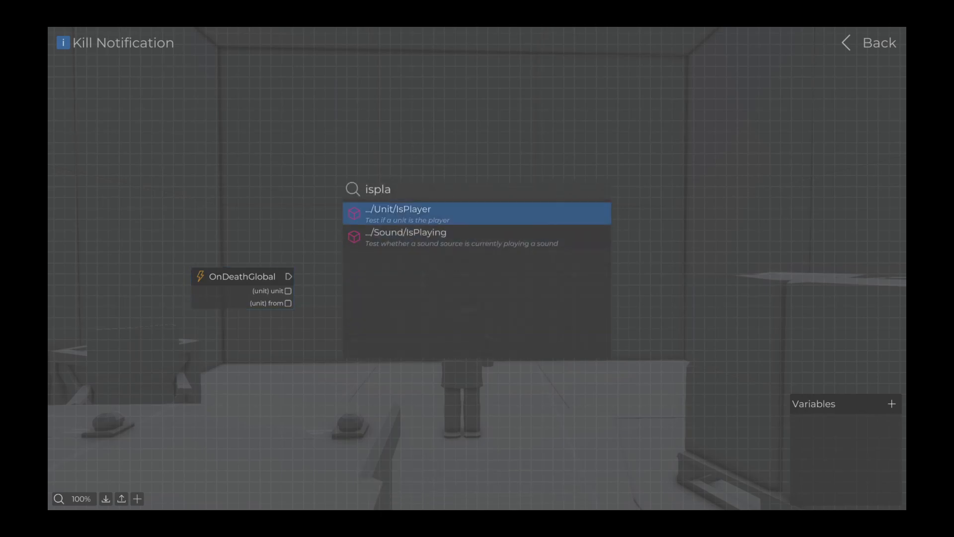
click(477, 214)
text(if)
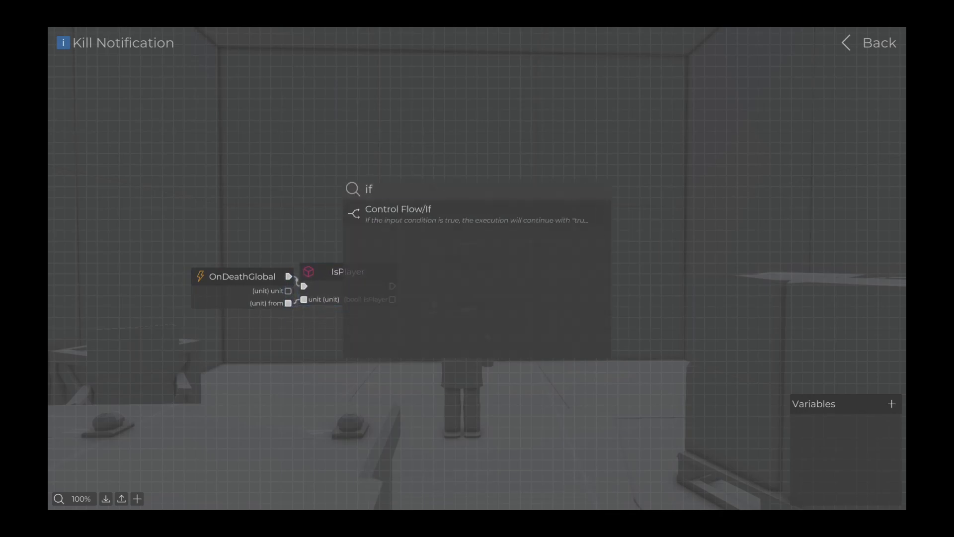
- Add an If node and a HUD Info notification on its true branch
click(405, 209)
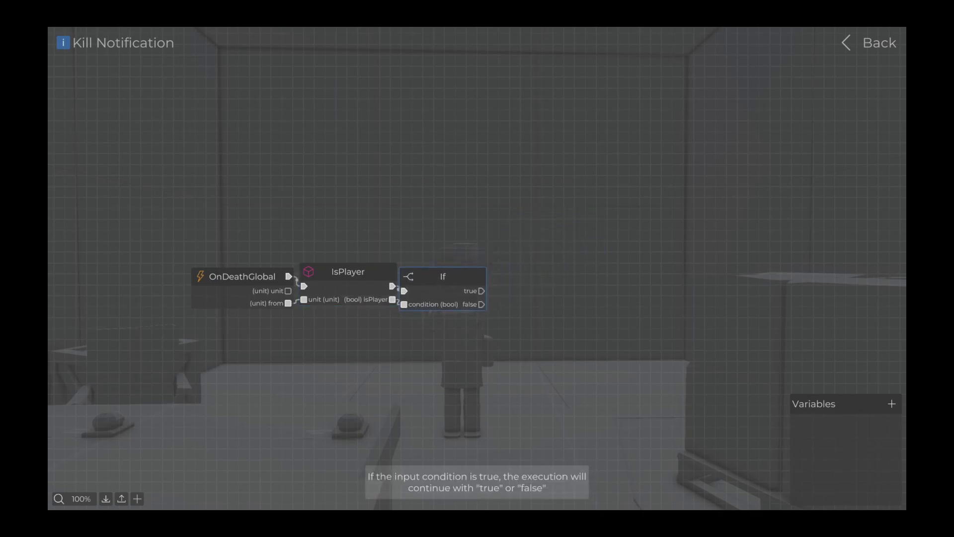
text(inf)
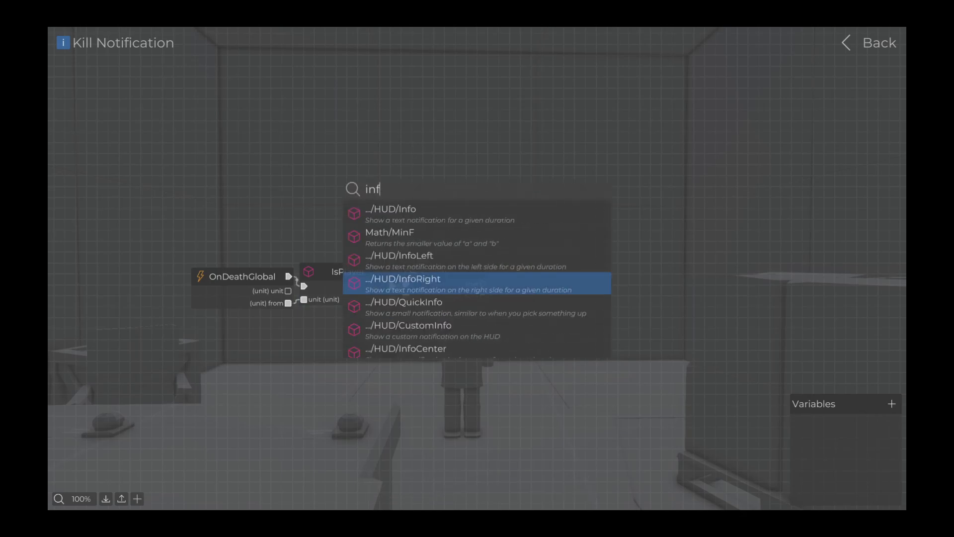
click(396, 209)
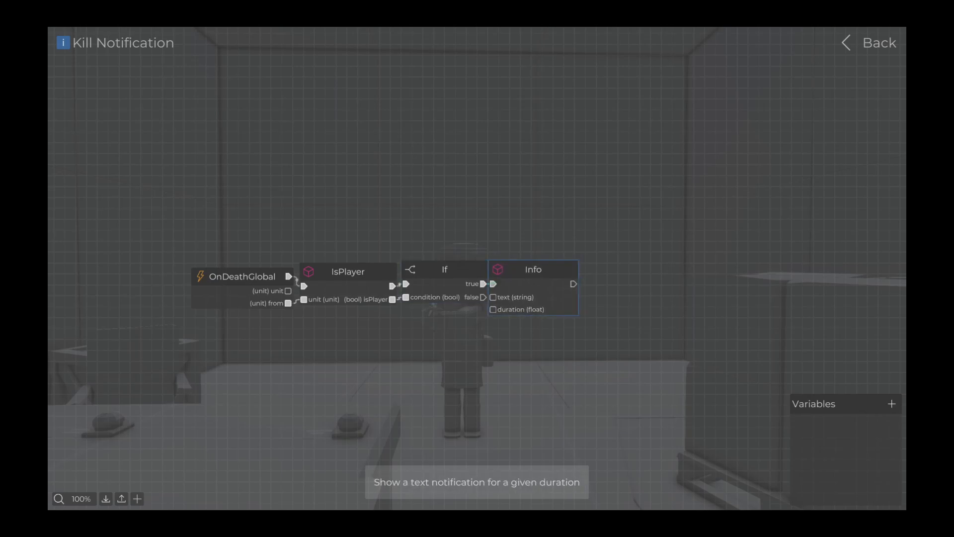
text(str)
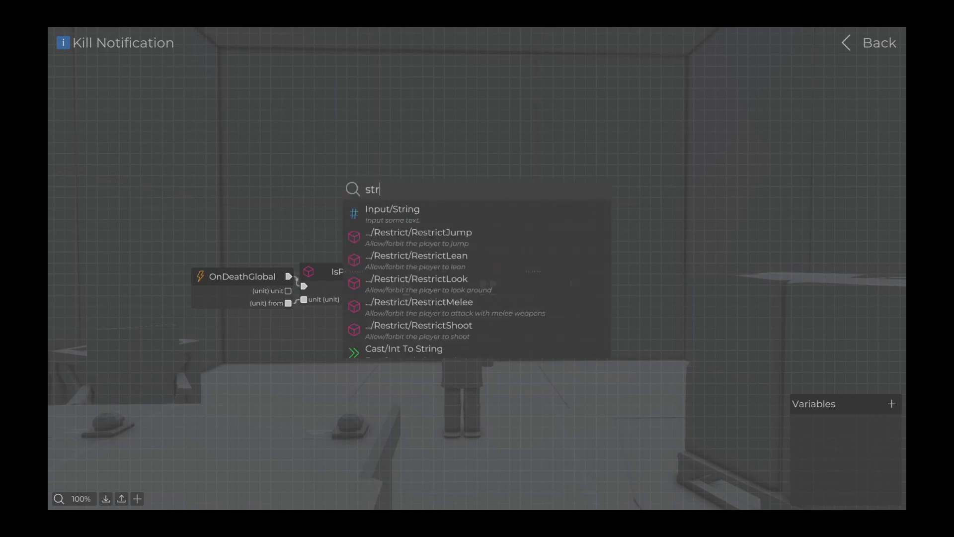
- Add a String node reading 'You killed an enemy!' for Info's text
click(392, 209)
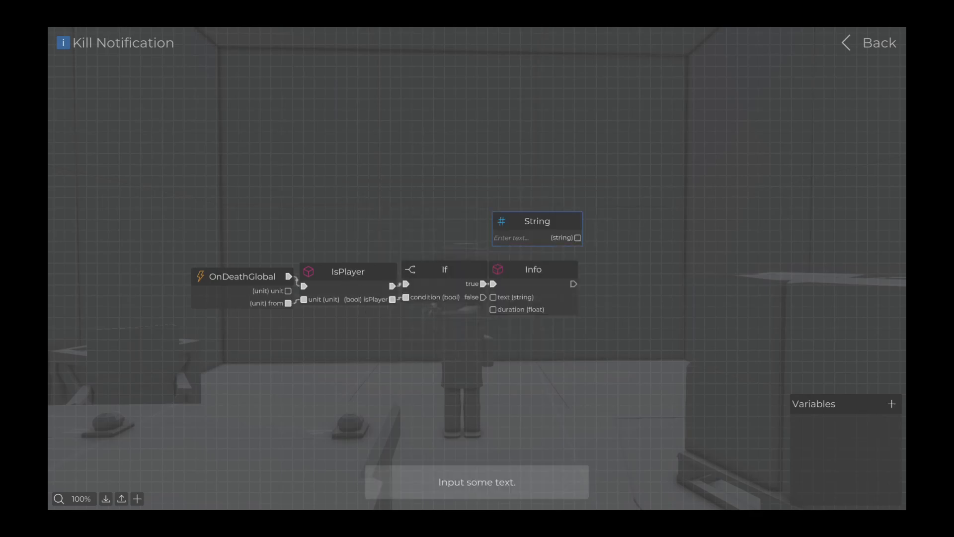
click(517, 237)
text(<b)
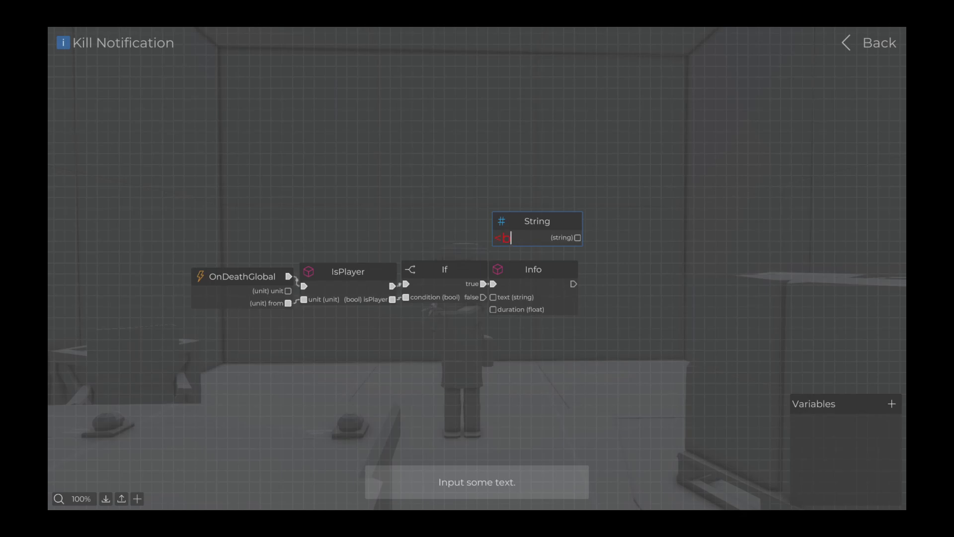
text(You k)
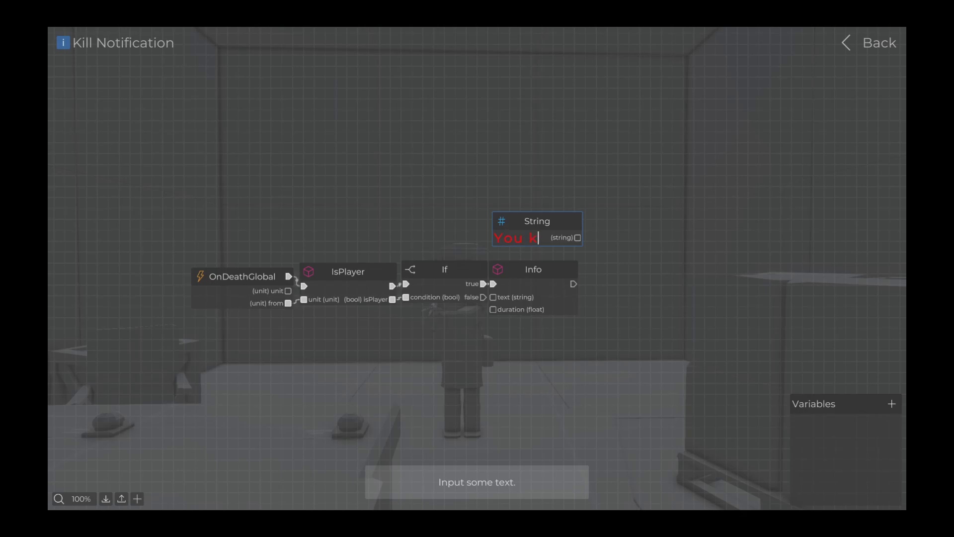
text(lled an)
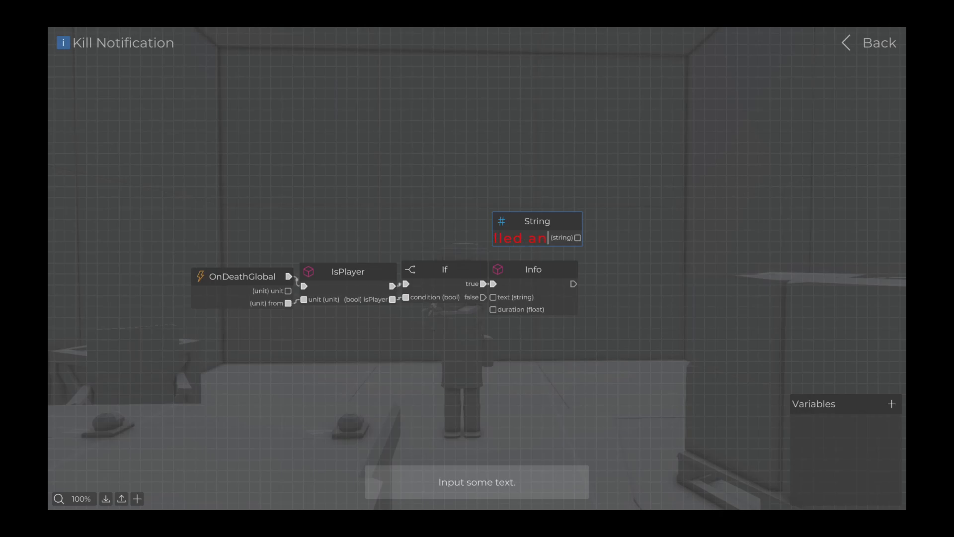
text(enemy!)
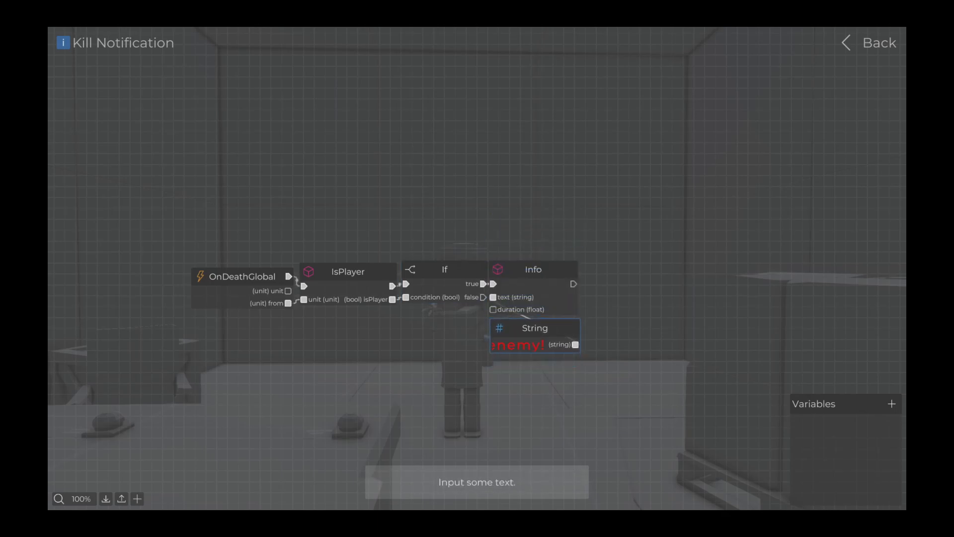
- Add a Float node of 2 for Info's duration and bring up Save Battle
text(flo)
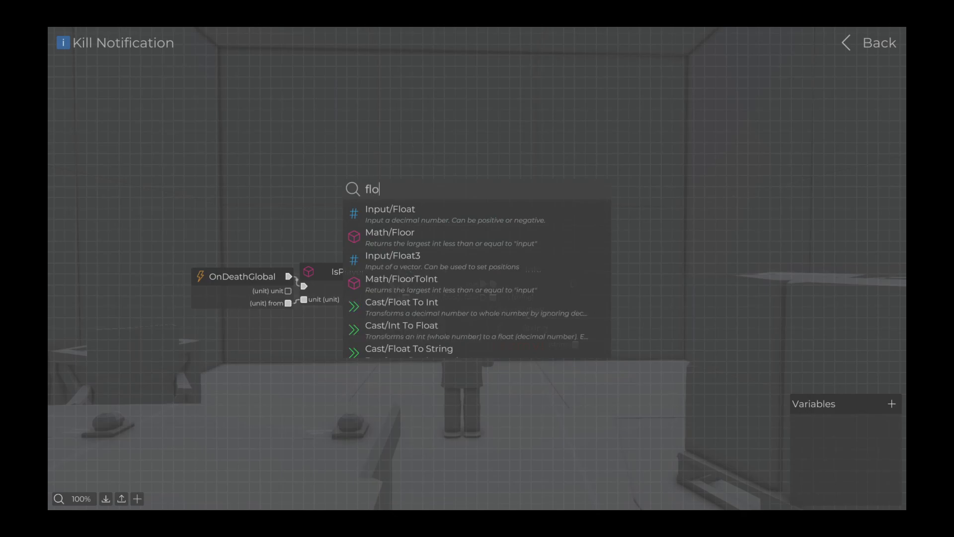
click(390, 209)
text(2)
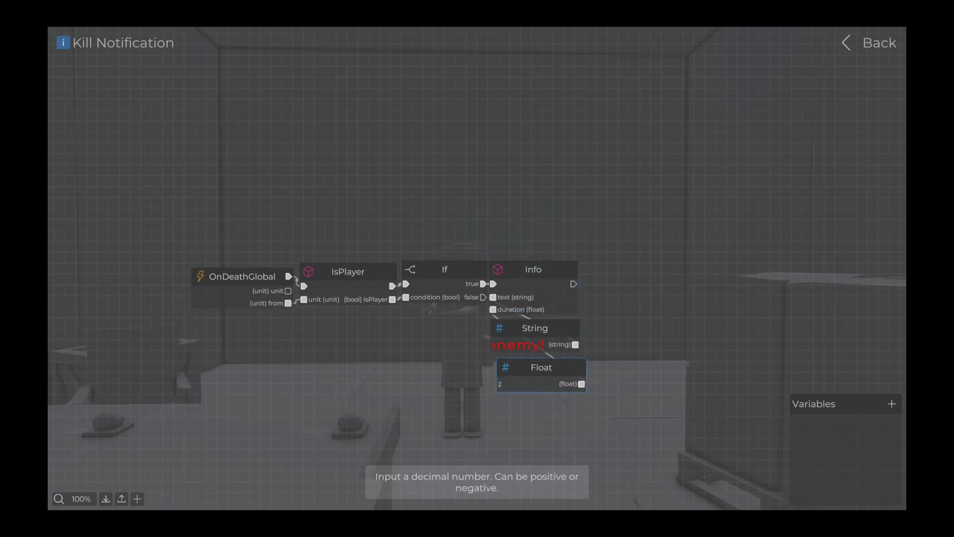
click(873, 43)
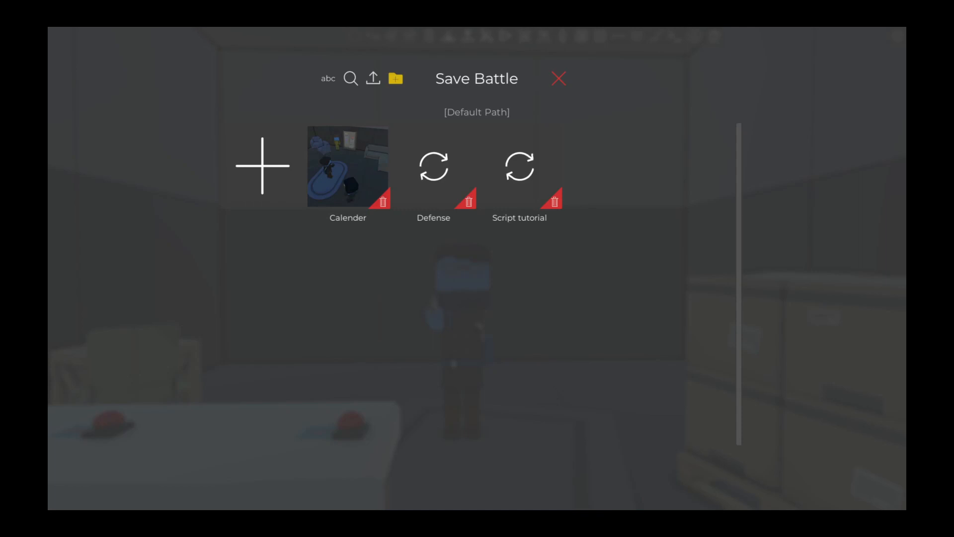
- Save the kill-notification battle to a slot and playtest it
click(519, 166)
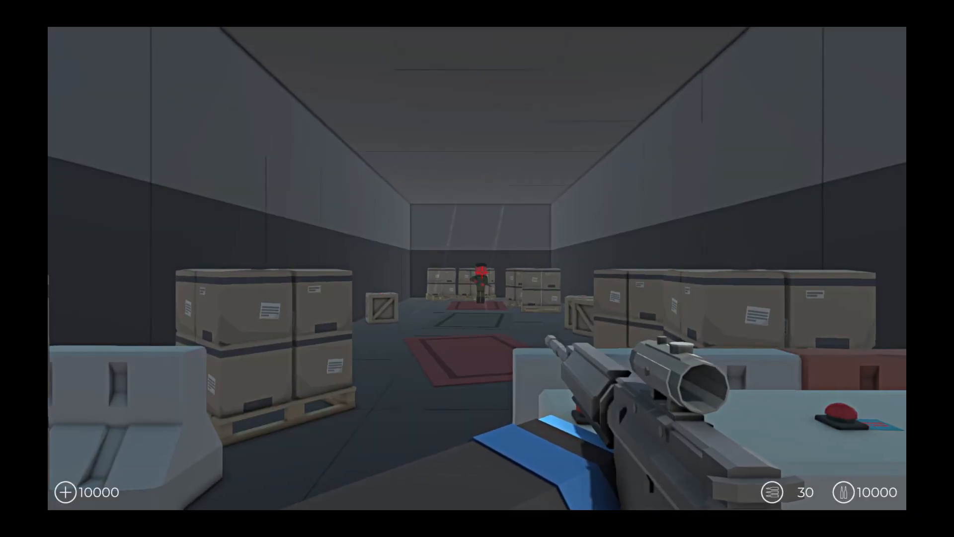
click(477, 268)
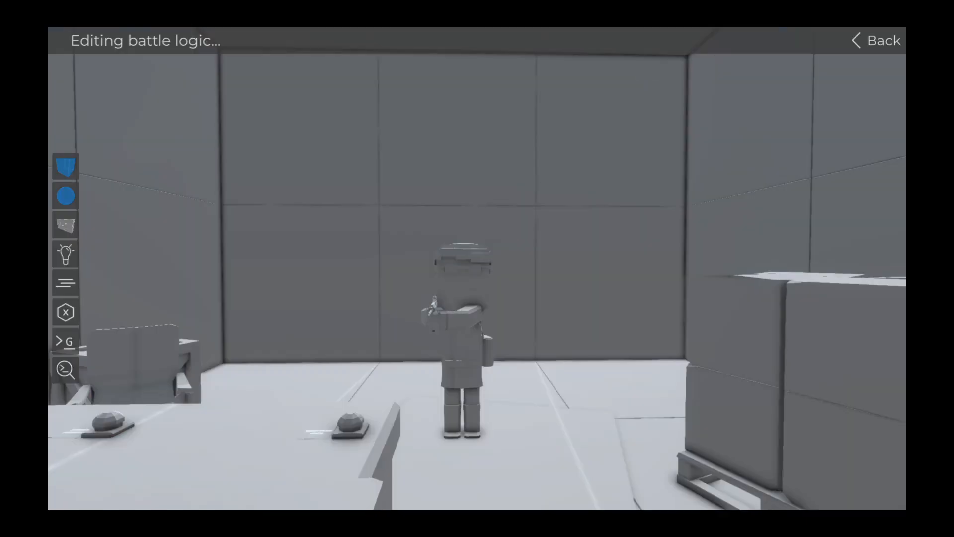
- Create a new global script, rename it 'Battle actions', and open its node graph
click(65, 341)
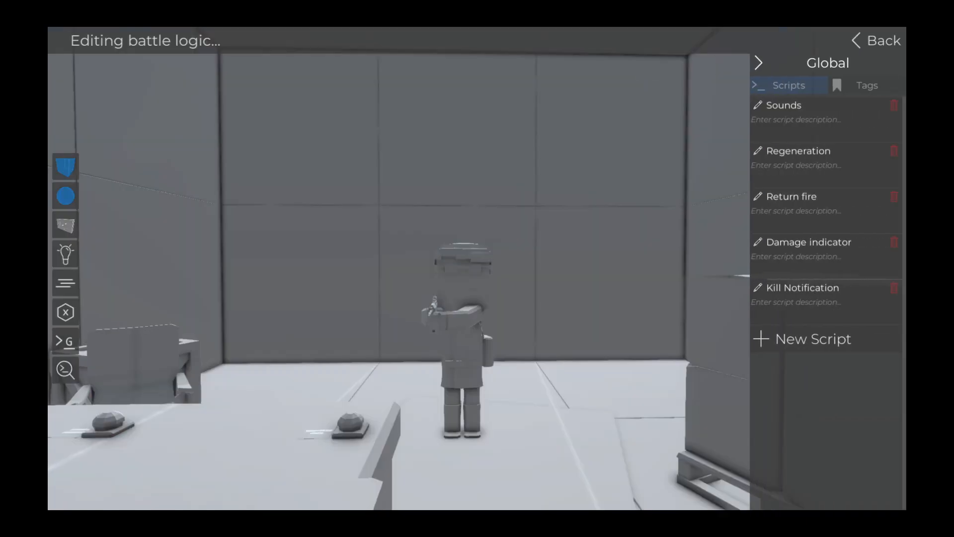
click(813, 339)
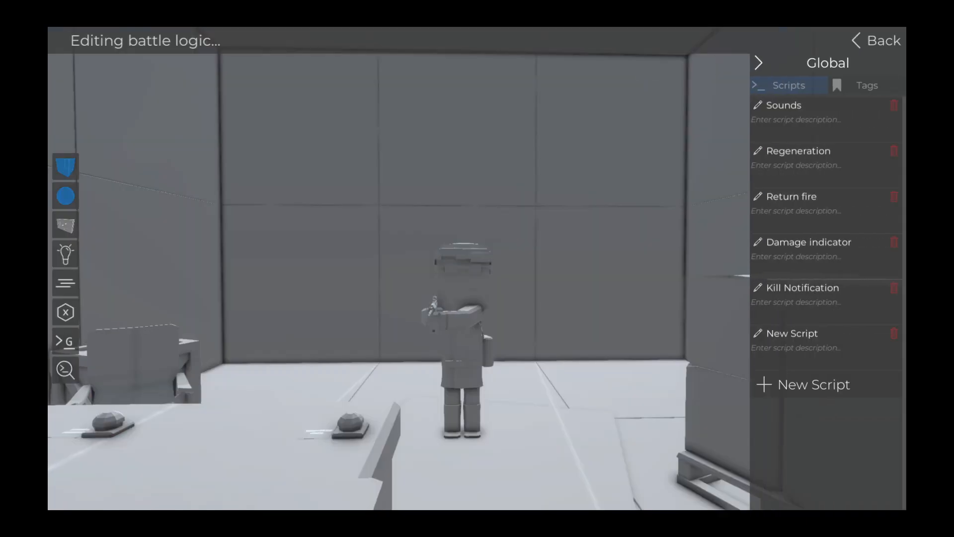
double_click(792, 333)
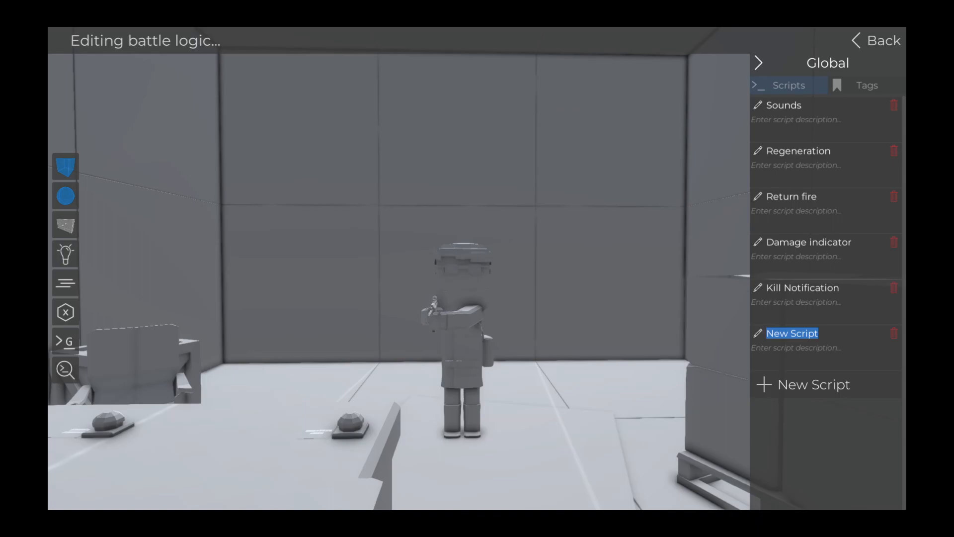
text(Battle)
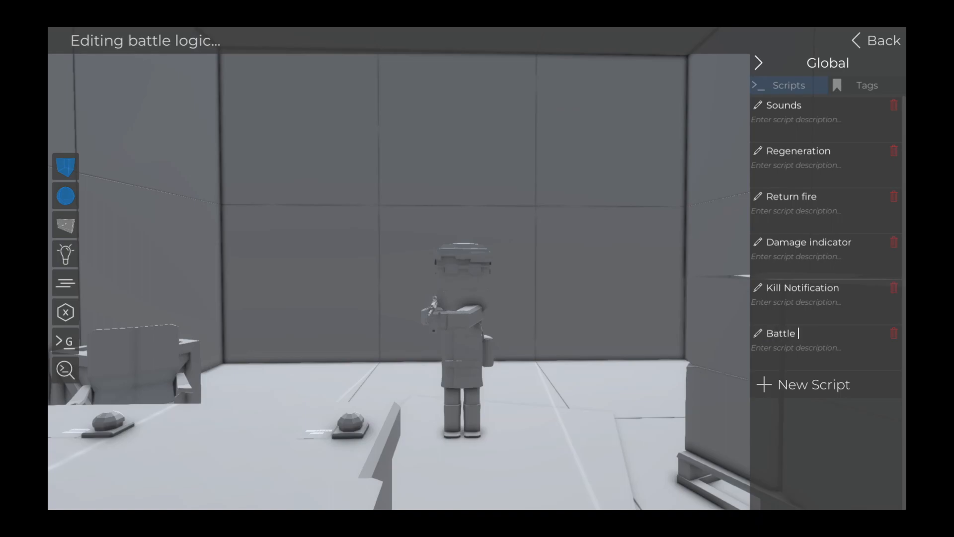
text(actions)
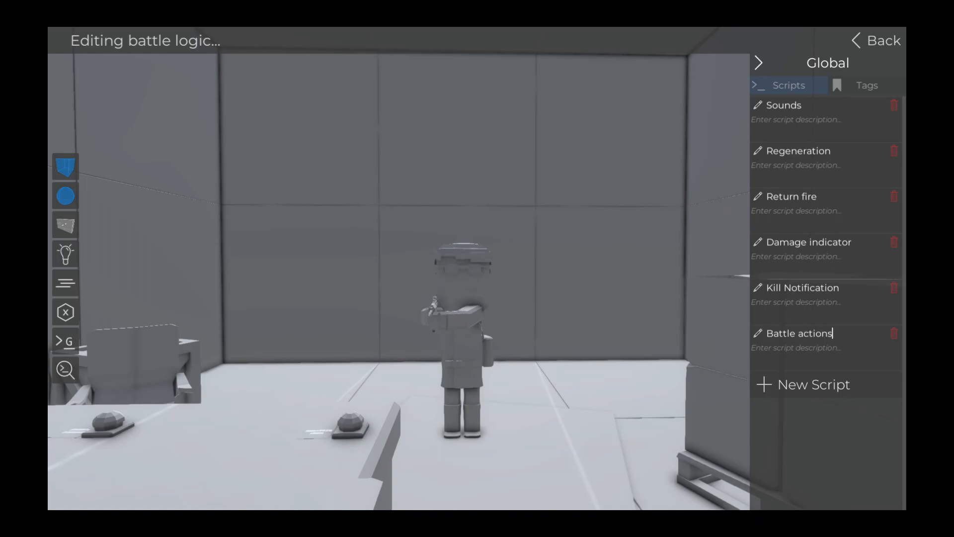
click(798, 333)
text(ondama)
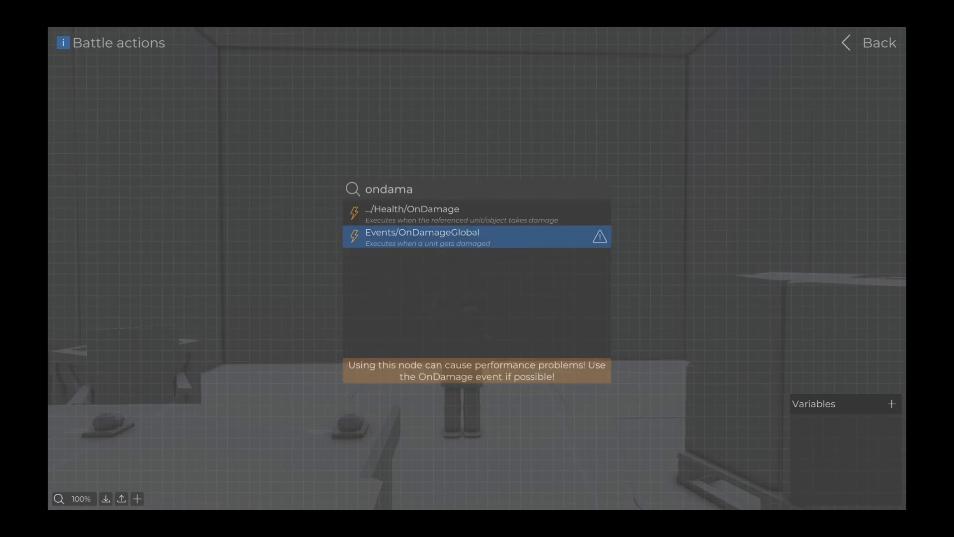
- Add OnDamageGlobal with two GetPosition nodes for victim and attacker, feeding a Distance node
click(474, 236)
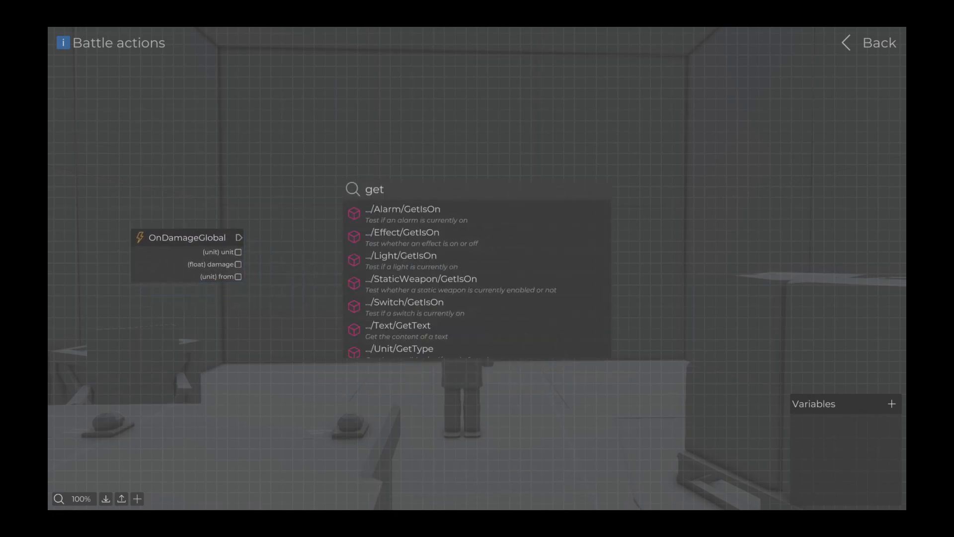
text(posi)
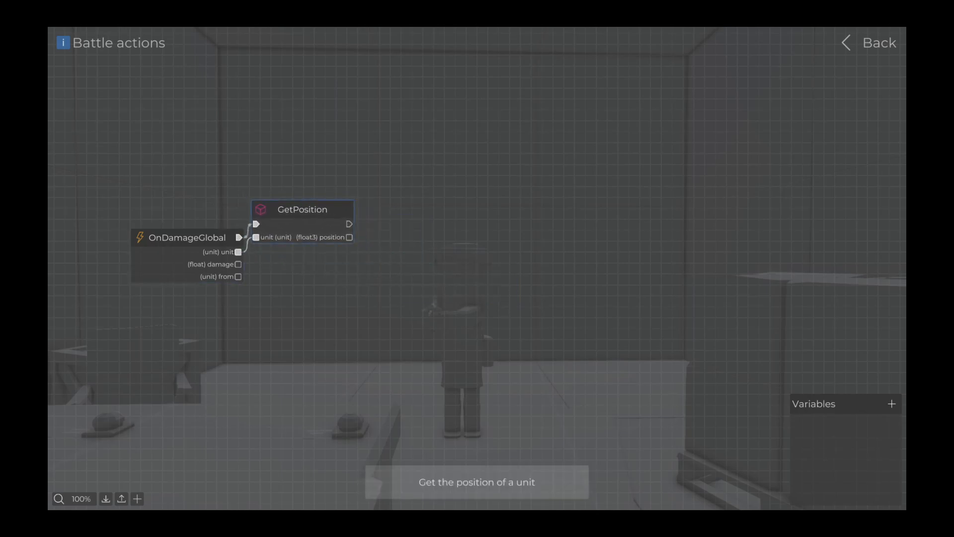
key(ctrl+c)
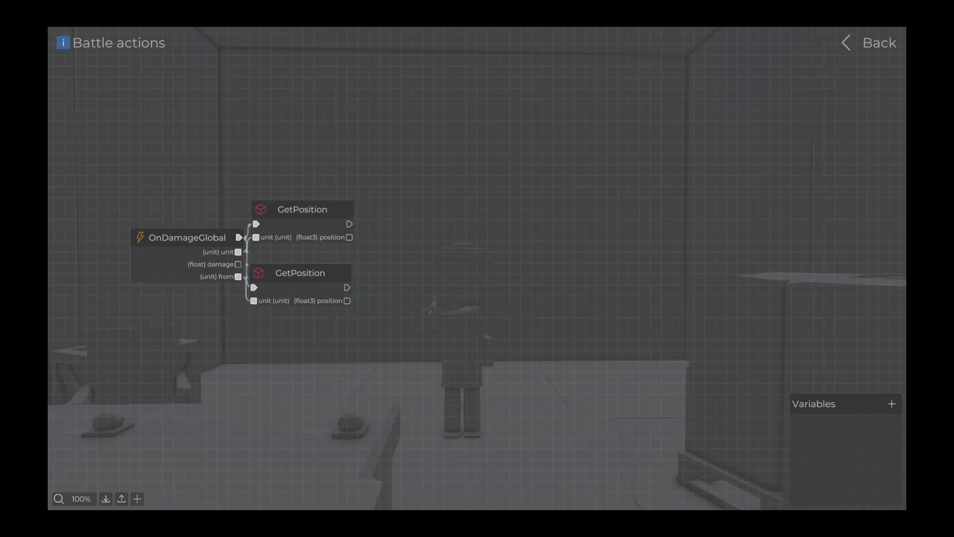
text(di)
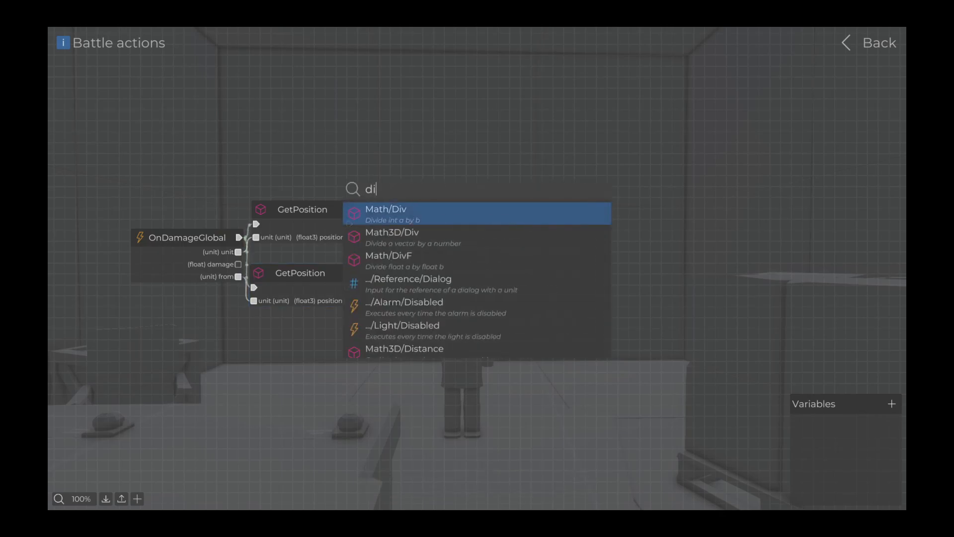
click(405, 348)
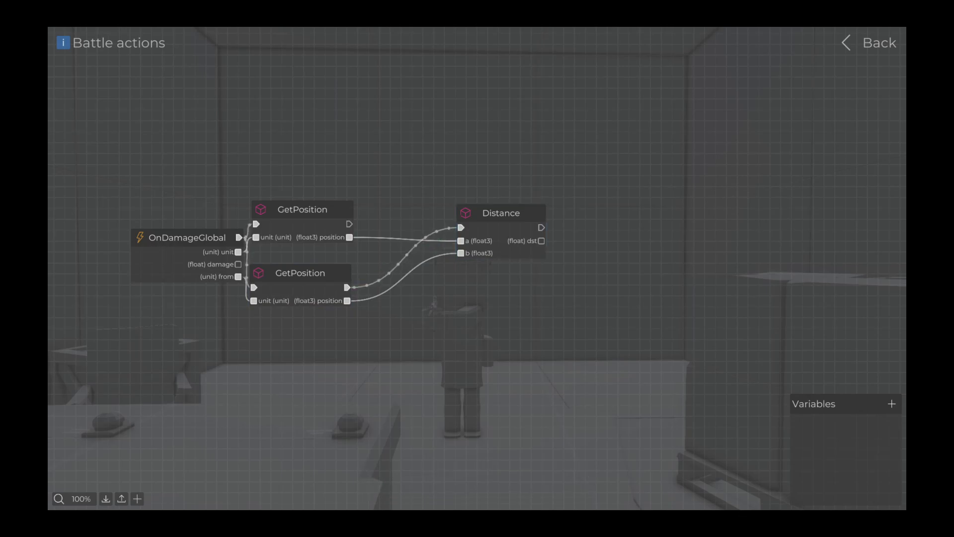
mouse_move(501, 214)
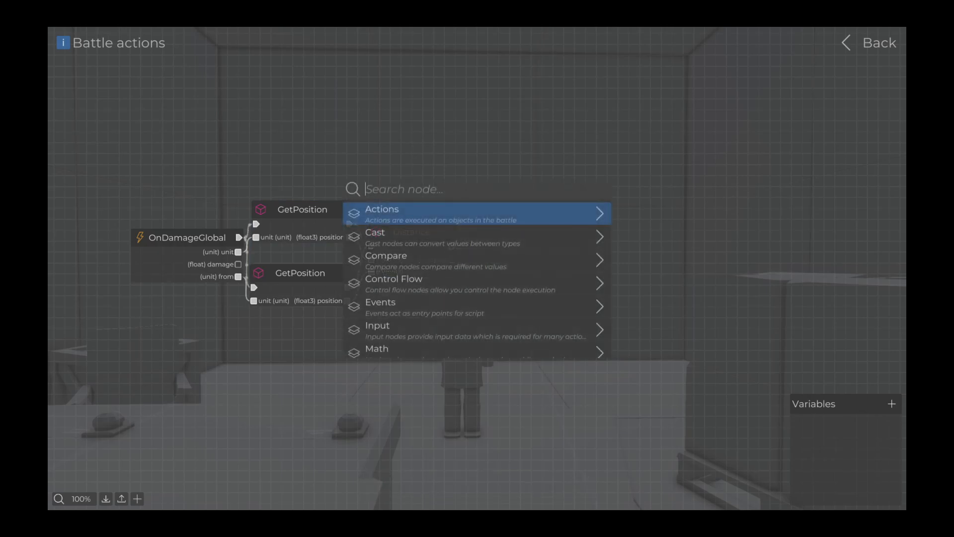
- Compare the Distance to a Float of 50 with <= and feed an If node
text(smalle)
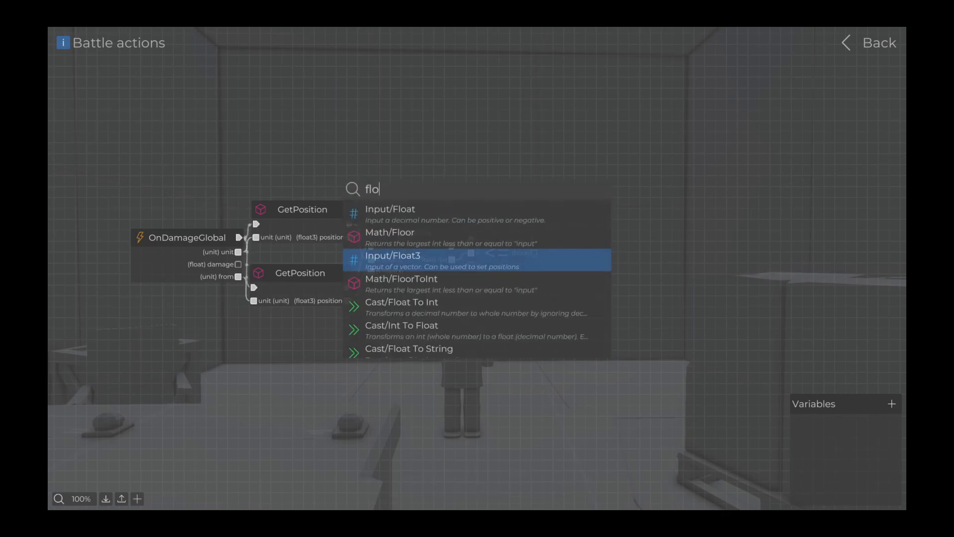
click(387, 210)
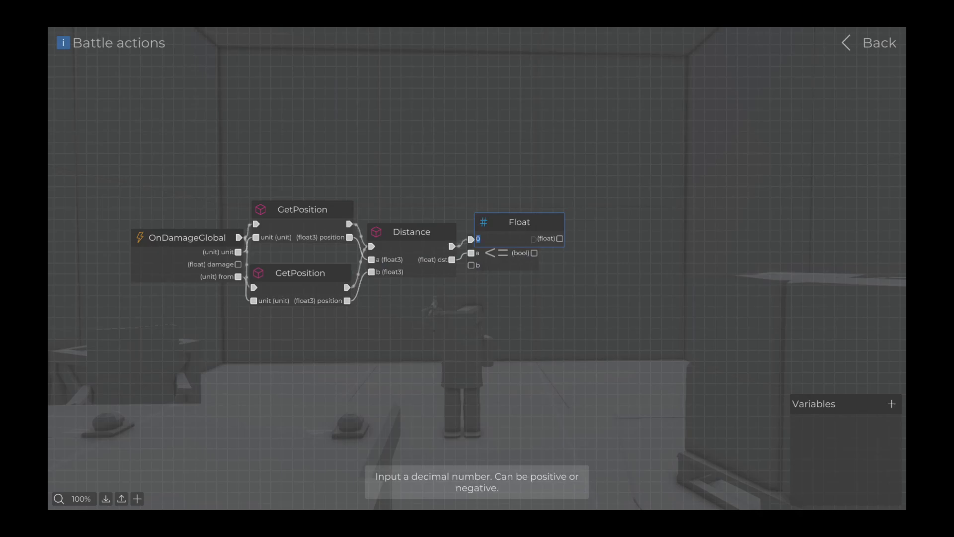
text(5)
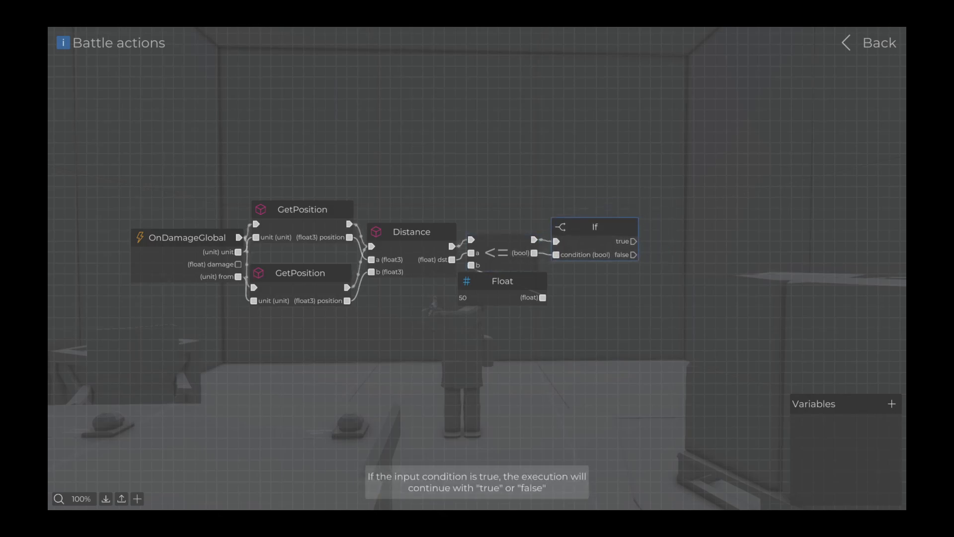
- Add a Random node bounded by Int 1 and Int 10, then a >= compare
text(ran)
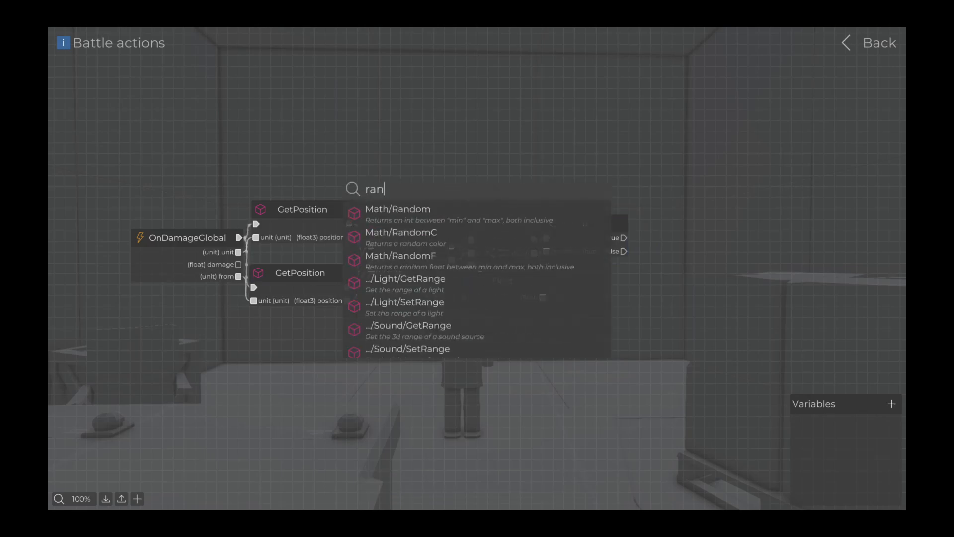
click(398, 209)
text(int)
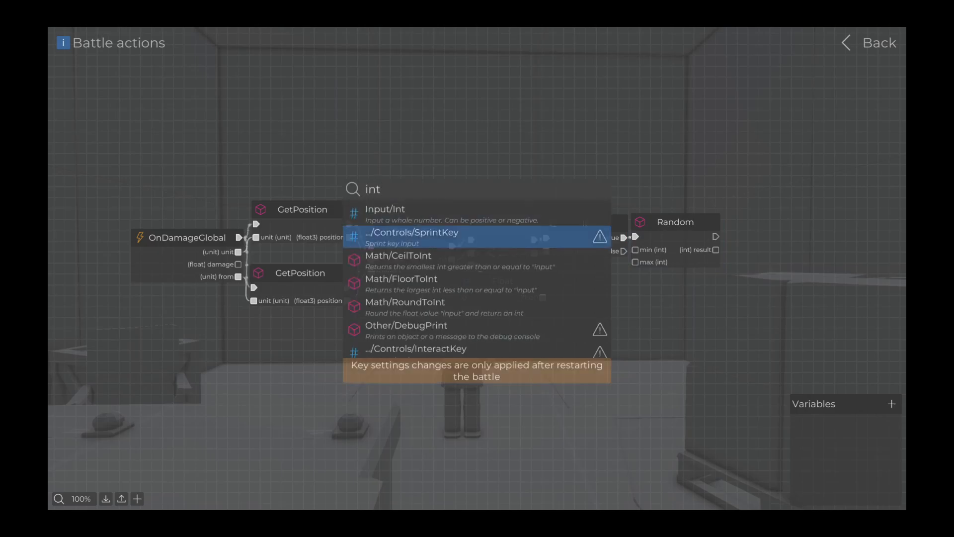
click(385, 209)
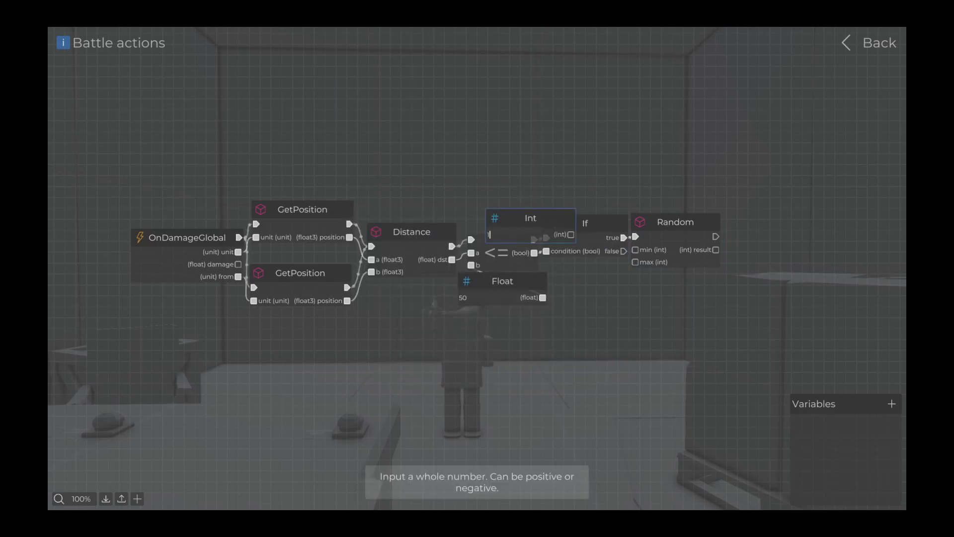
text(1)
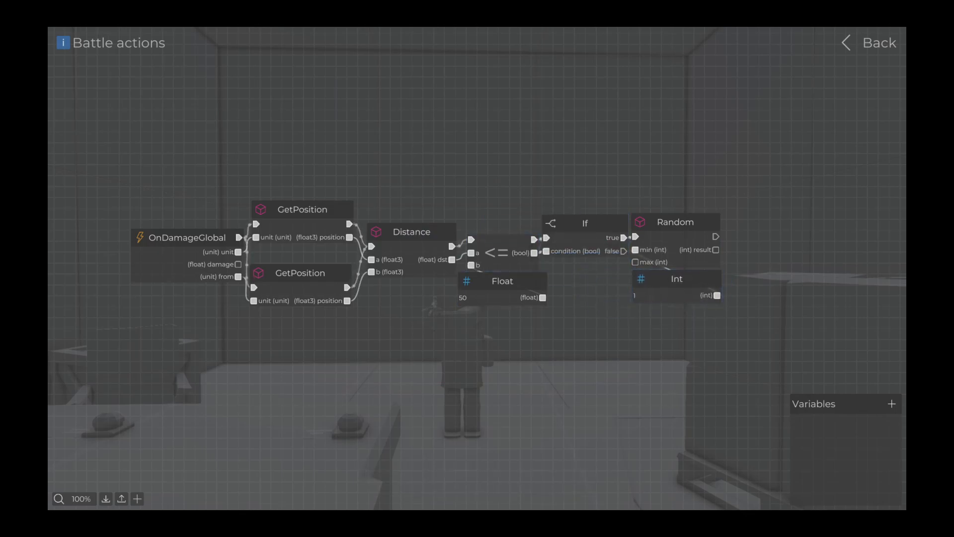
click(676, 279)
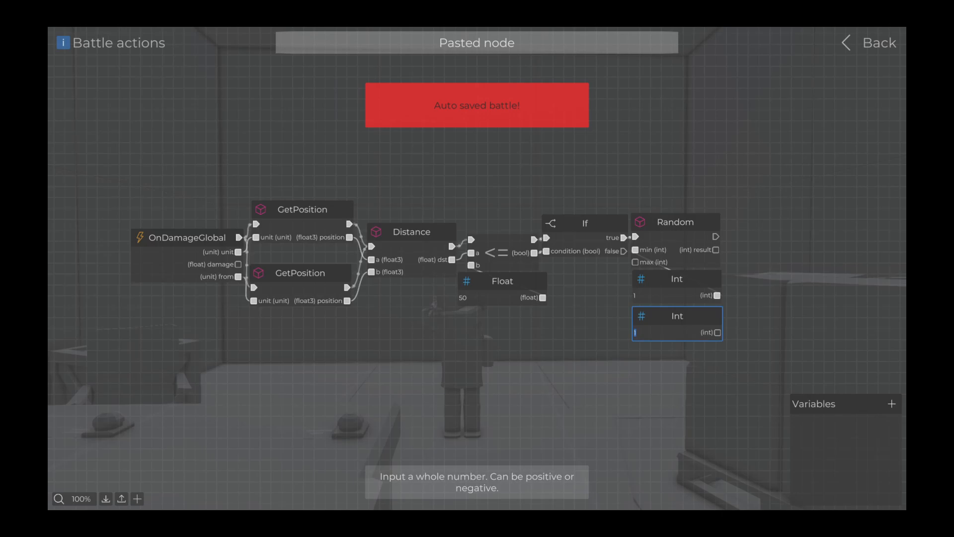
text(10)
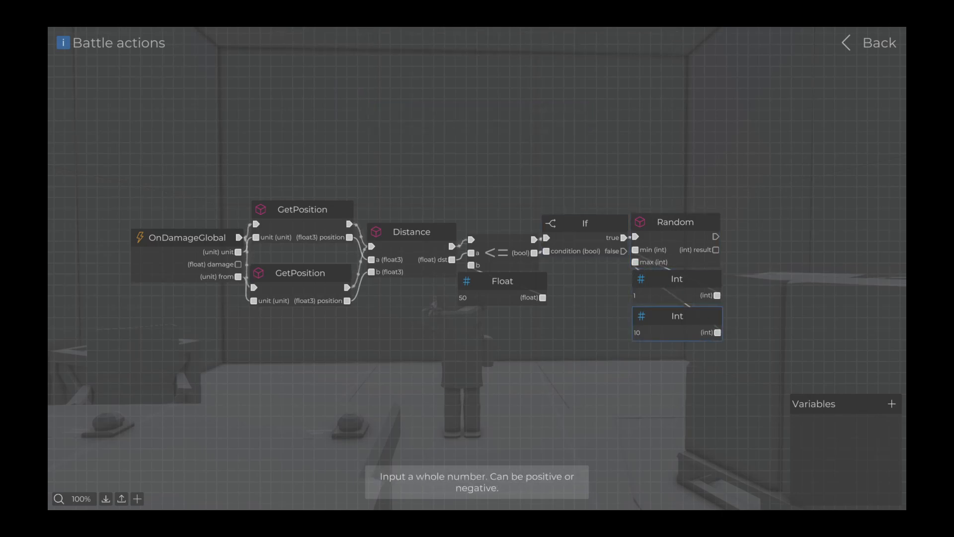
text(la)
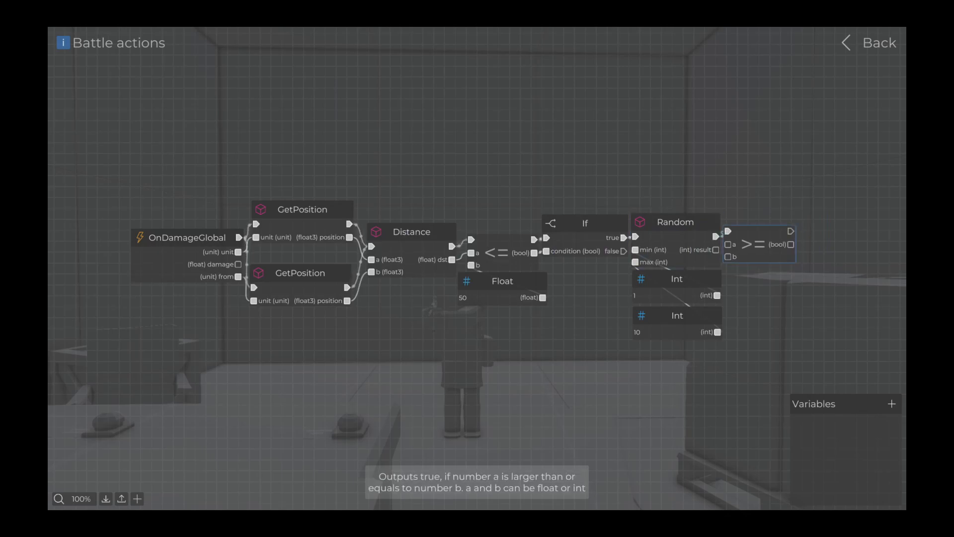
- Compare the Random result against an Int of 5 and feed a second If
click(675, 222)
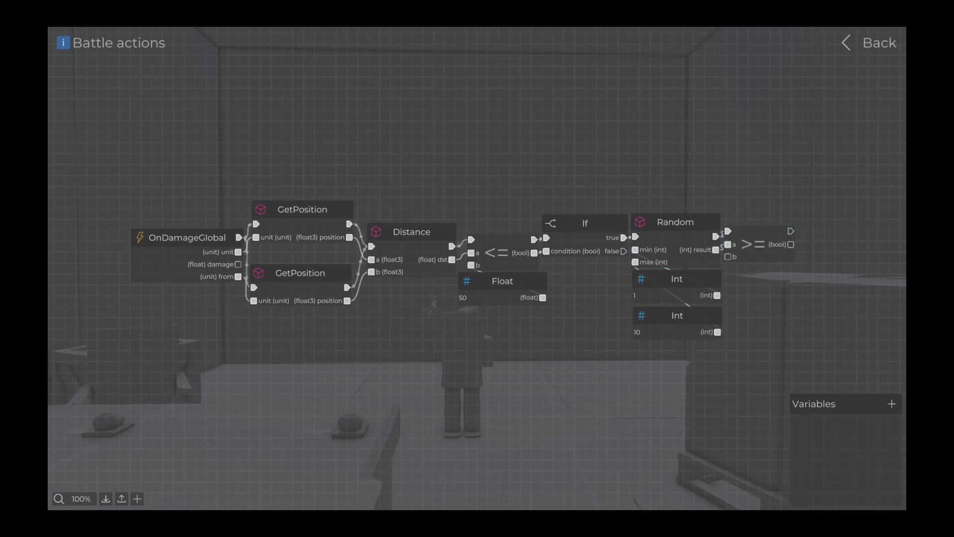
text(in)
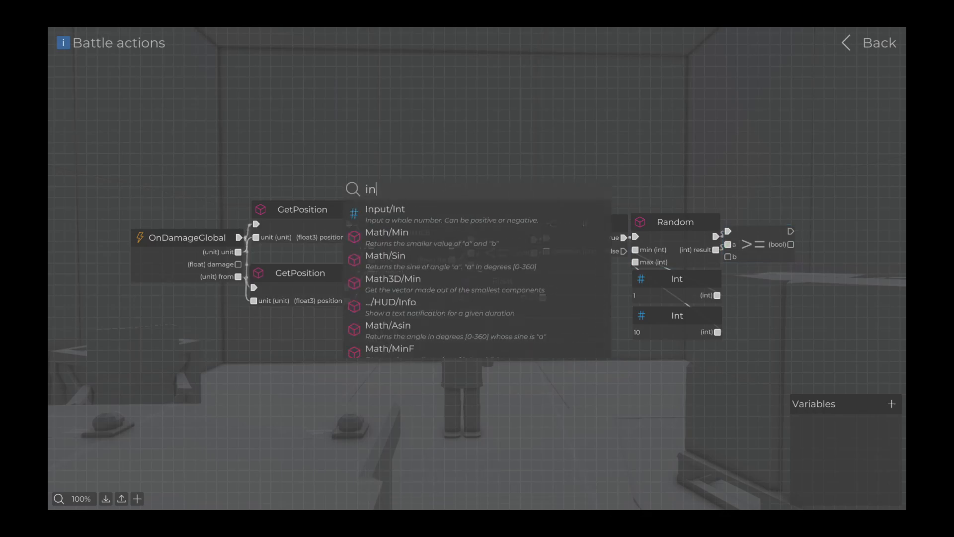
click(385, 209)
text(5)
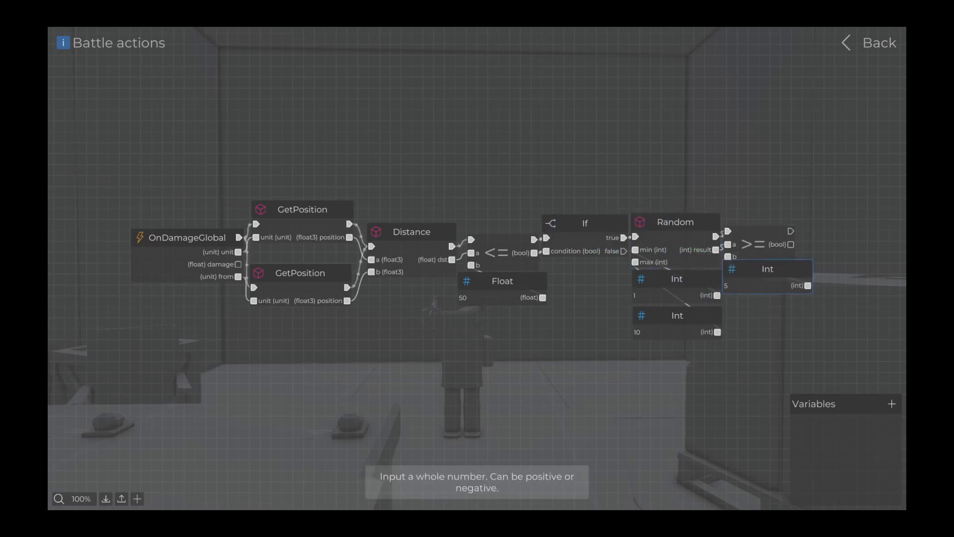
text(if)
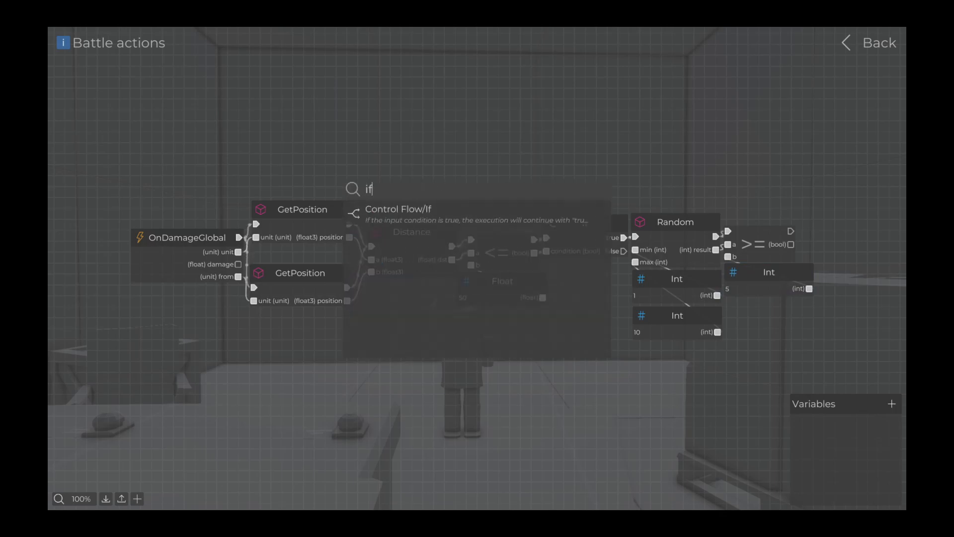
click(398, 209)
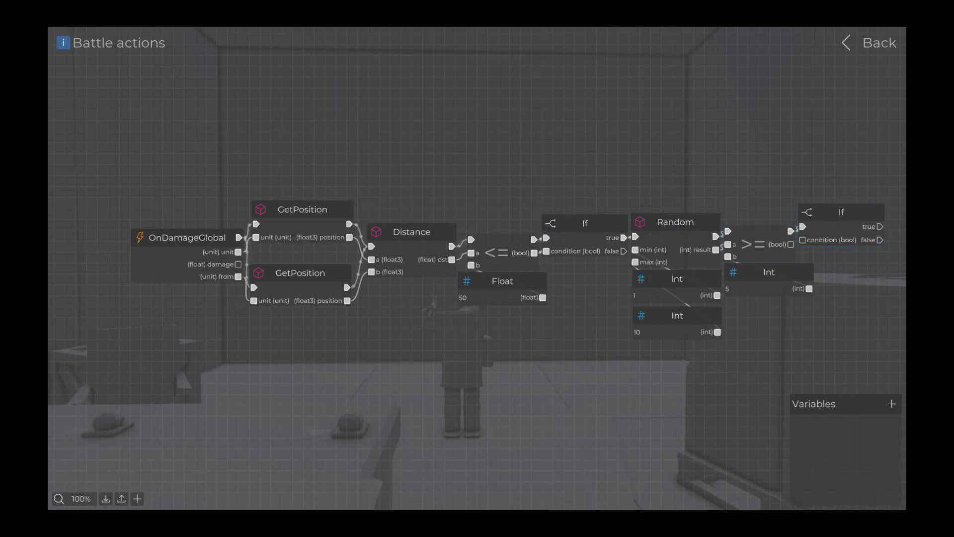
mouse_move(802, 241)
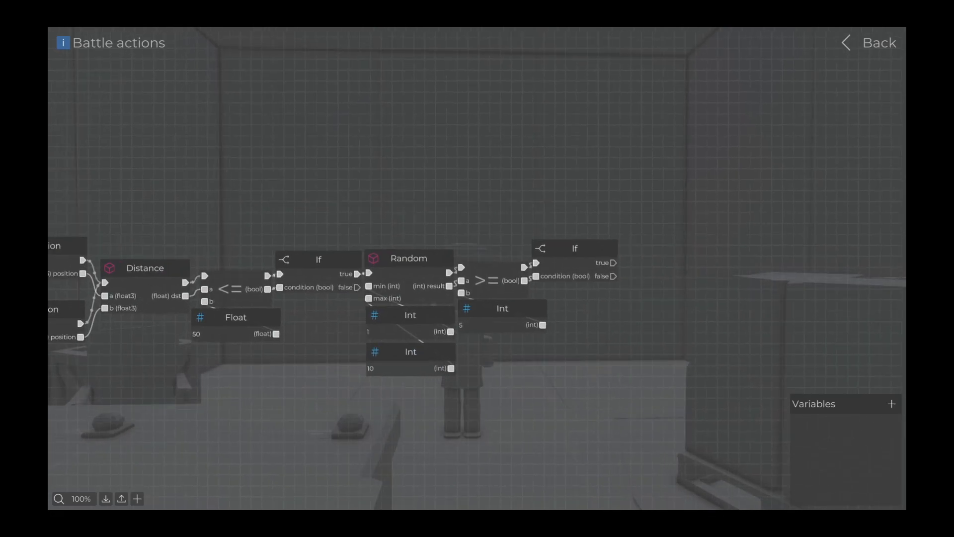
- Add SetGuardBehaviour after the second If, fed a GuardPose set to Crouch
text(setgy)
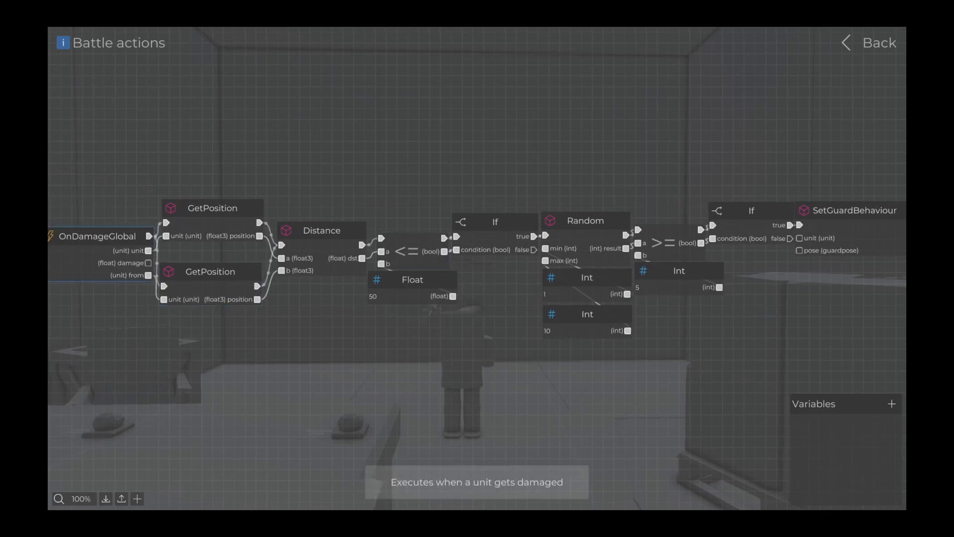
mouse_move(804, 238)
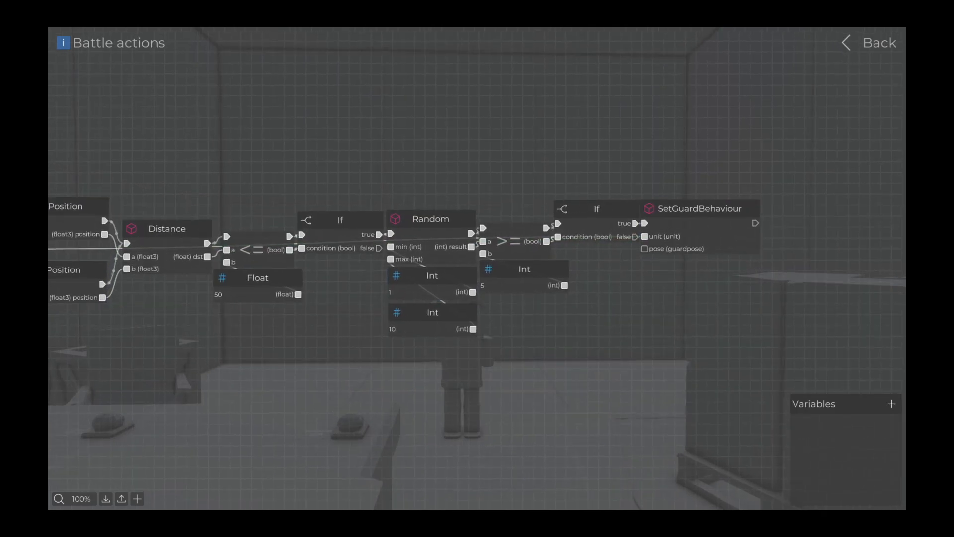
text(pos)
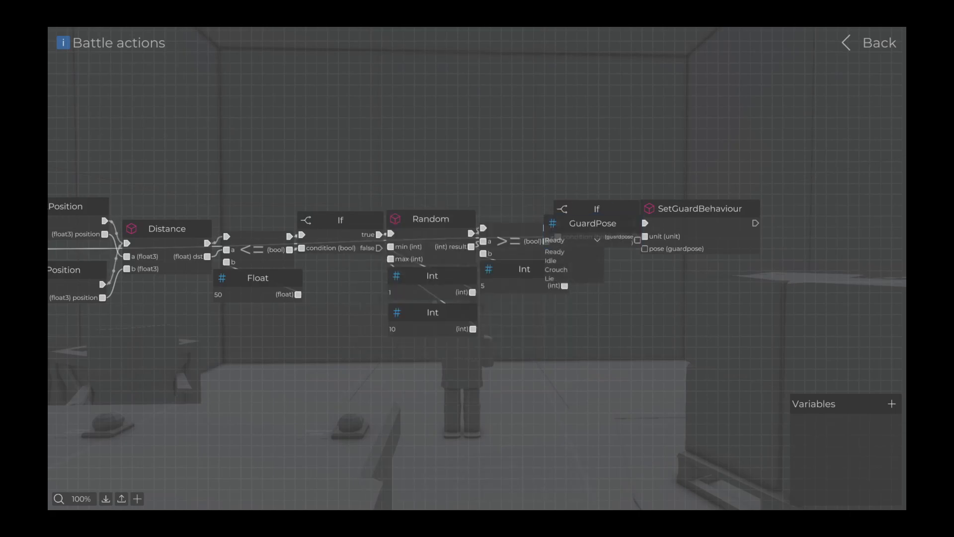
click(555, 269)
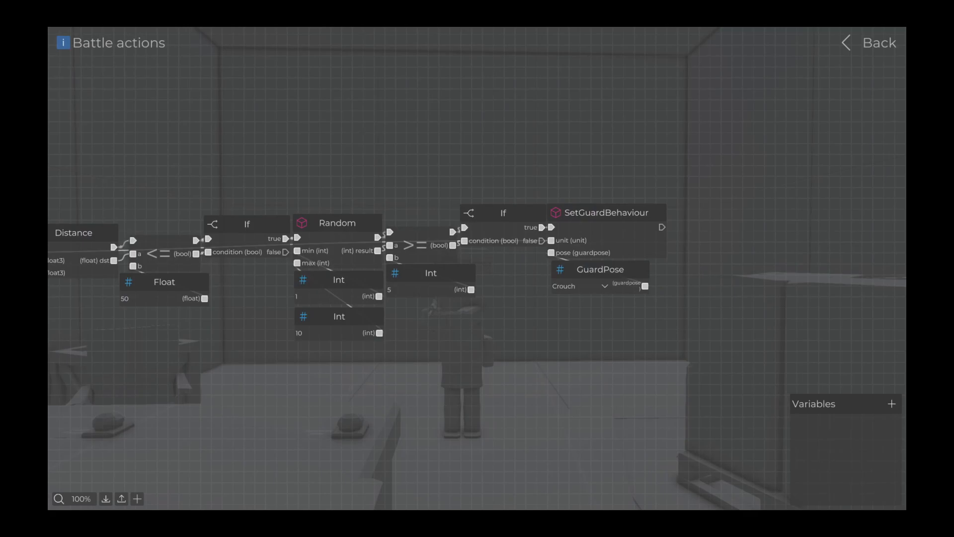
- Follow SetGuardBehaviour with a Delay node fed a Float of 7.5
text(dela)
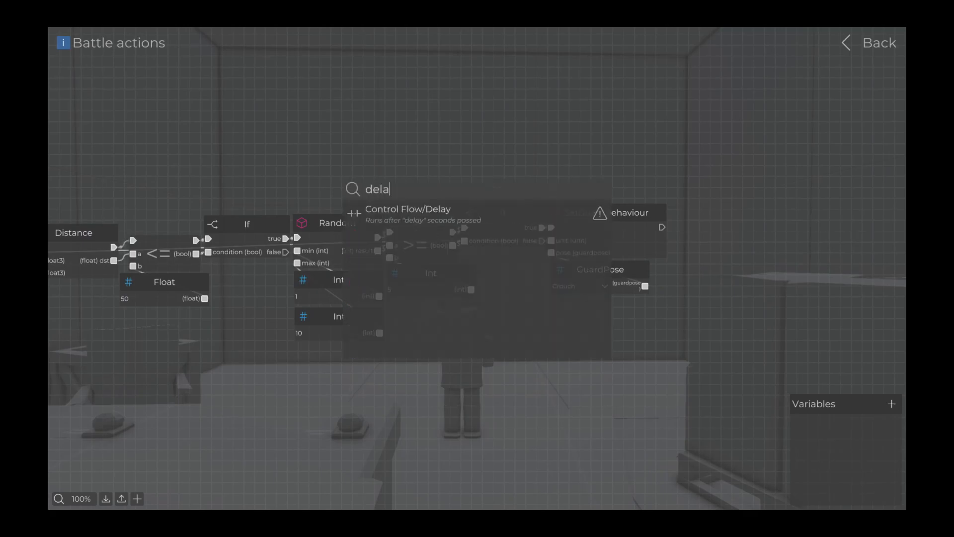
click(409, 213)
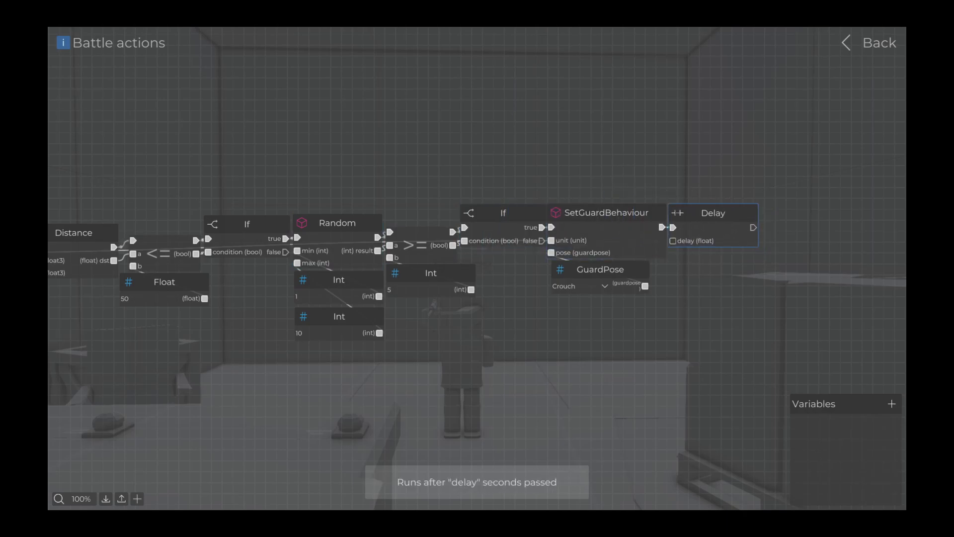
text(flo)
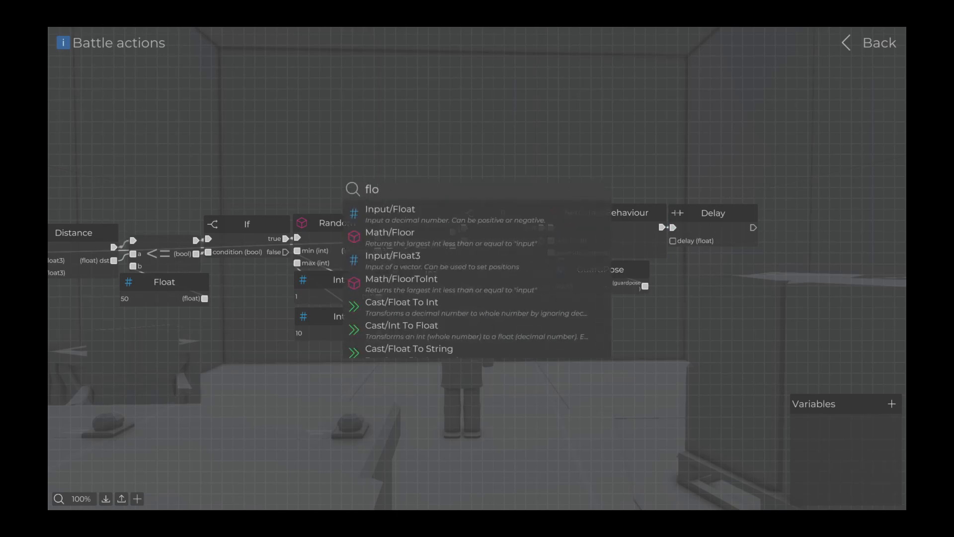
click(392, 209)
text(7)
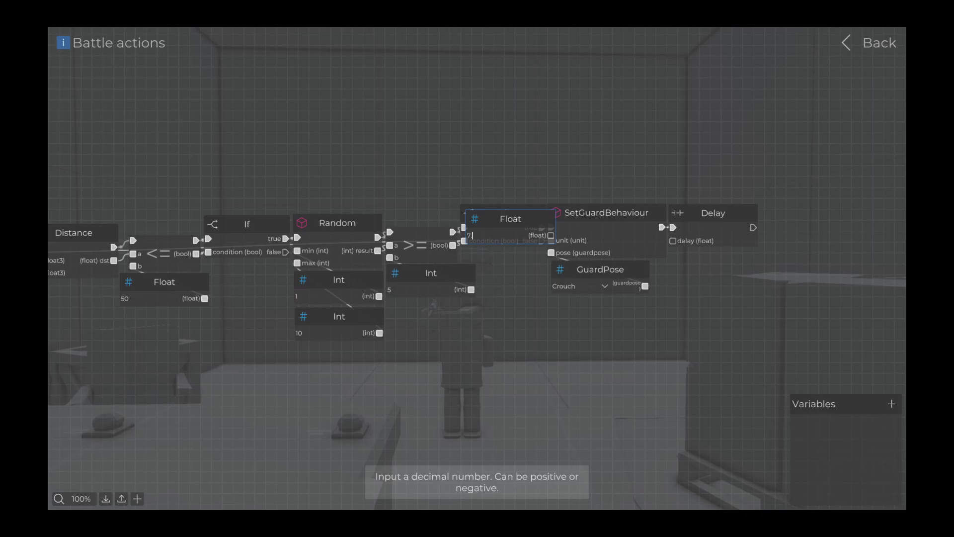
text(.5)
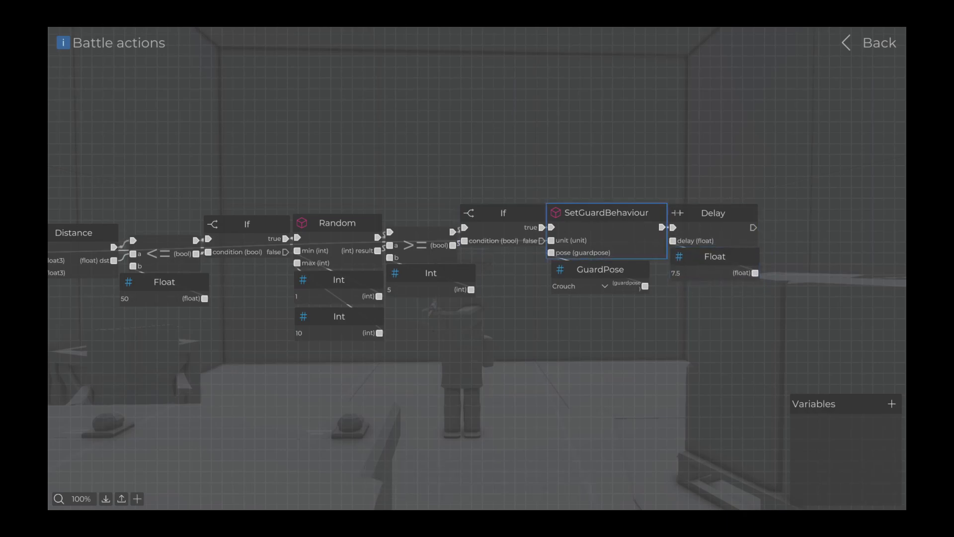
- Duplicate SetGuardBehaviour after the Delay, fed a GuardPose set to Ready
key(ctrl+c)
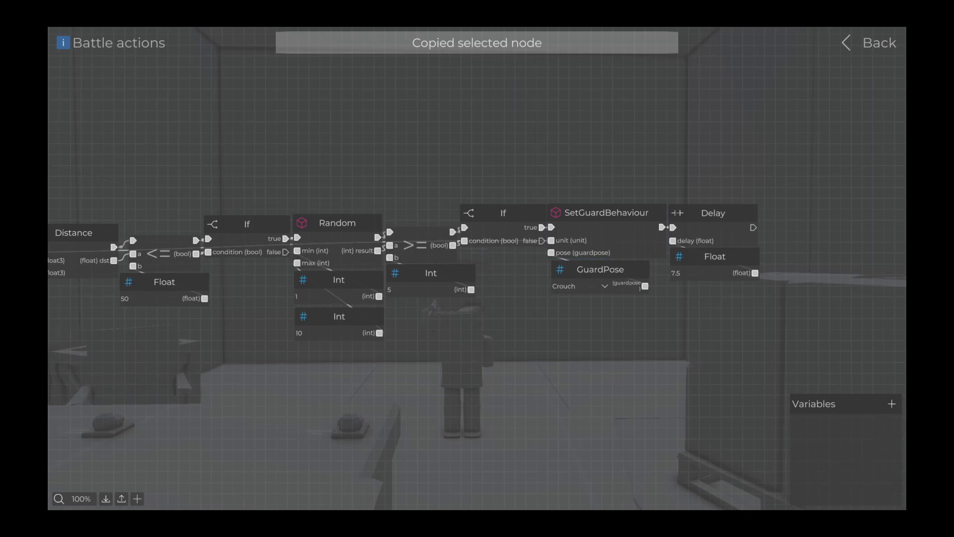
key(ctrl+v)
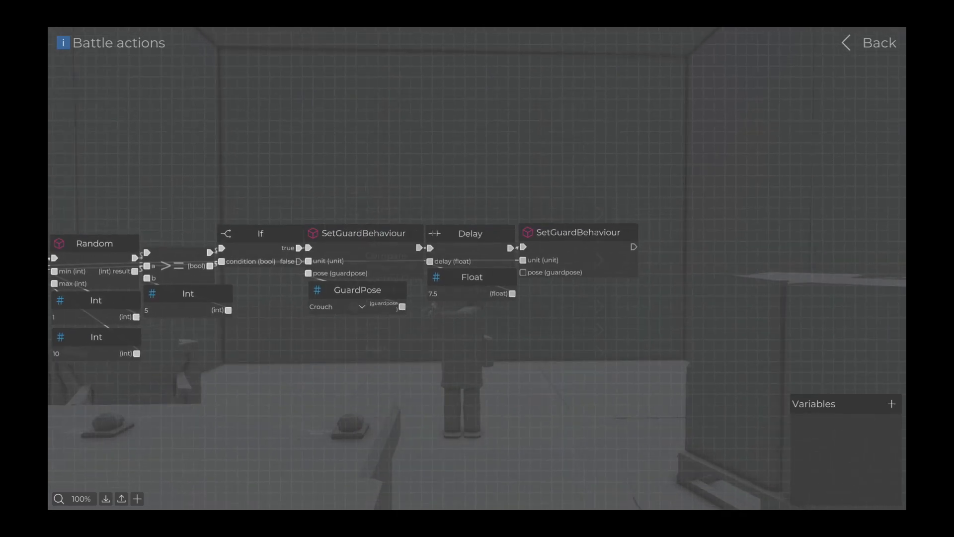
text(po)
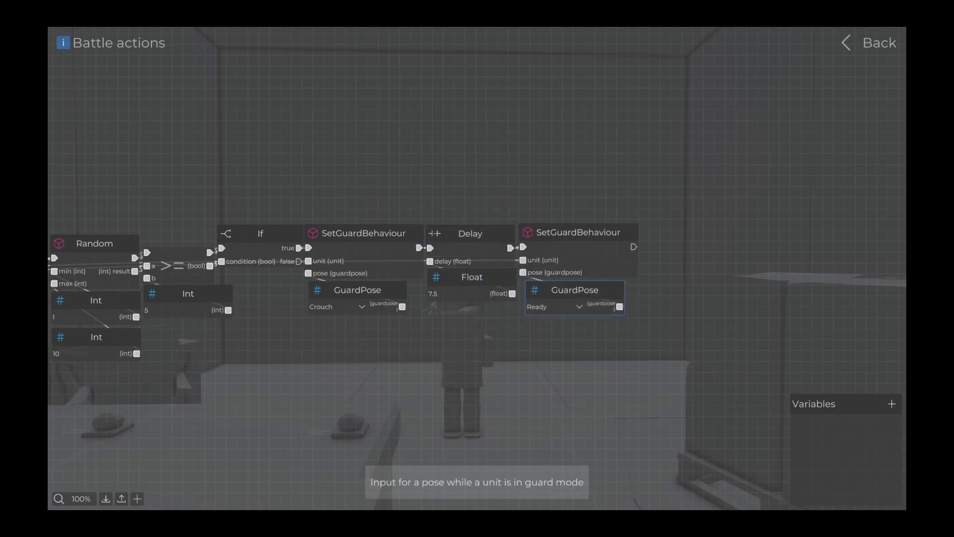
- Save over the Script tutorial battle and start playtesting
click(878, 42)
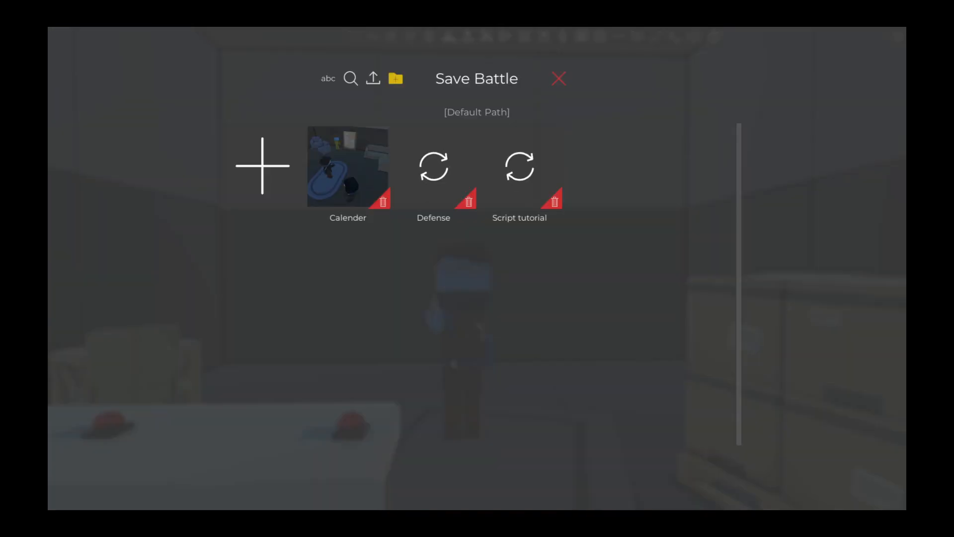
click(434, 166)
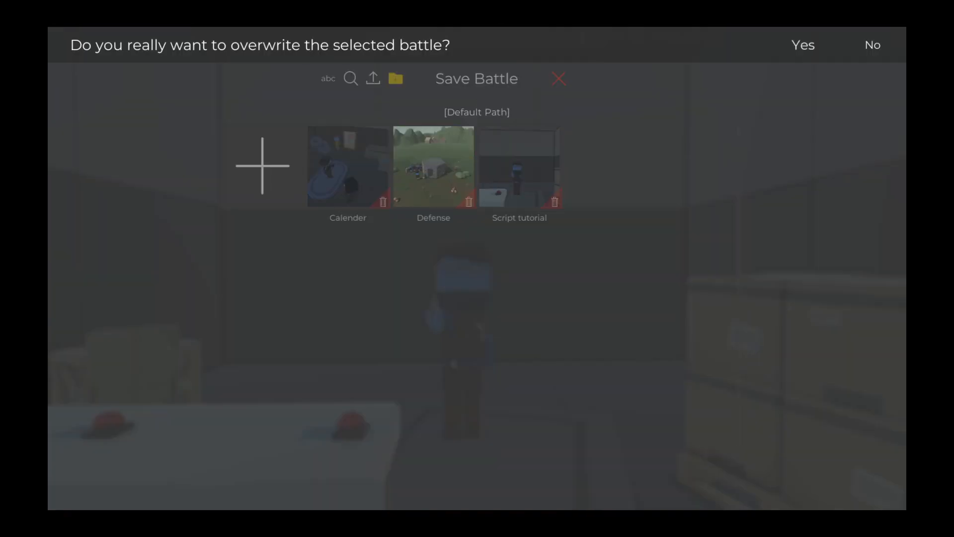
click(802, 45)
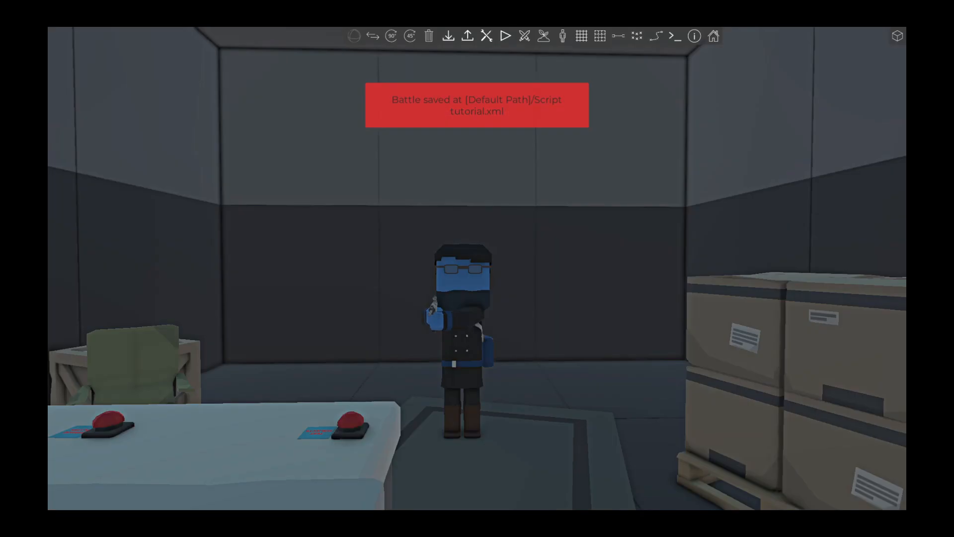
click(505, 36)
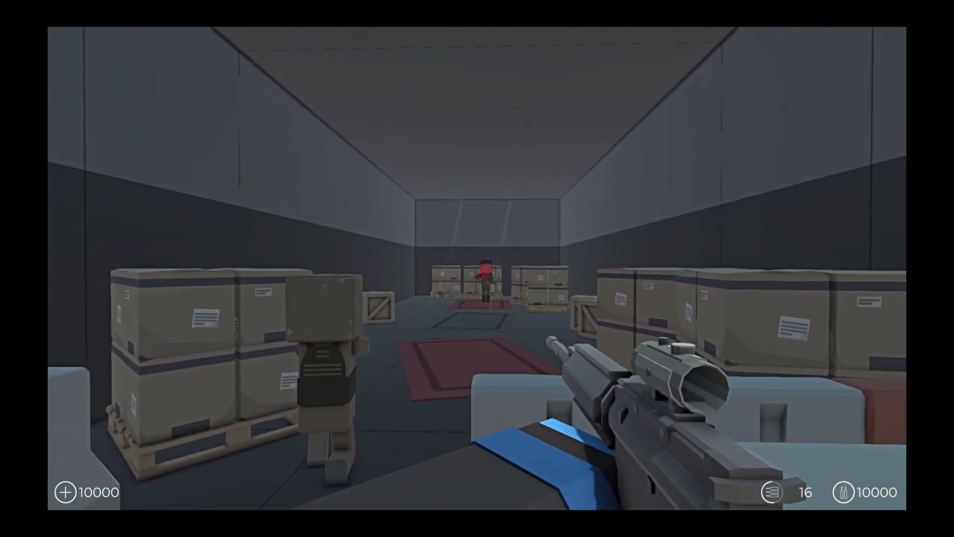
- Fire twice at the enemy down the warehouse aisle
click(478, 268)
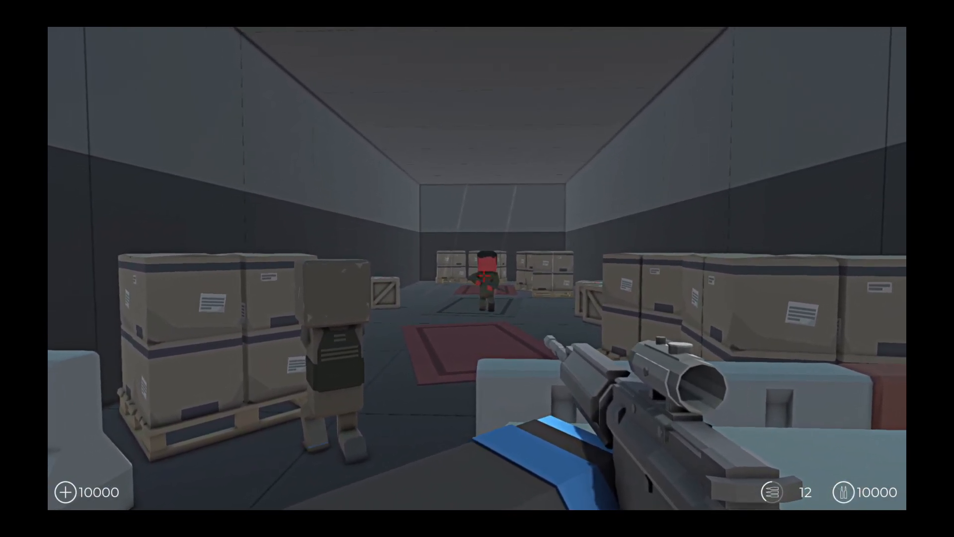
click(477, 268)
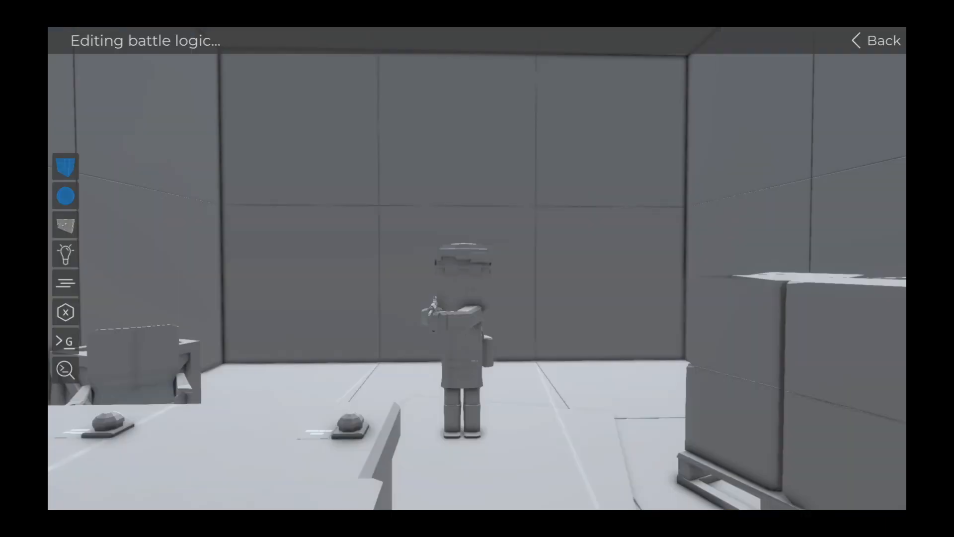
- Copy the five sound nodes from the Sounds global script and return to the script list
click(64, 341)
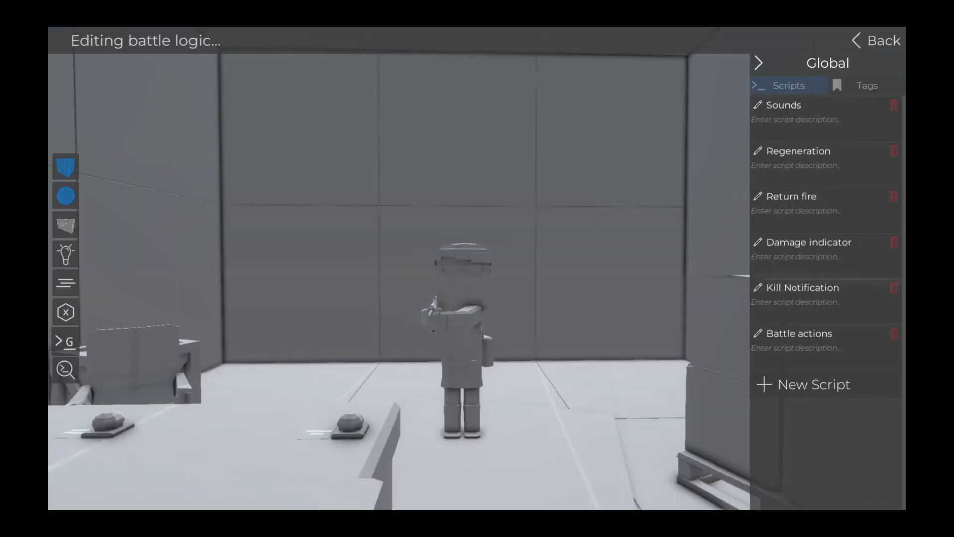
click(784, 106)
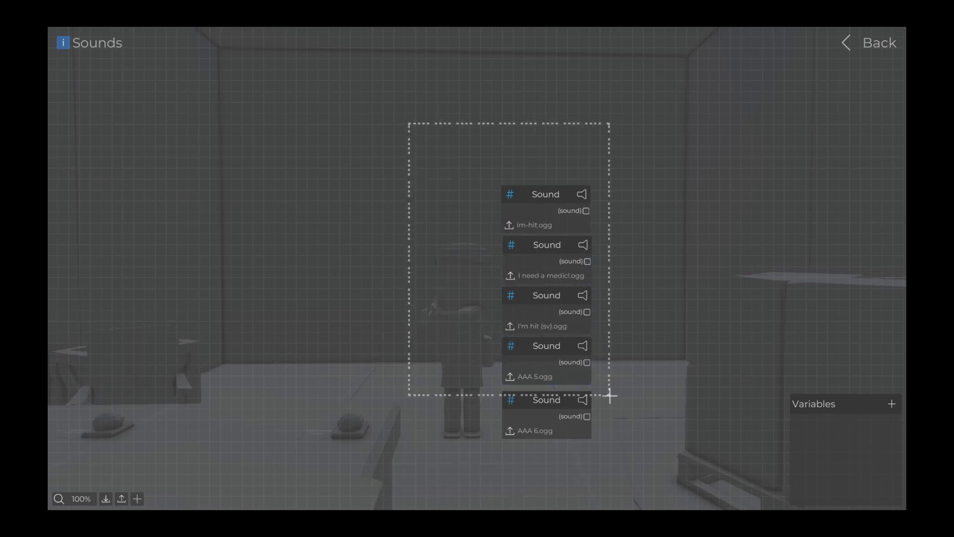
key(ctrl+c)
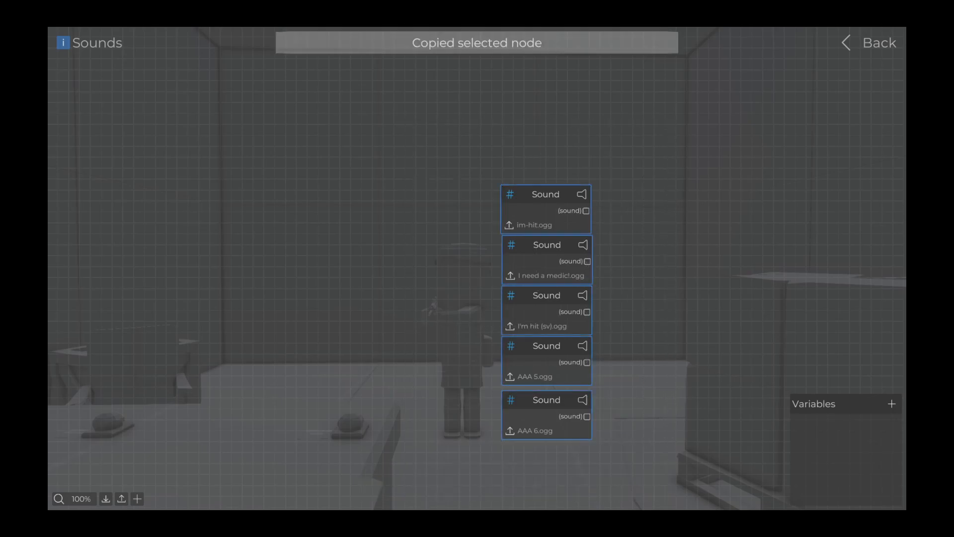
click(876, 40)
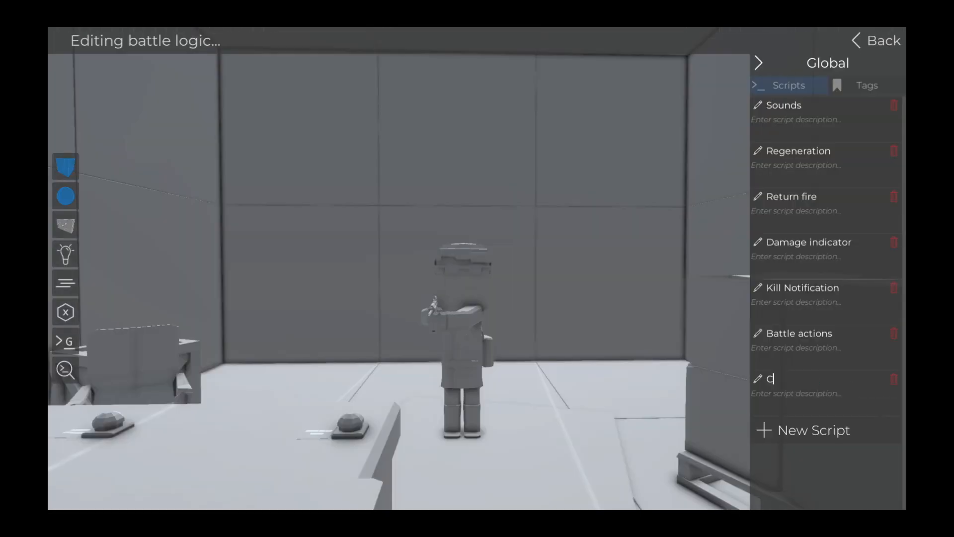
- Name the new script Callouts and add OnDamageGlobal, Random and an Int node
text(Callouts)
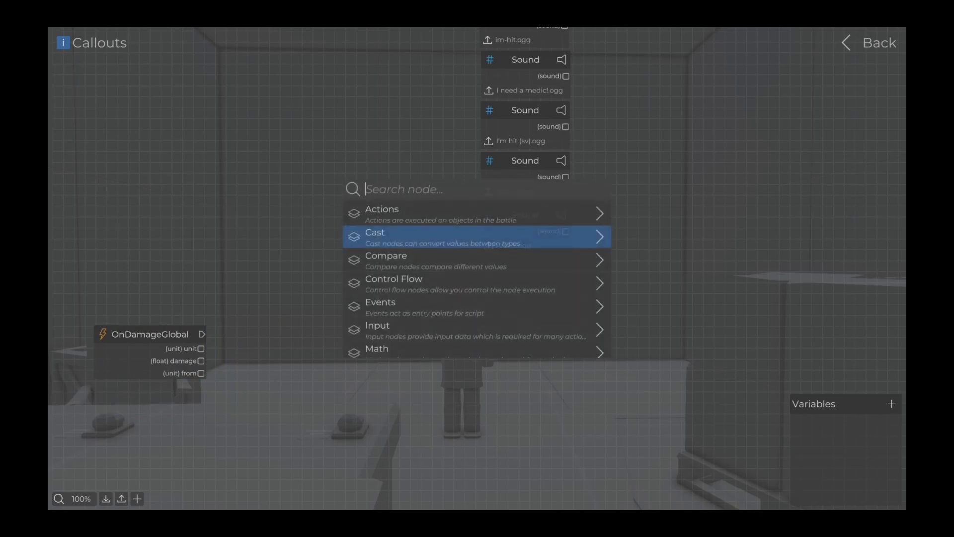
text(r)
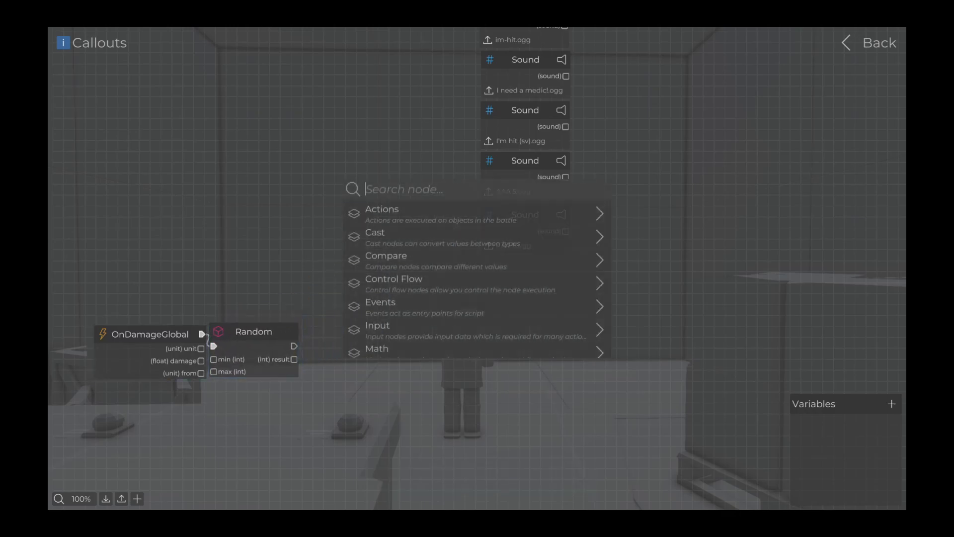
text(int)
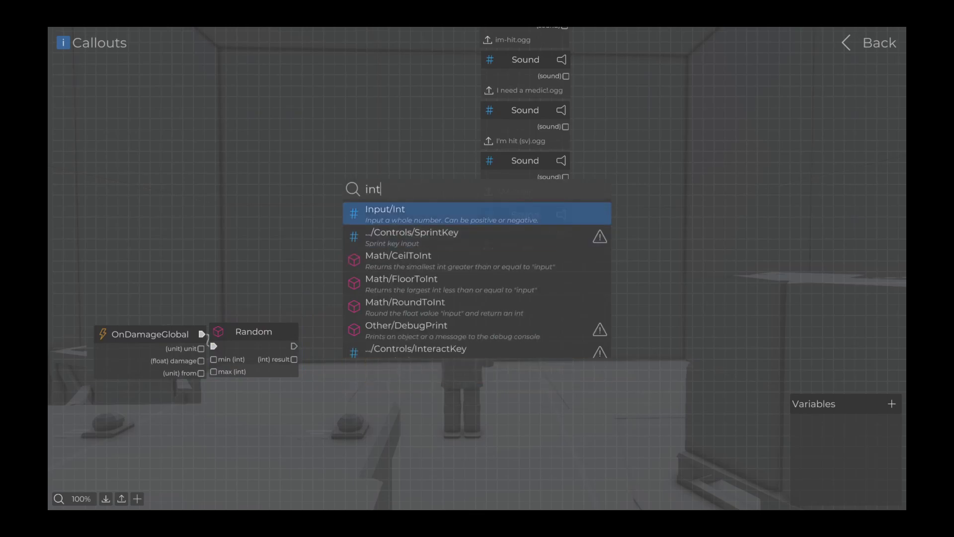
click(476, 213)
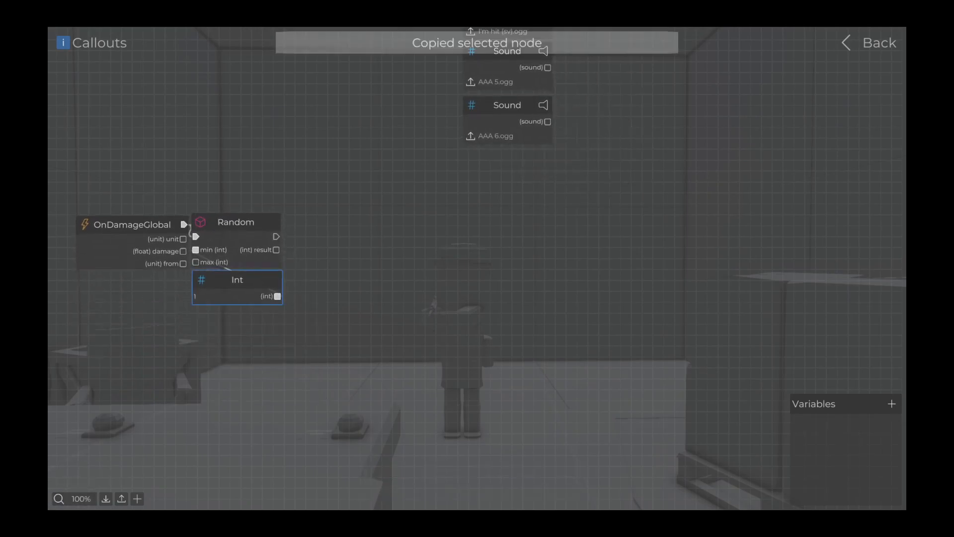
- Paste a second Int of 25 as max, then add Equals, If and GetPosition nodes
key(ctrl+v)
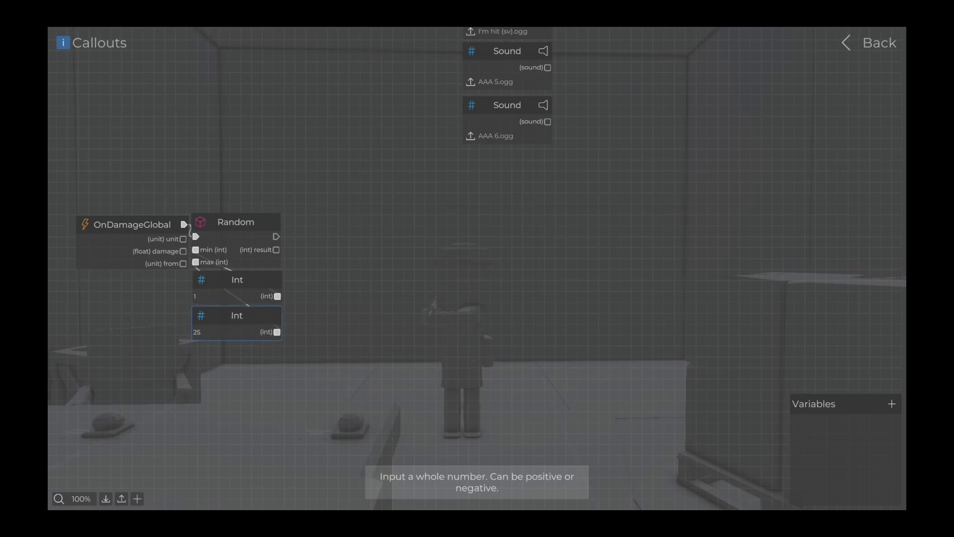
text(equA)
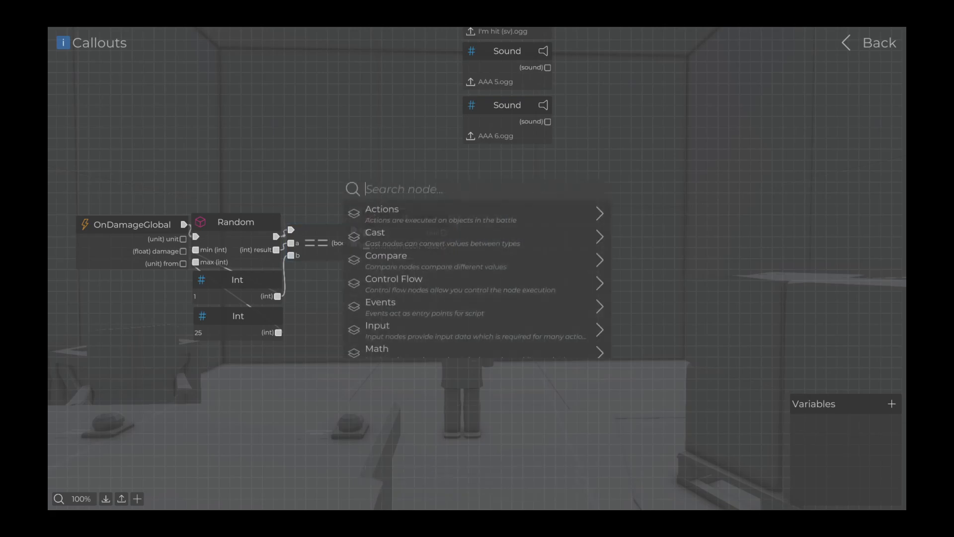
text(getp)
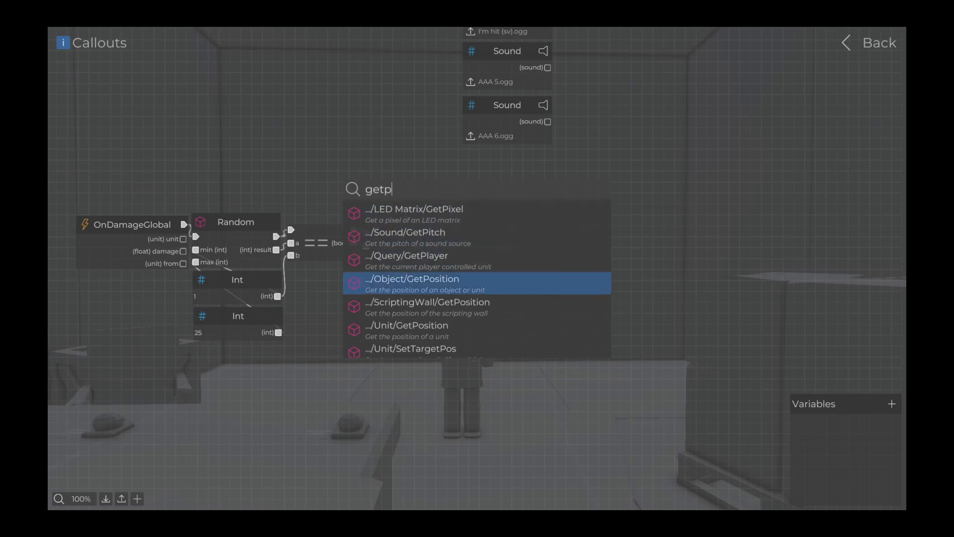
click(413, 278)
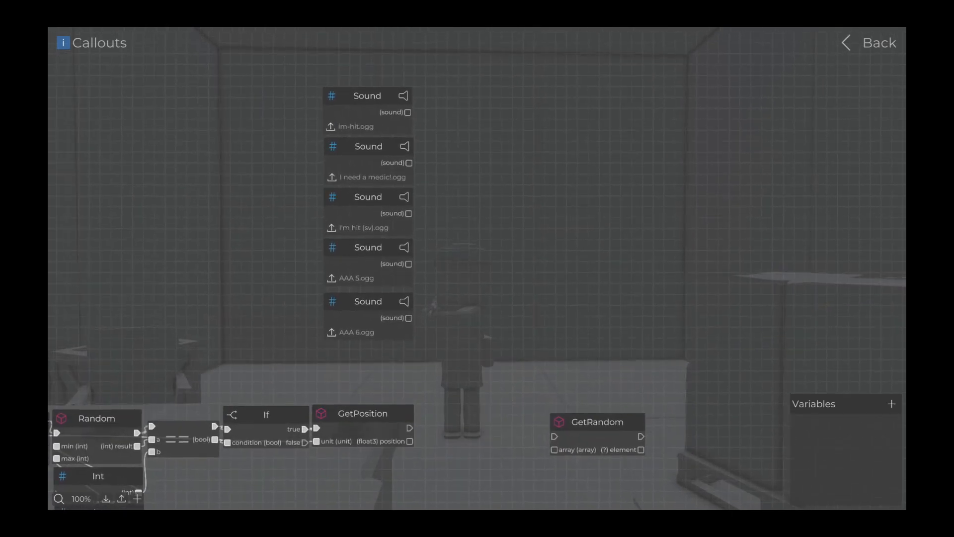
- Add a five-element sound Array and wire the Sound nodes into it
text(arr)
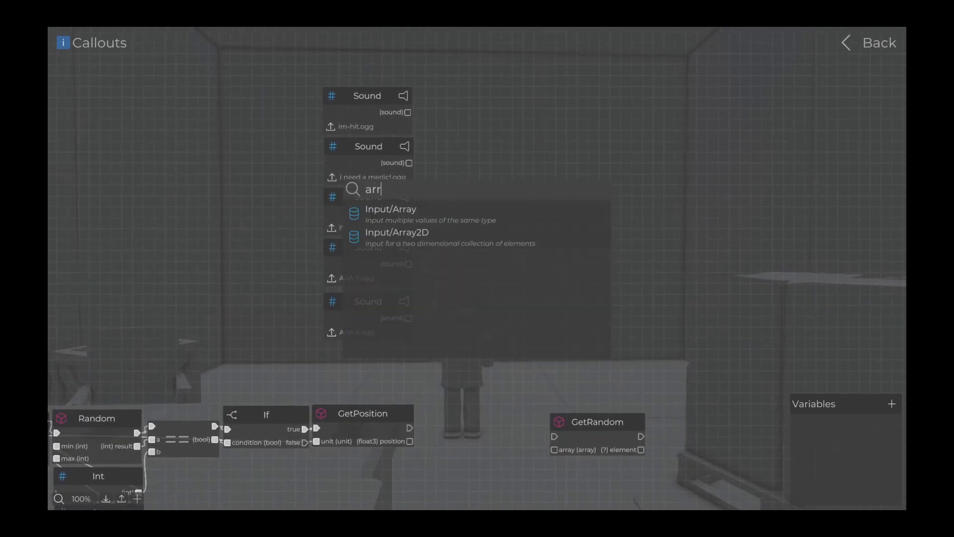
click(391, 209)
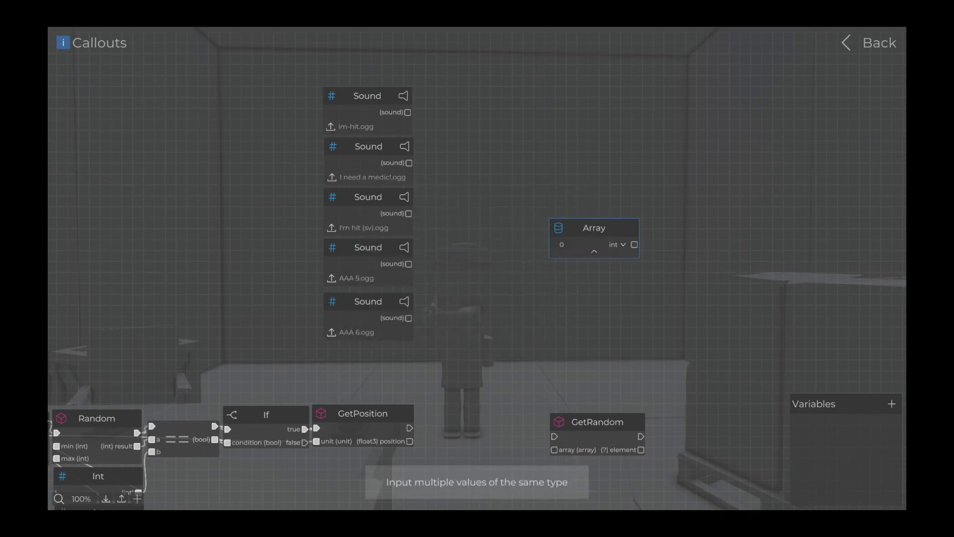
click(617, 244)
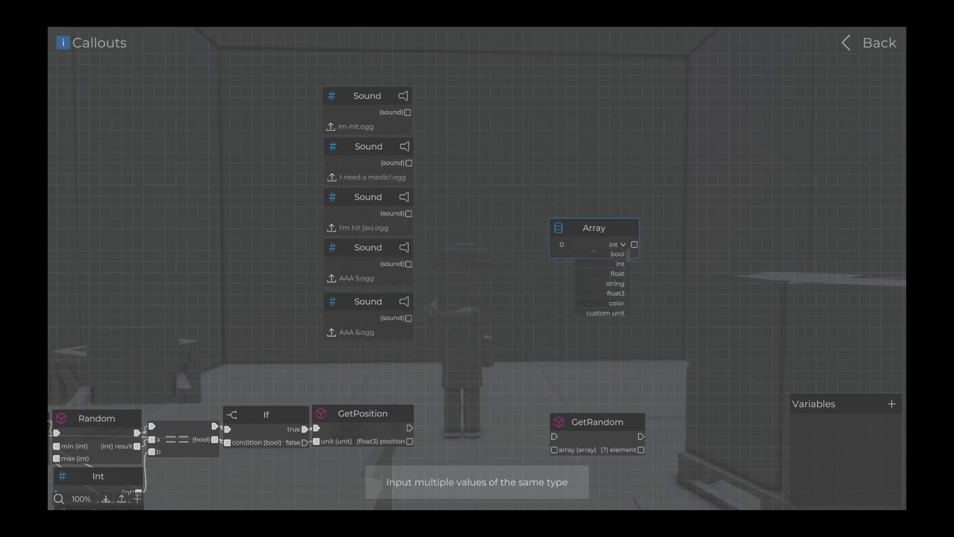
scroll(down, 3)
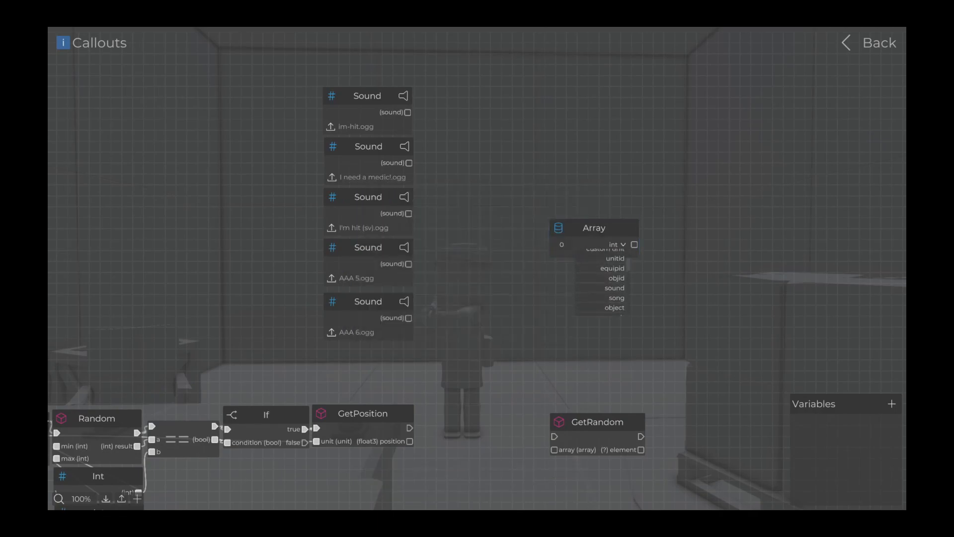
click(614, 287)
text(5)
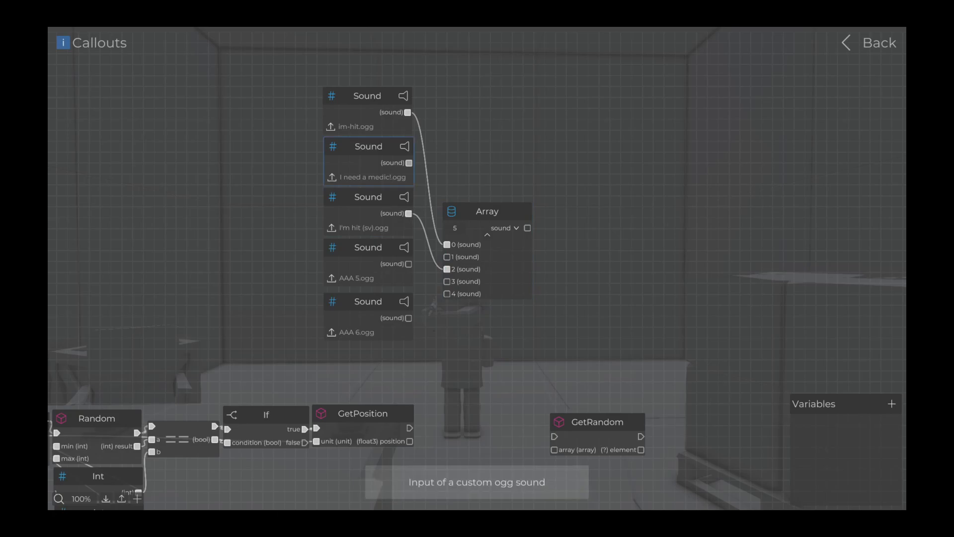
click(368, 247)
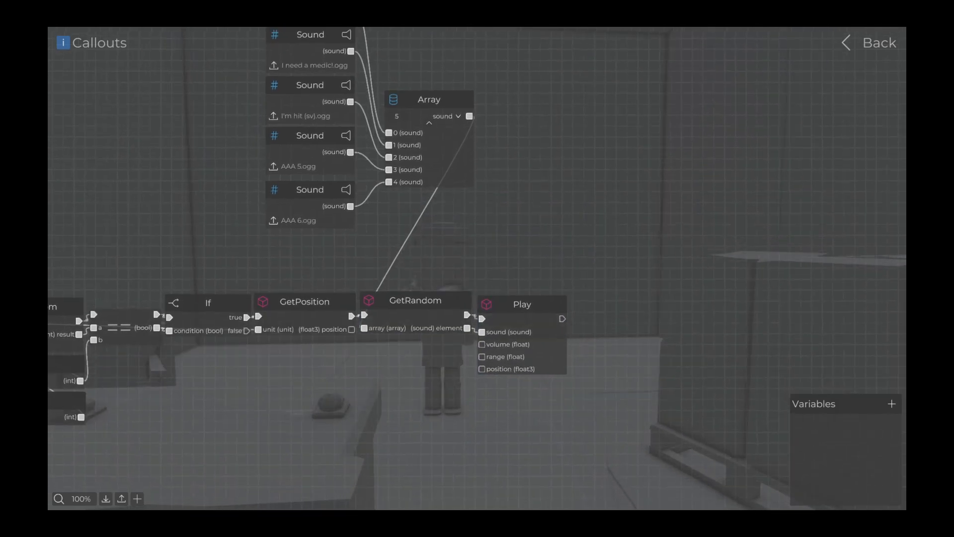
- Add Float nodes of 20 and 75 for Play's volume and range
text(flo)
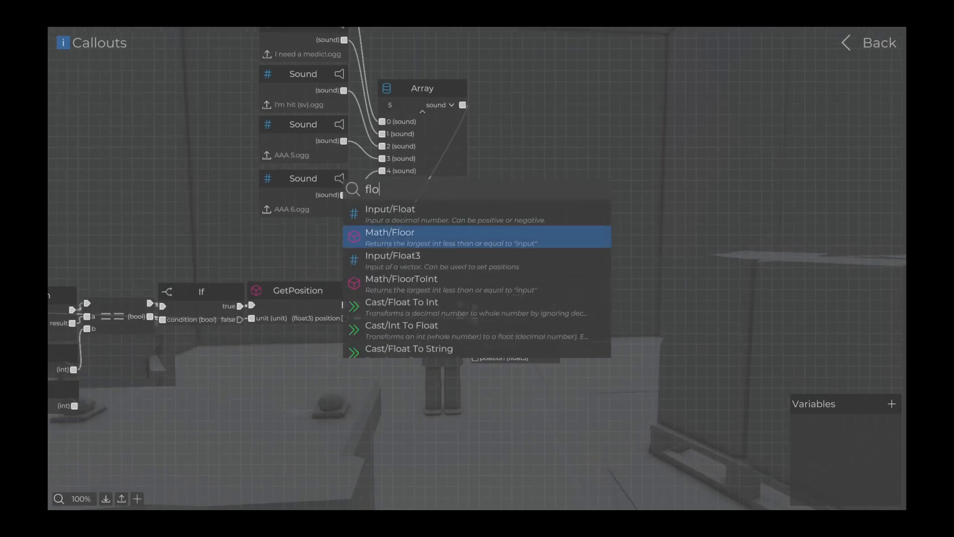
click(391, 209)
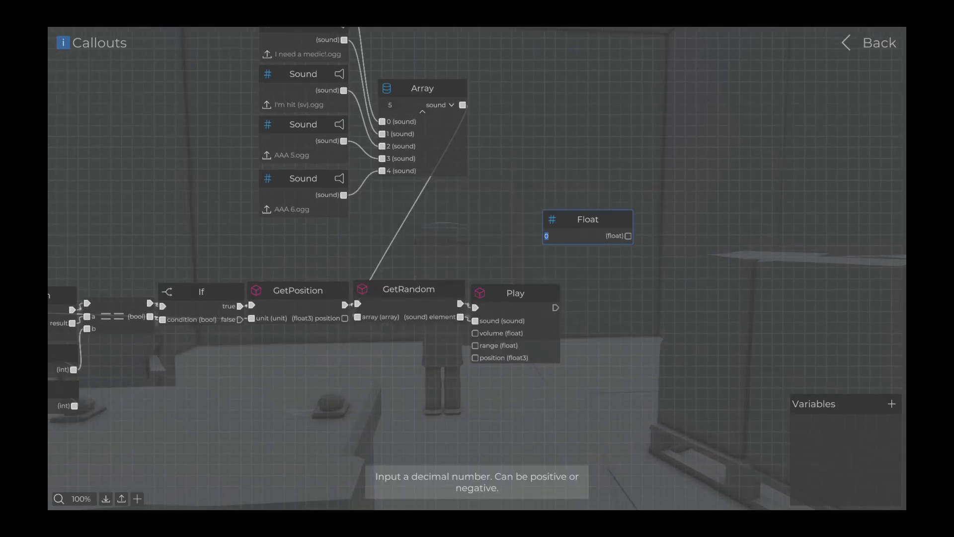
text(20)
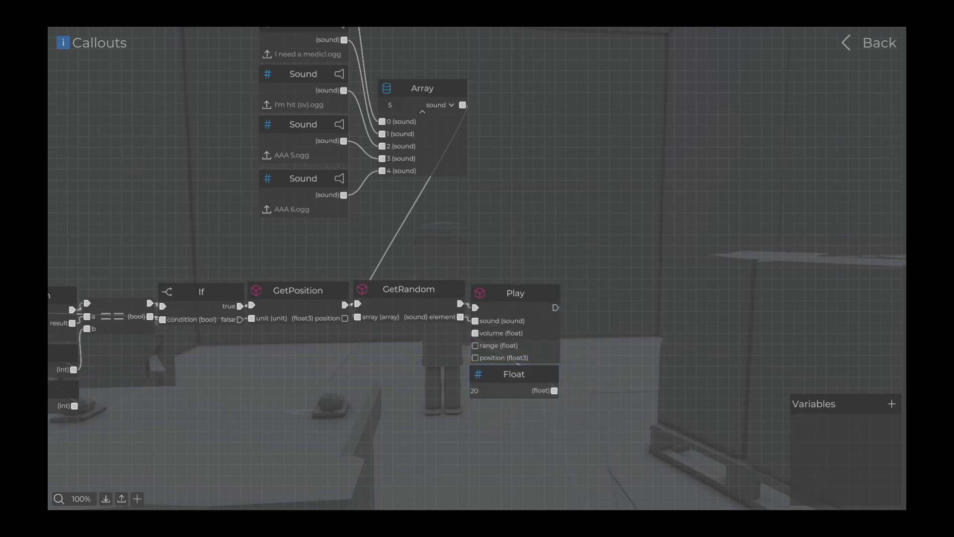
text(flo)
text(75)
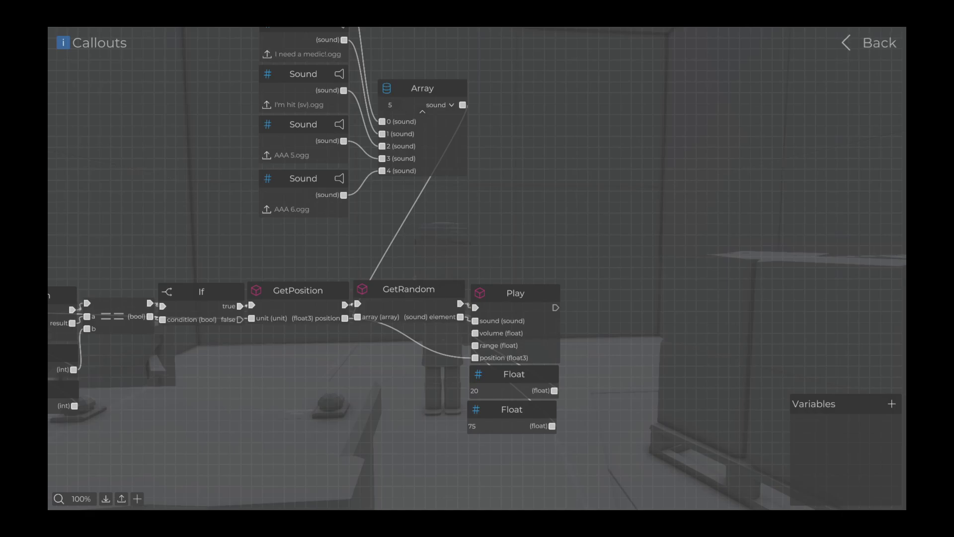
- Save over the Script tutorial battle again and start playtesting
click(879, 43)
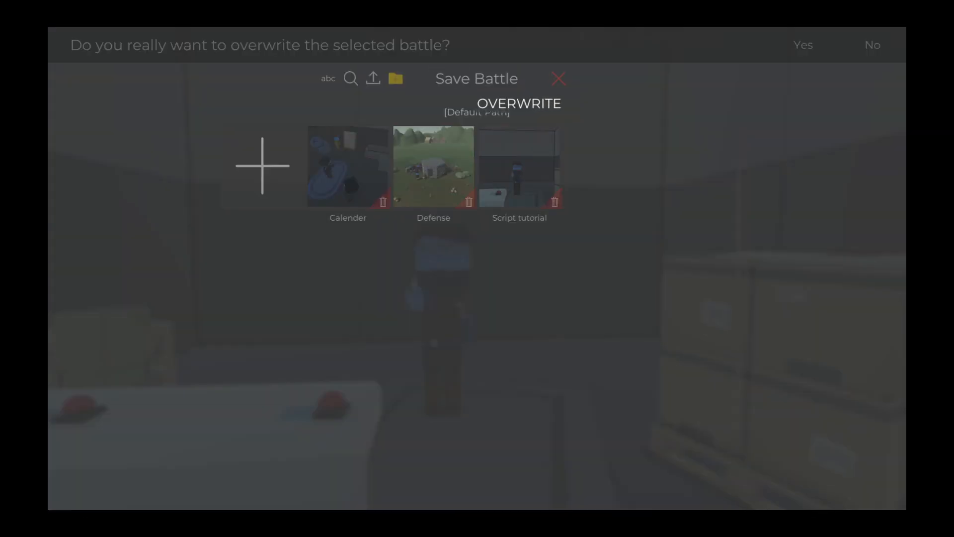
click(802, 44)
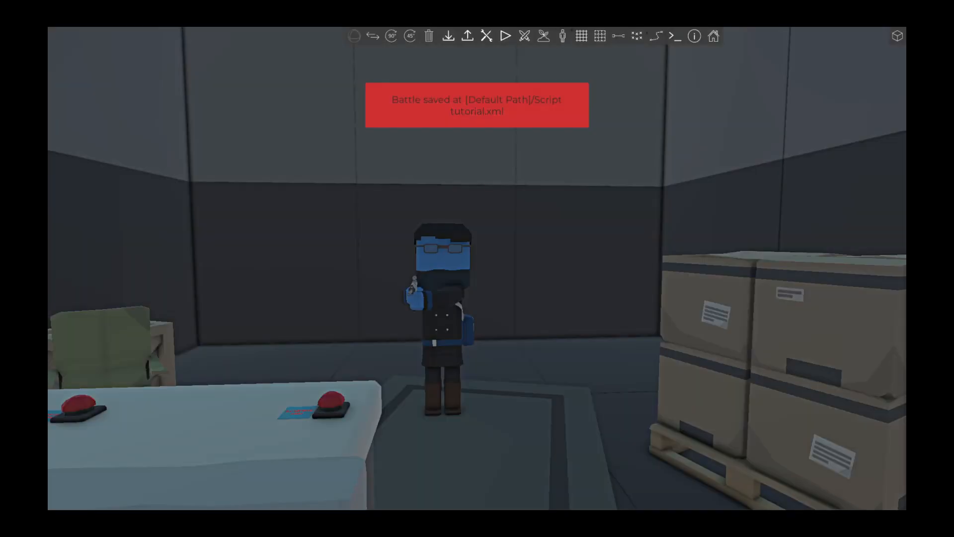
click(503, 37)
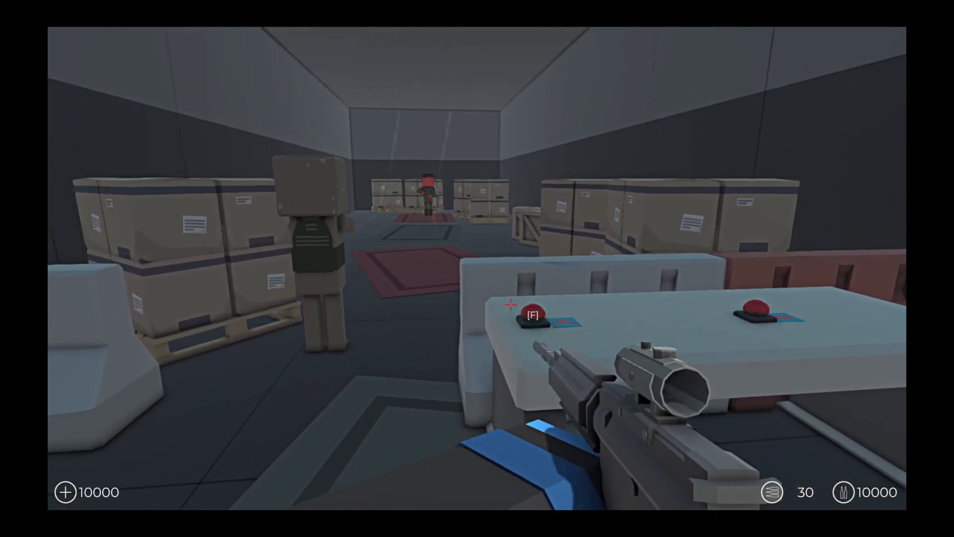
mouse_move(477, 269)
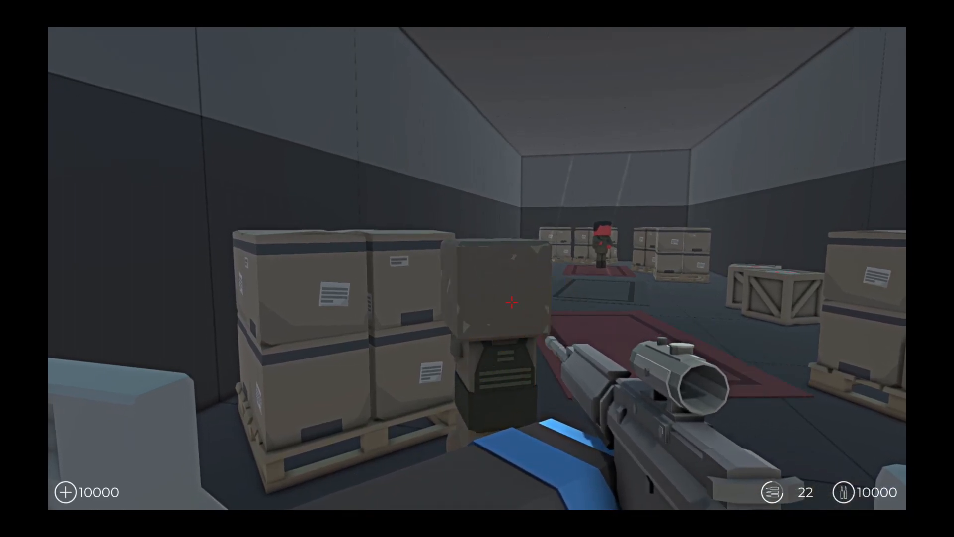
- Shoot the box-headed soldier, then resume the paused playtest
click(512, 303)
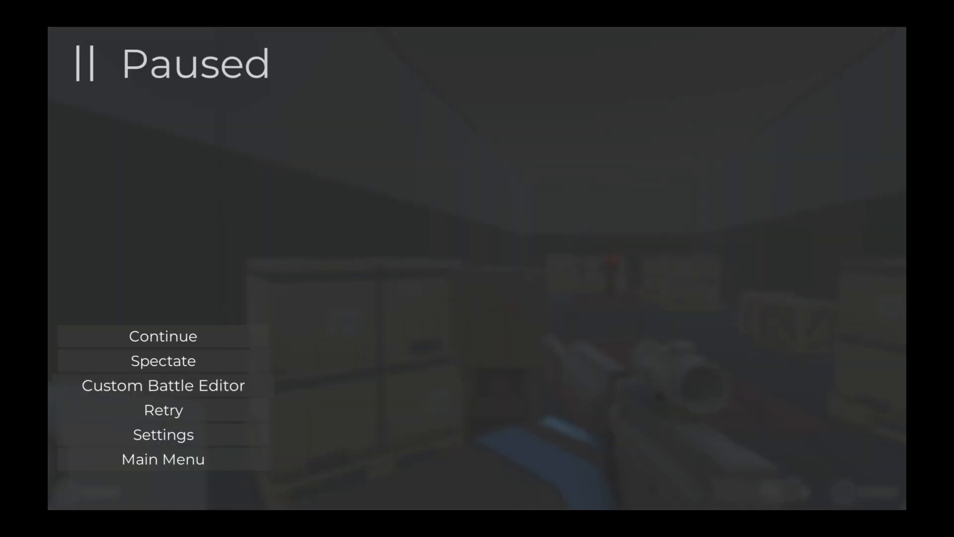
click(162, 336)
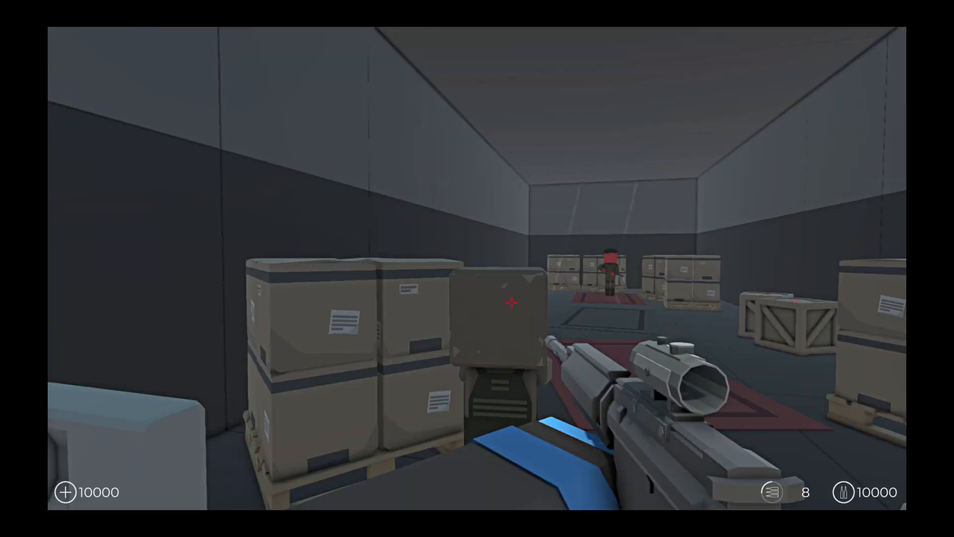